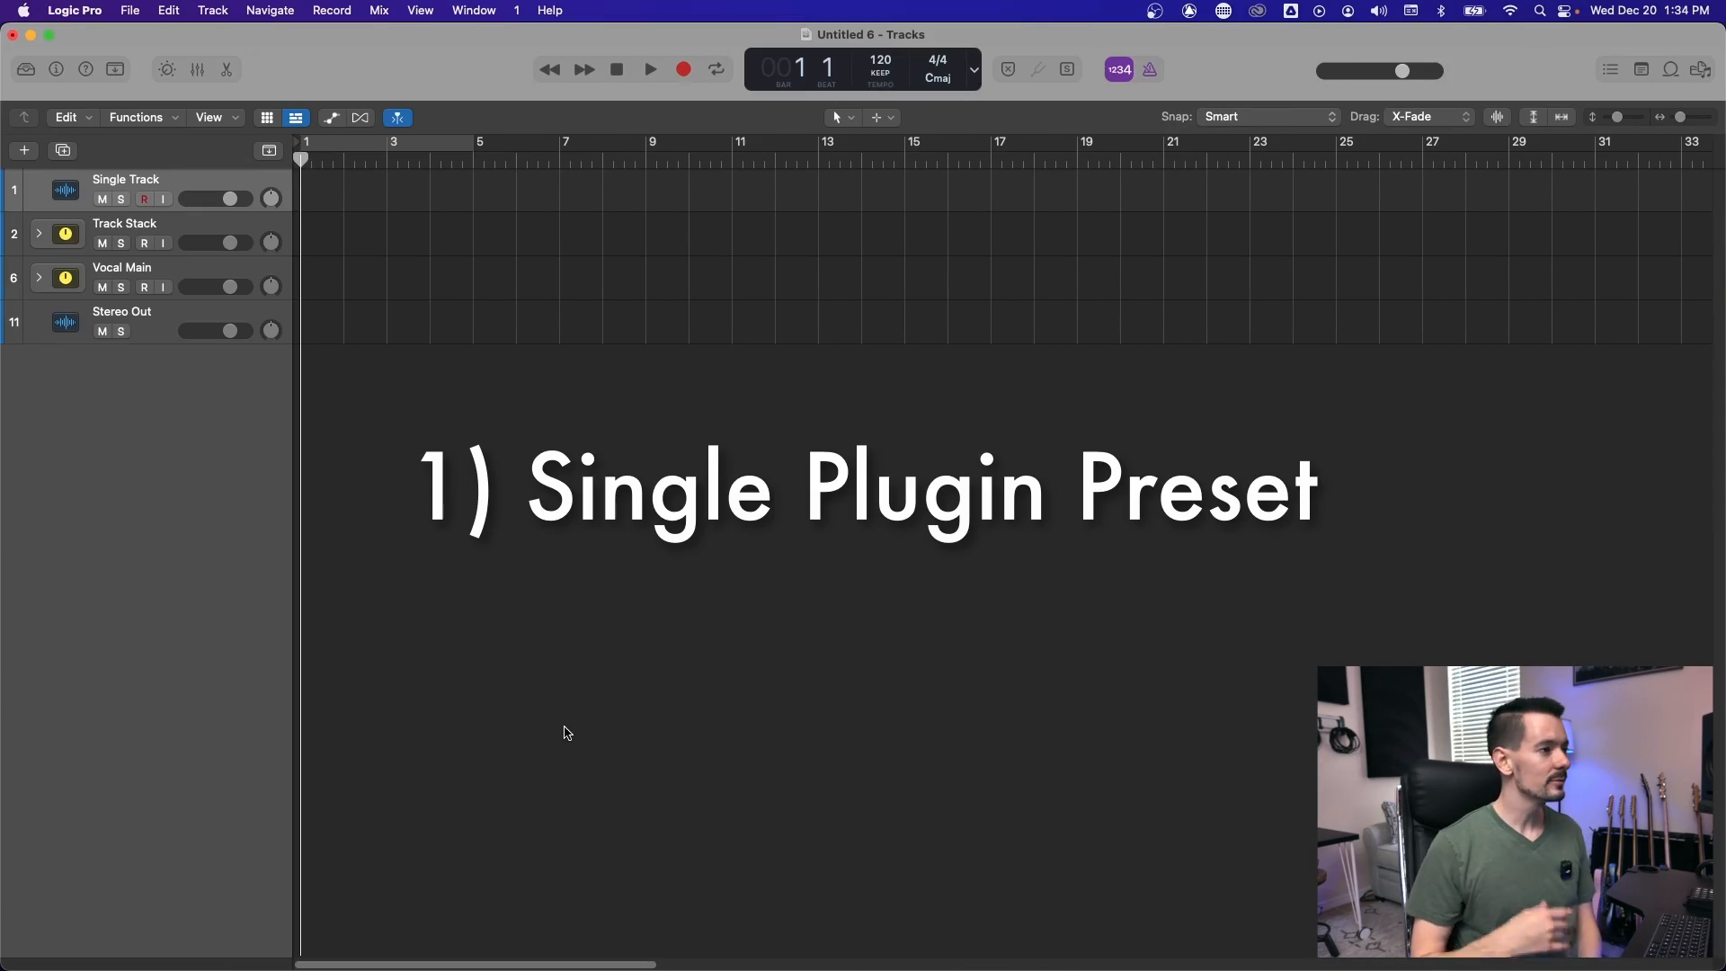
Store Single Track's Channel EQ settings as the user default and close the EQ
left_click(56, 70)
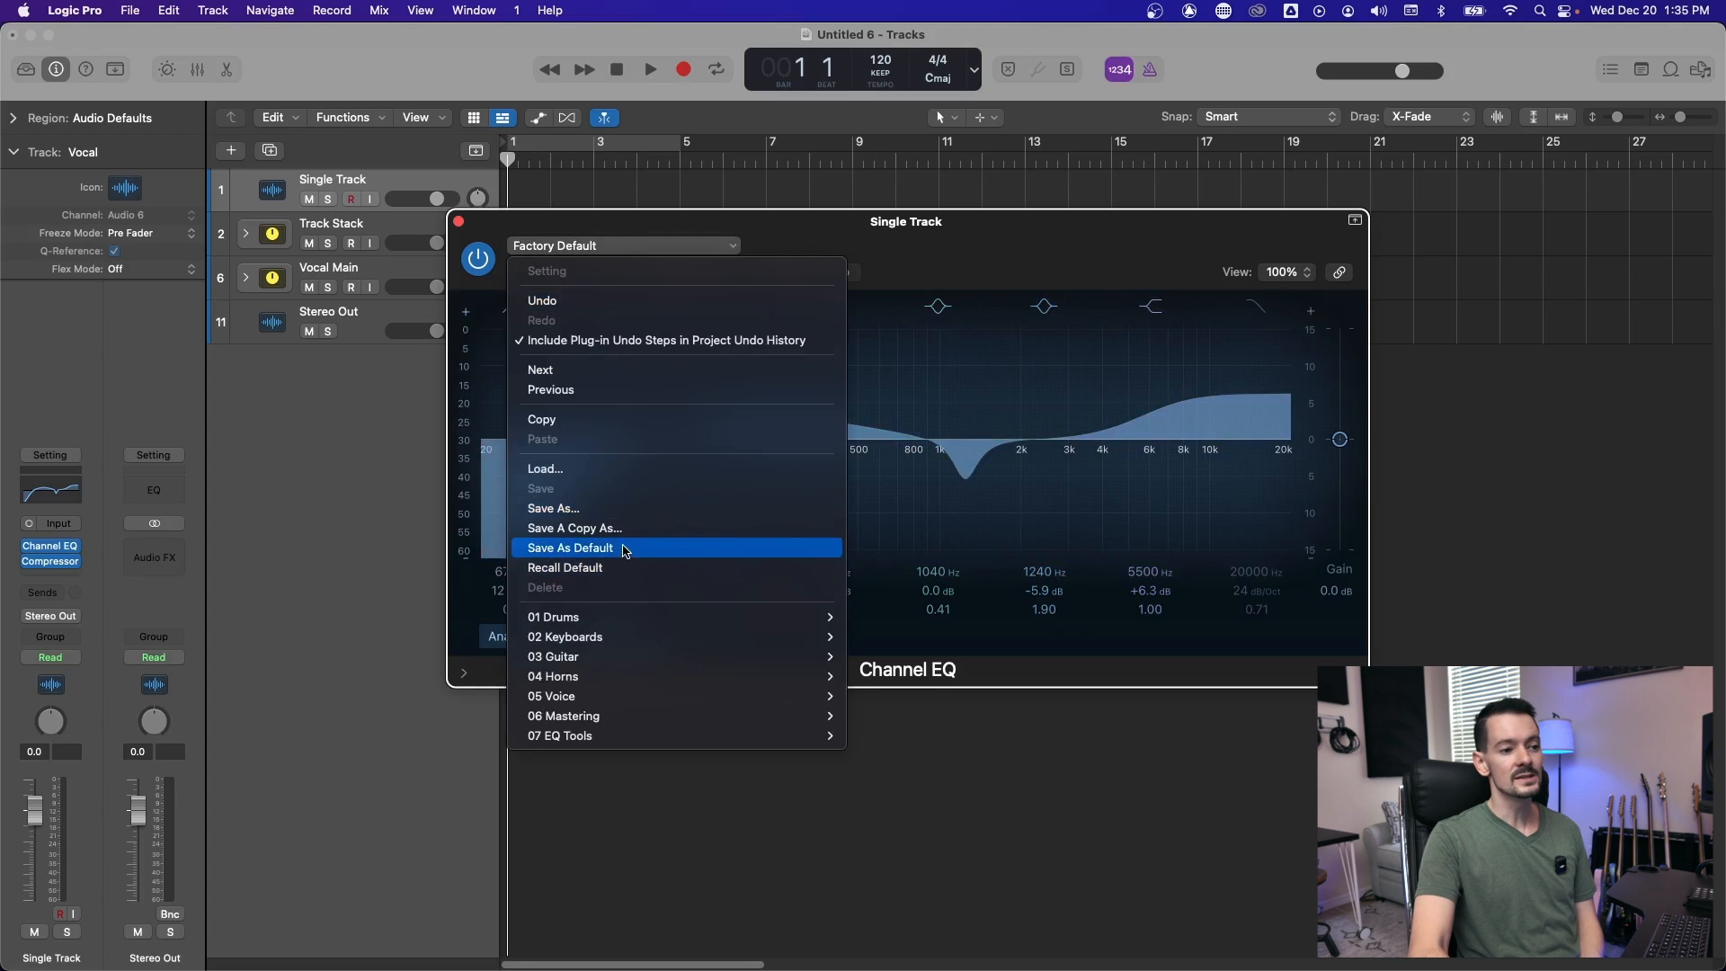
left_click(570, 547)
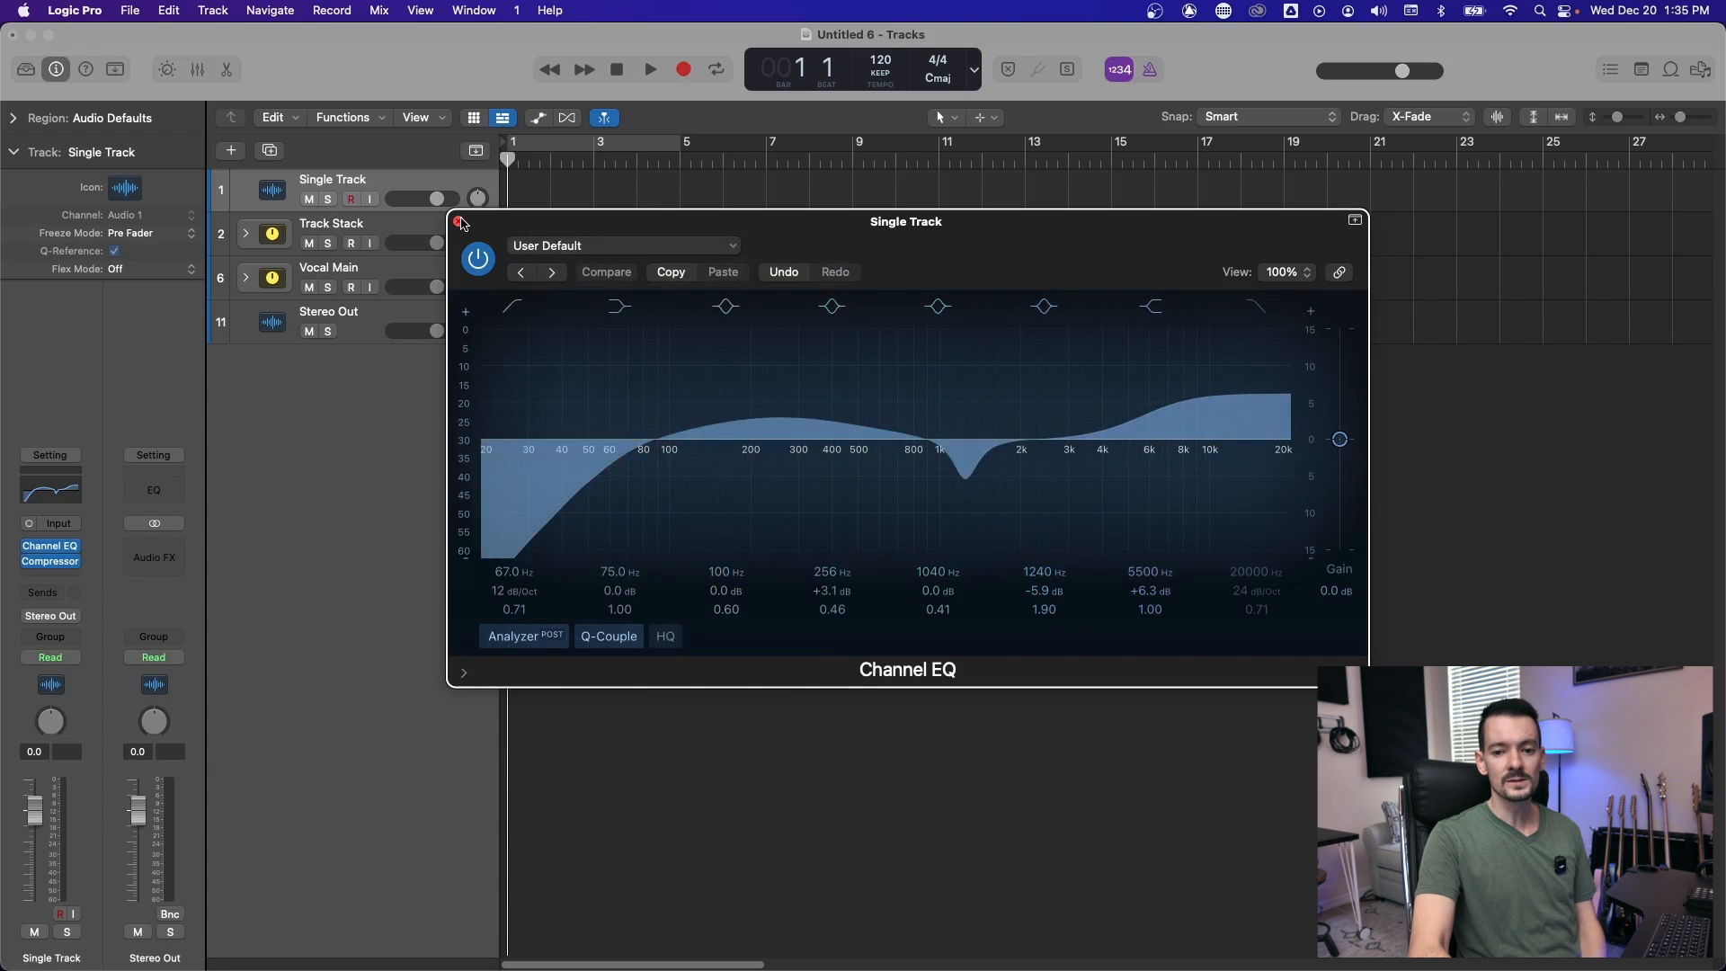
left_click(461, 219)
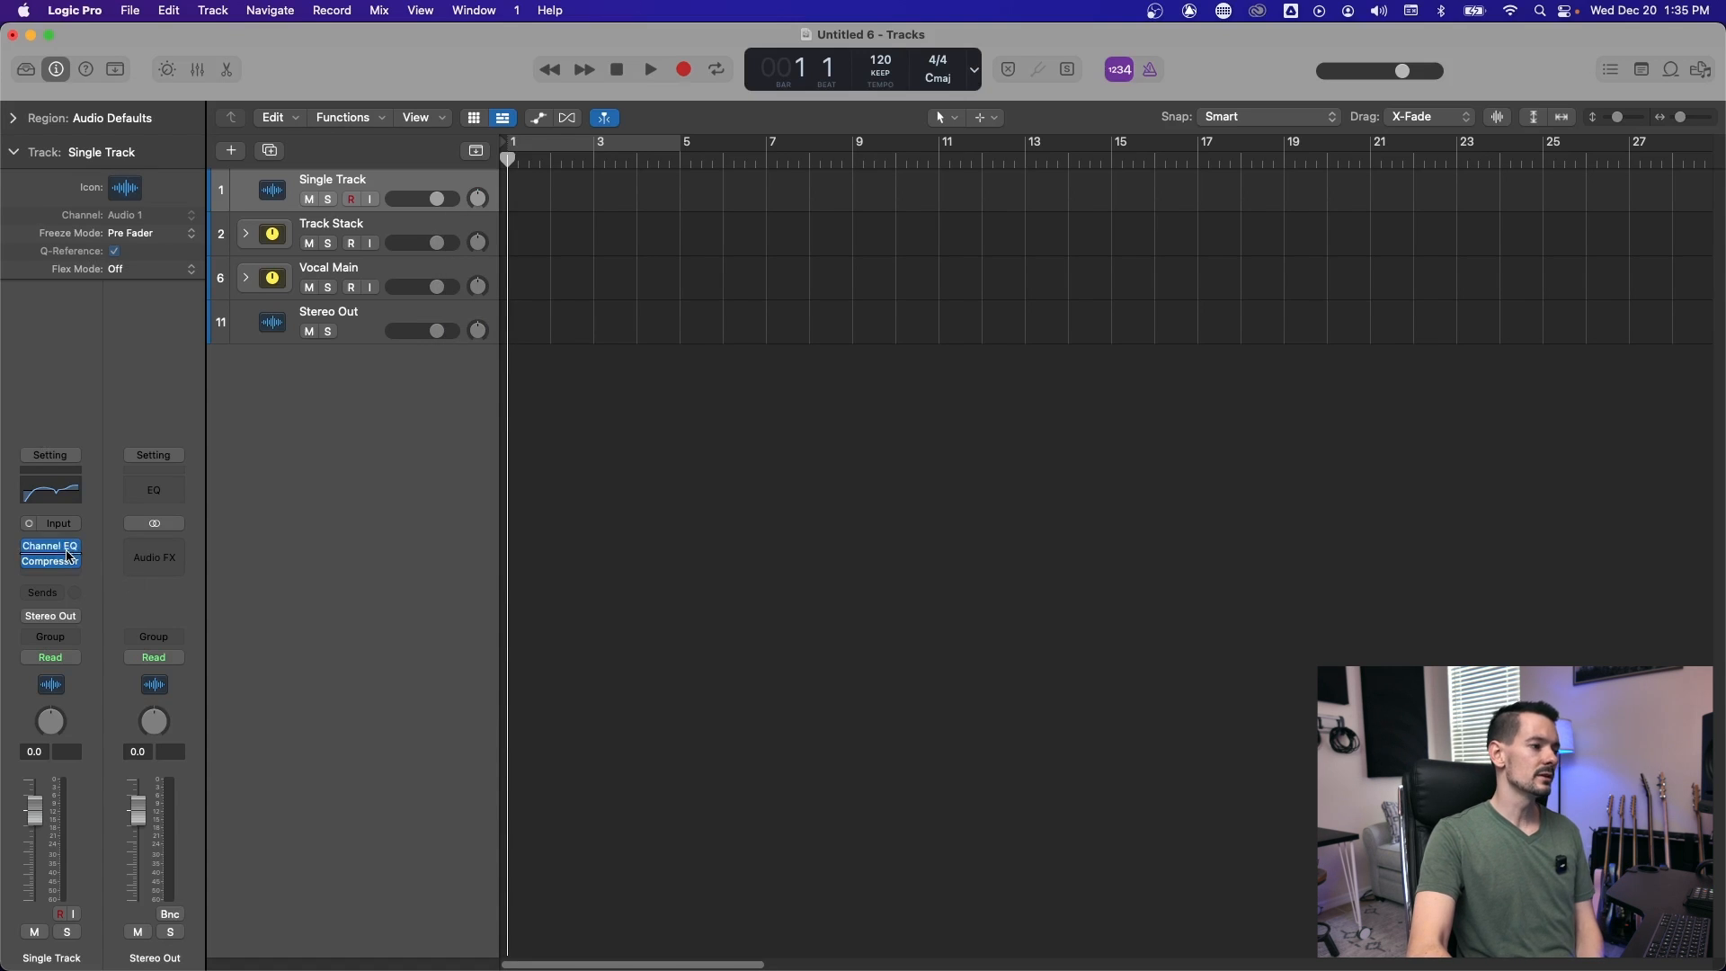
Save the Channel EQ curve as a preset named 'Example EQ'
left_click(50, 545)
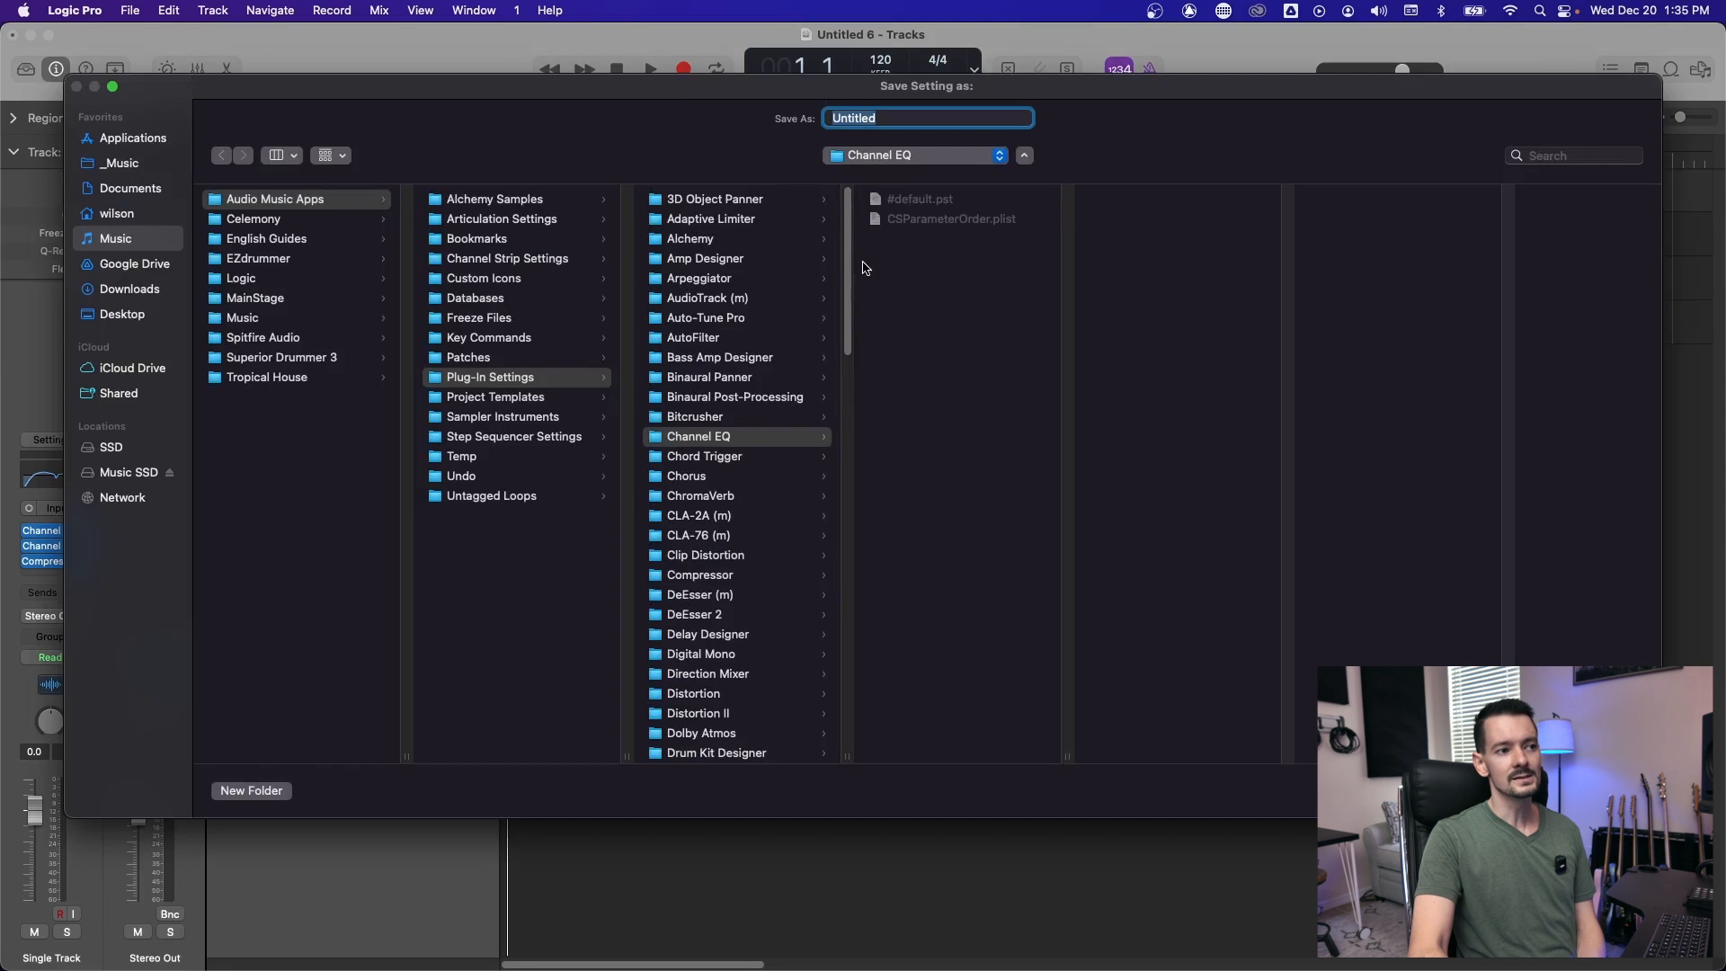
type("Ex")
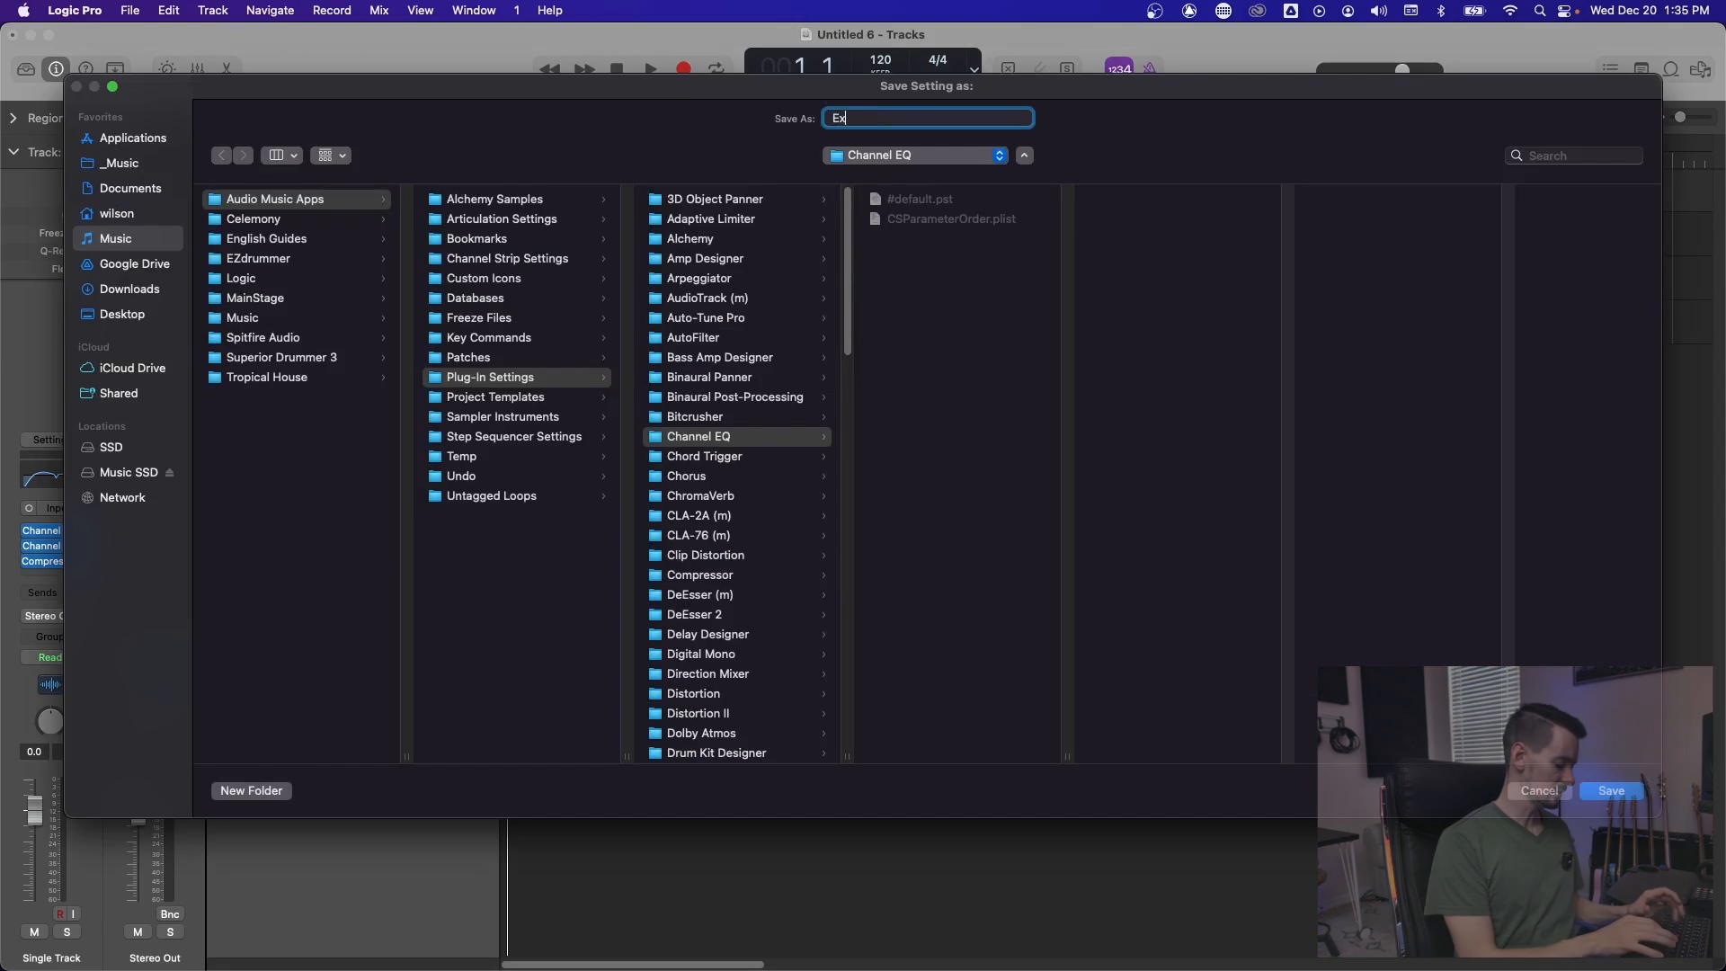
type("ample EQ")
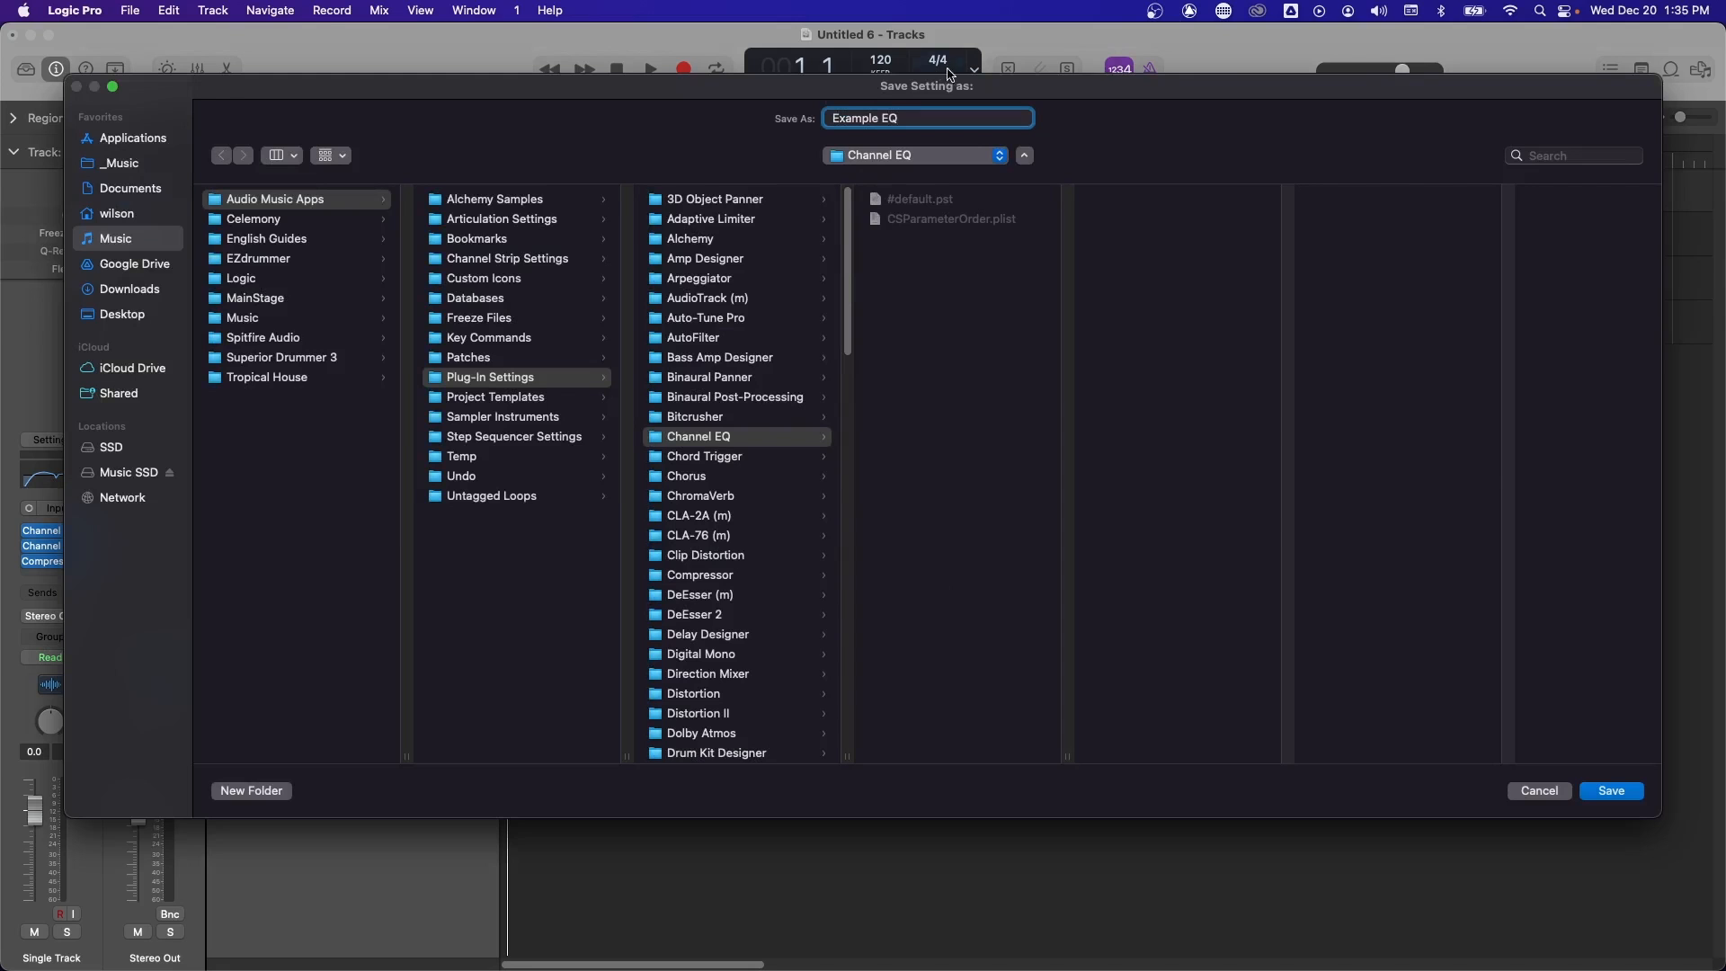
left_click(1609, 791)
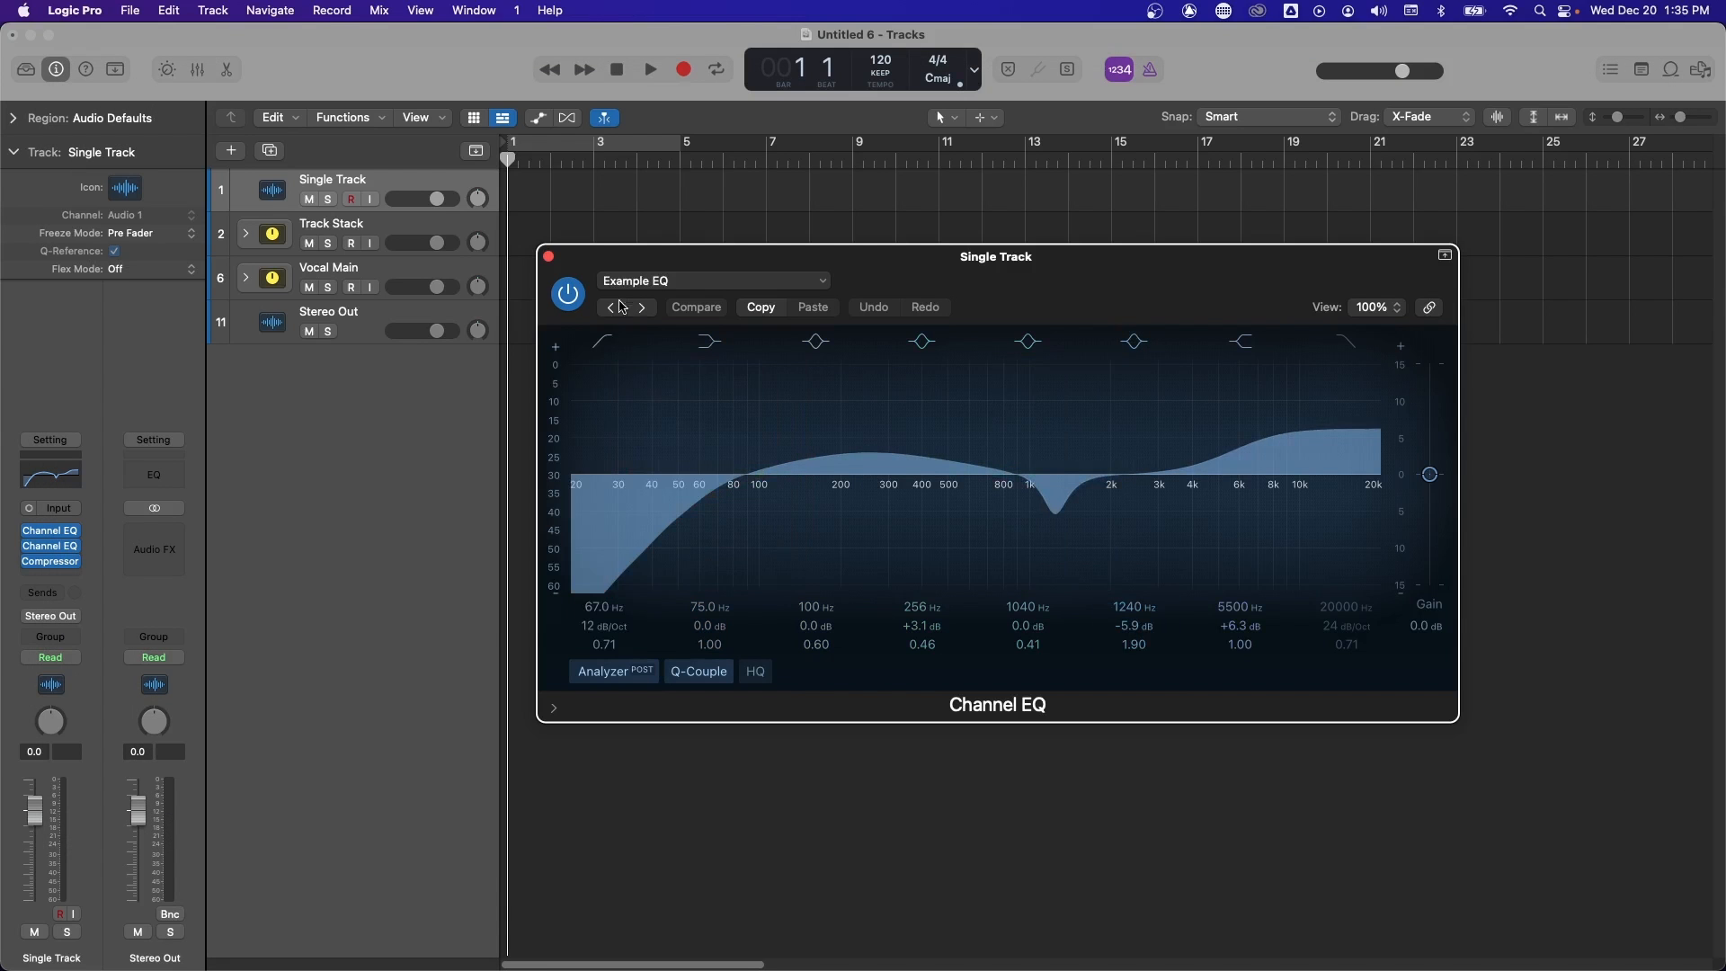
mouse_move(640, 289)
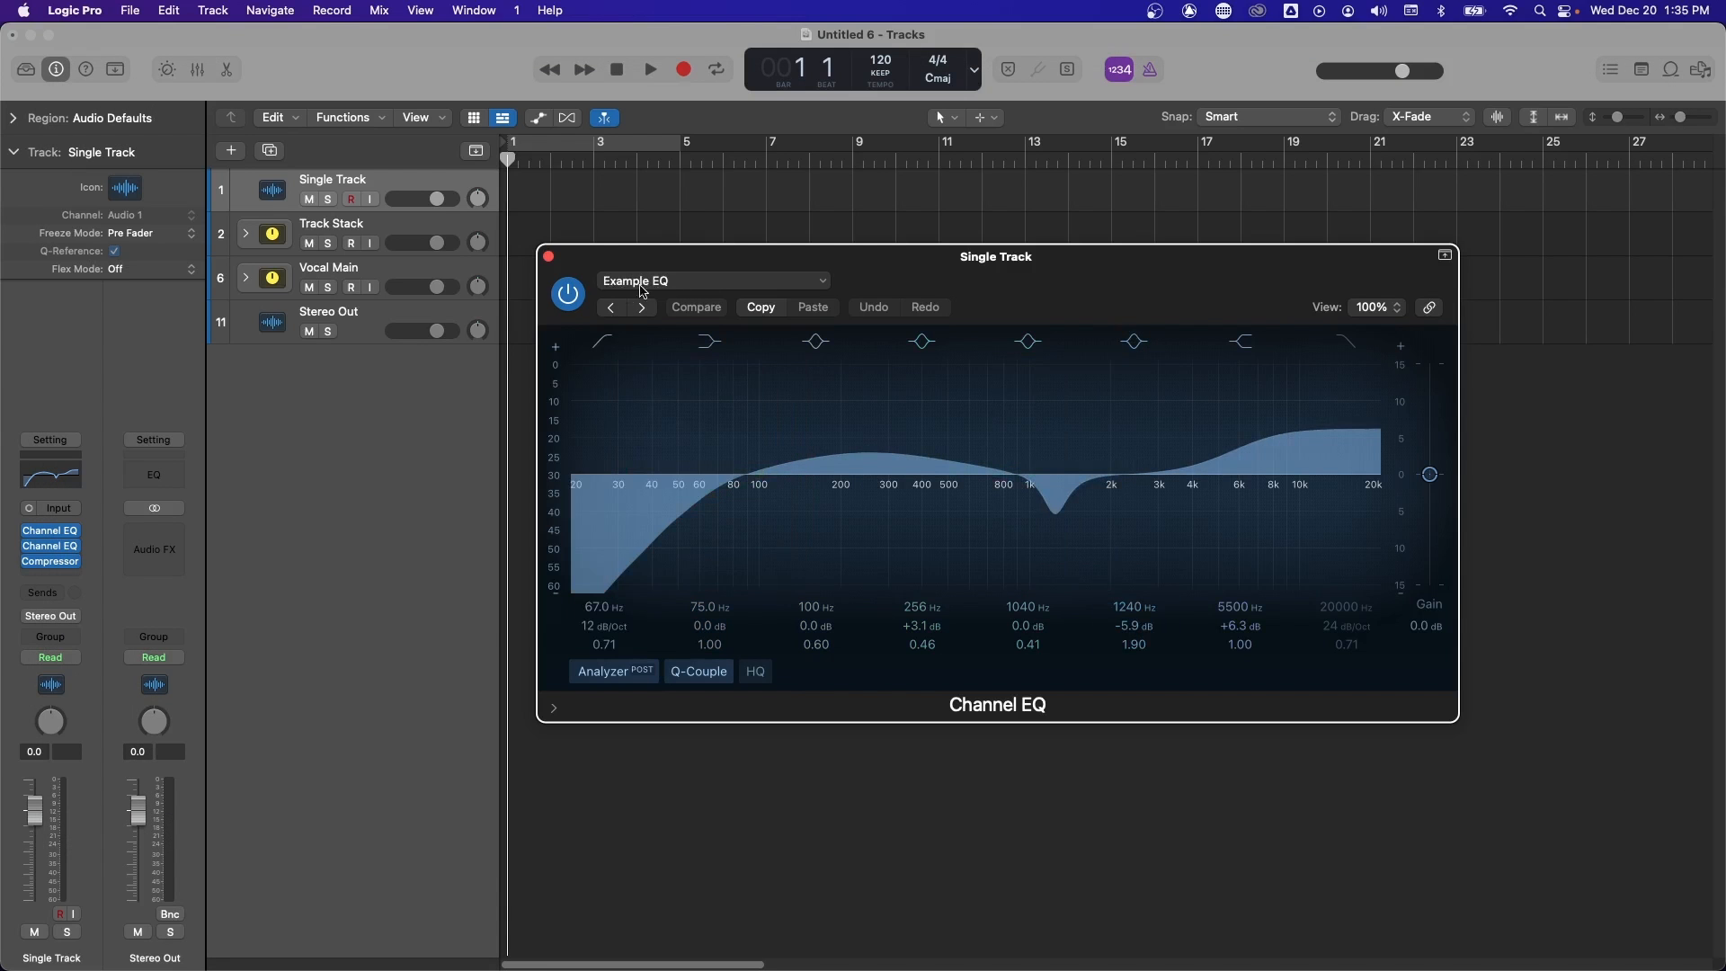
left_click(549, 256)
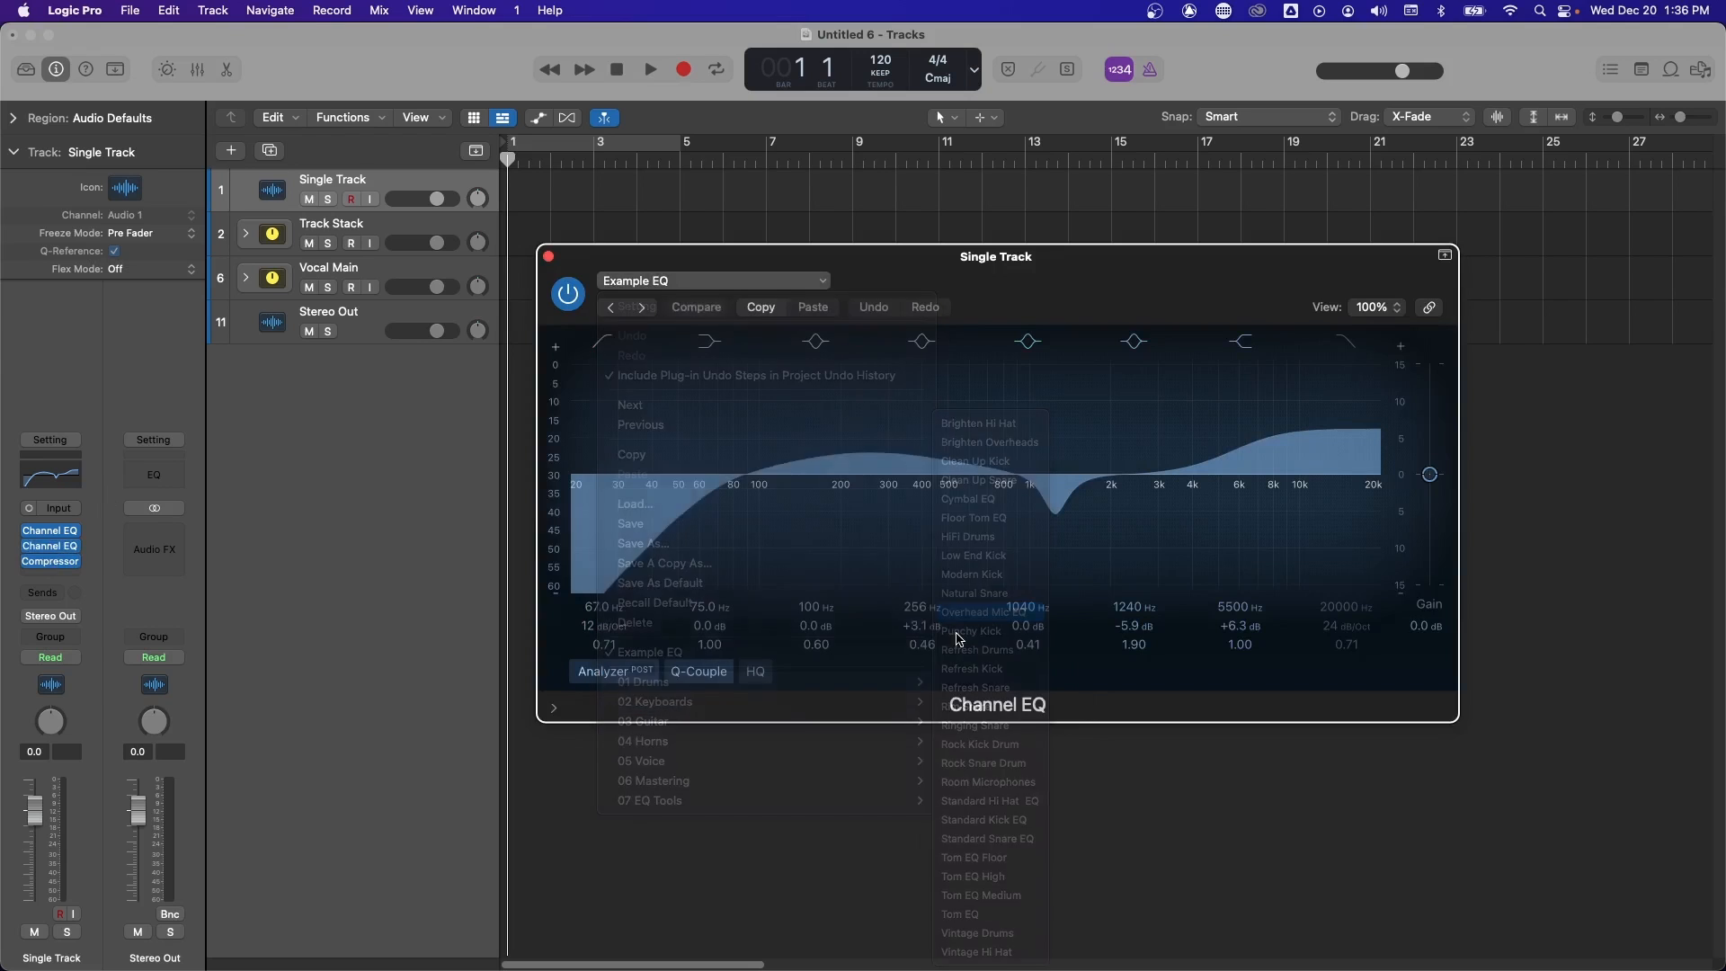
left_click(982, 612)
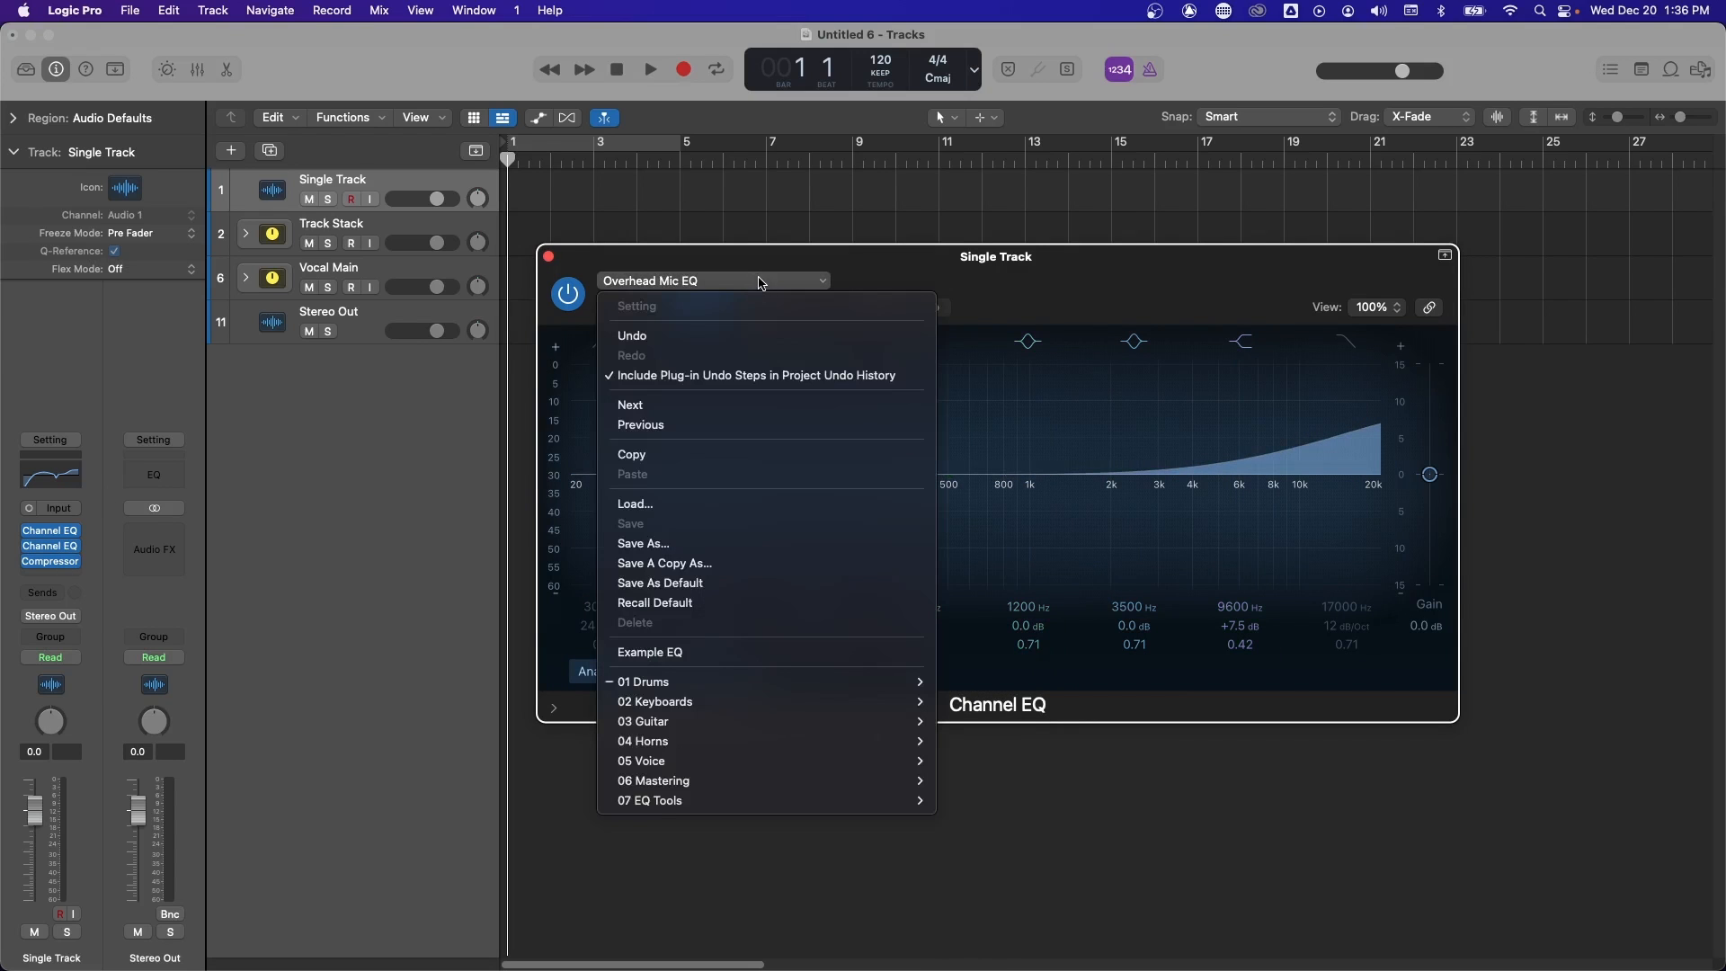
left_click(634, 504)
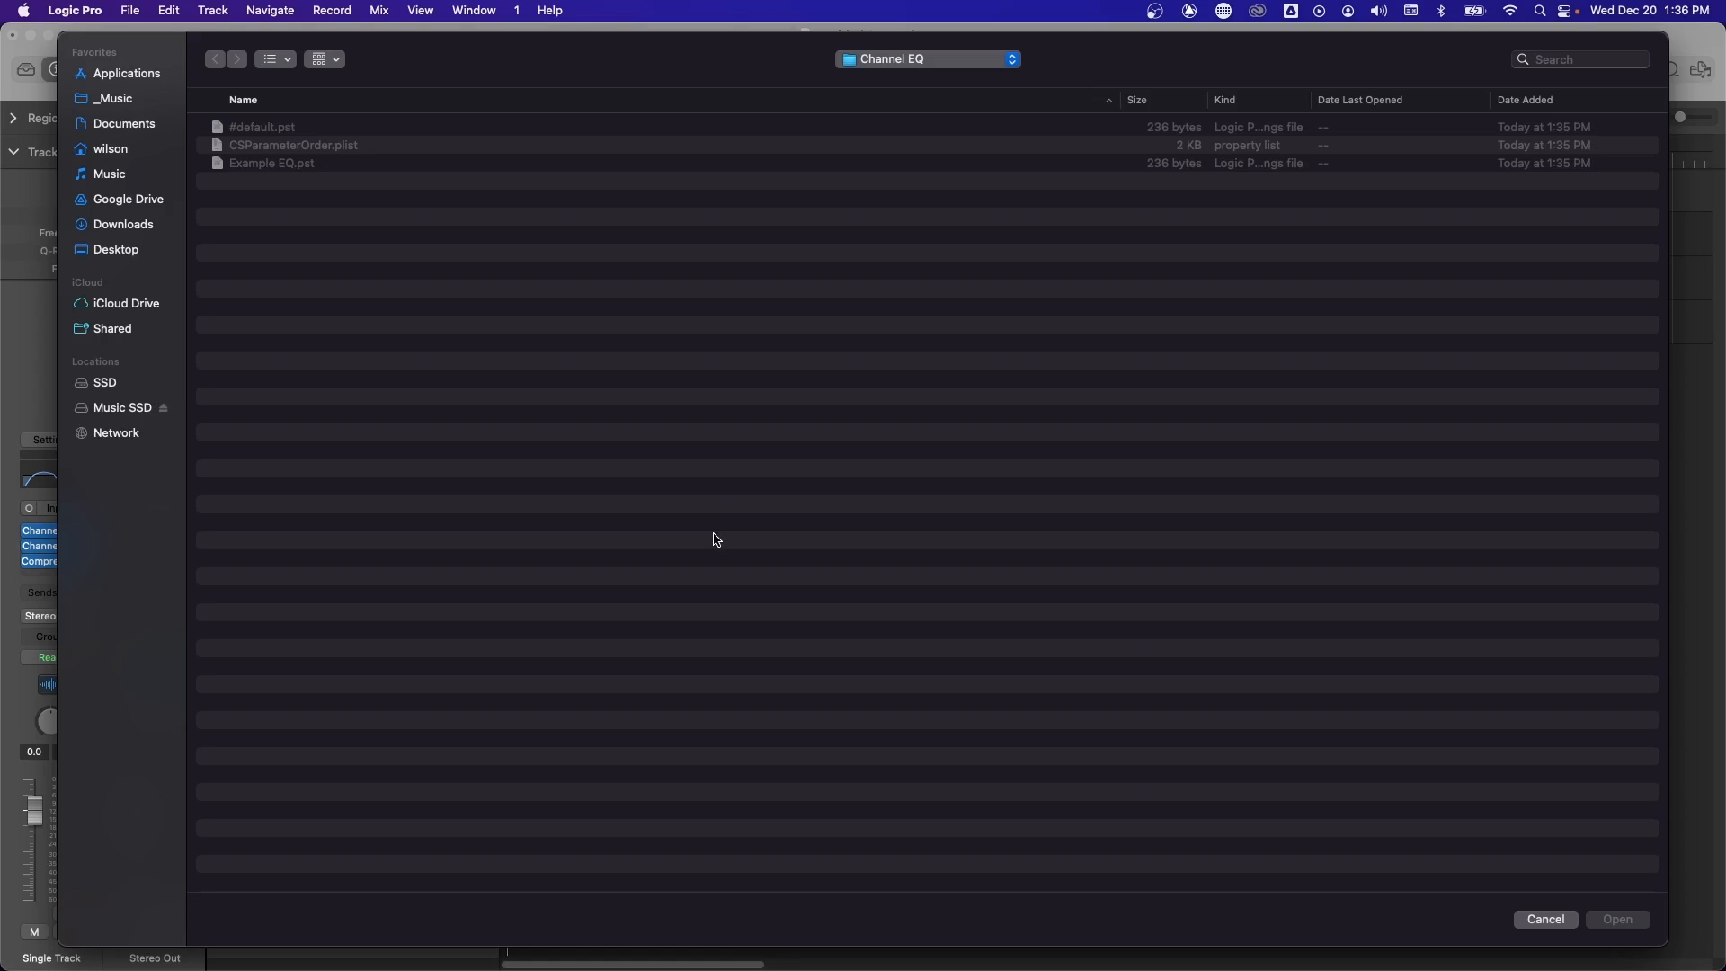
left_click(272, 164)
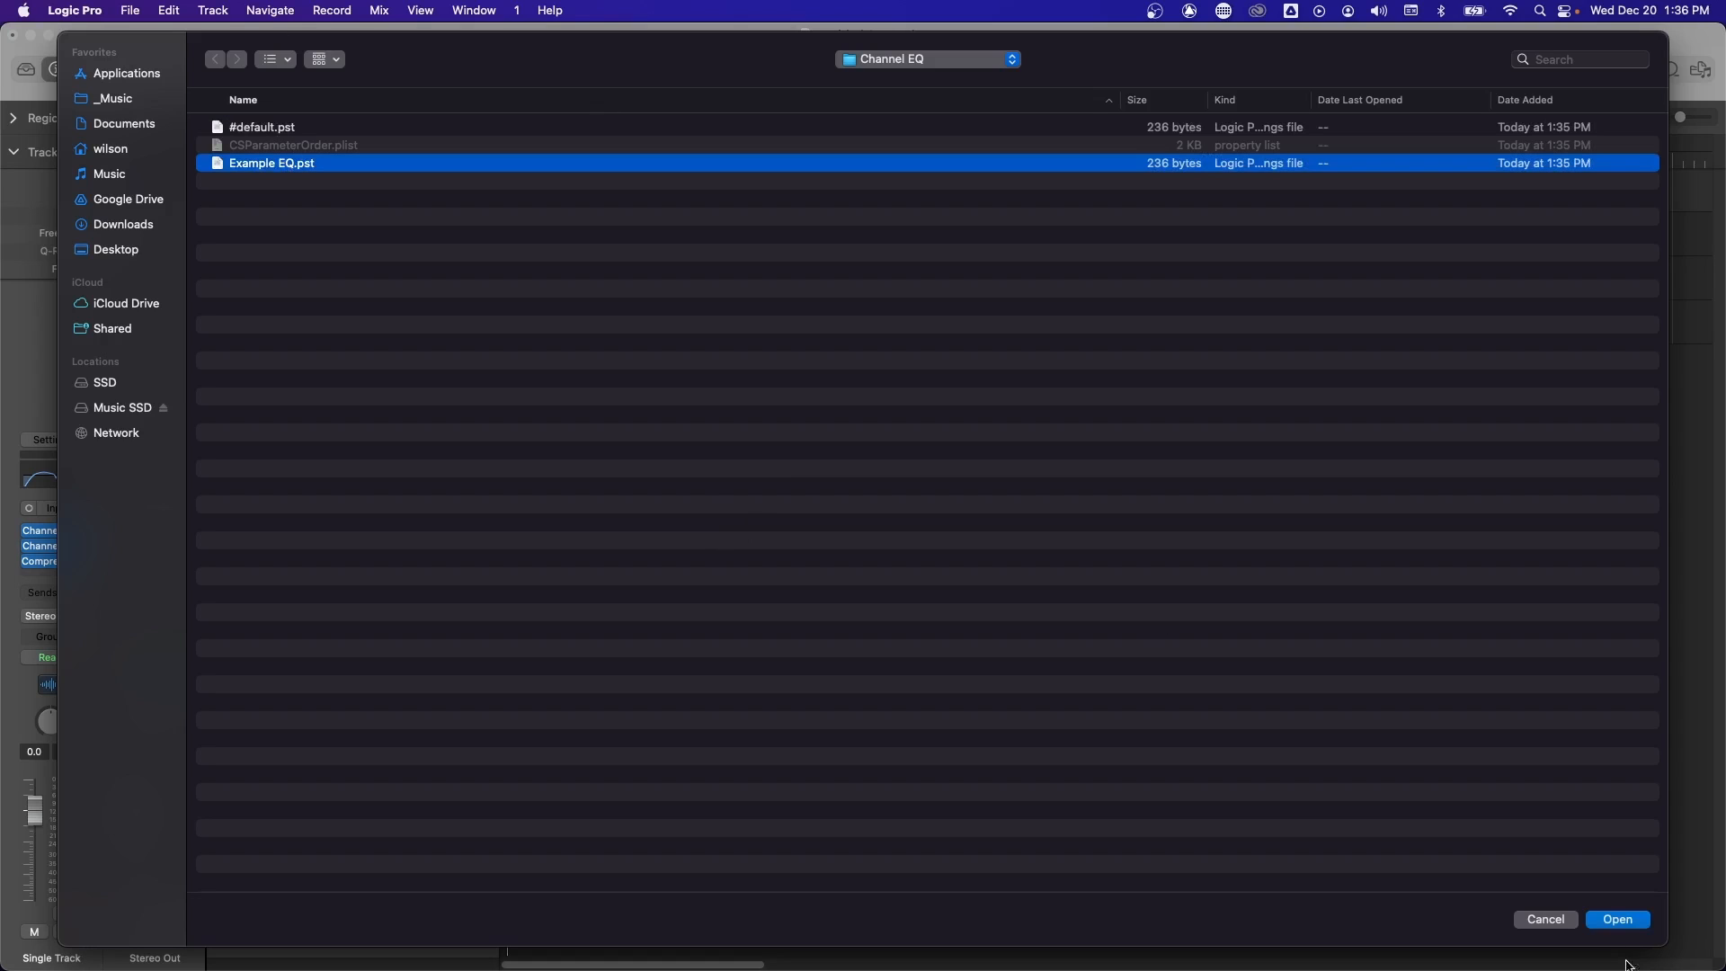
left_click(1617, 919)
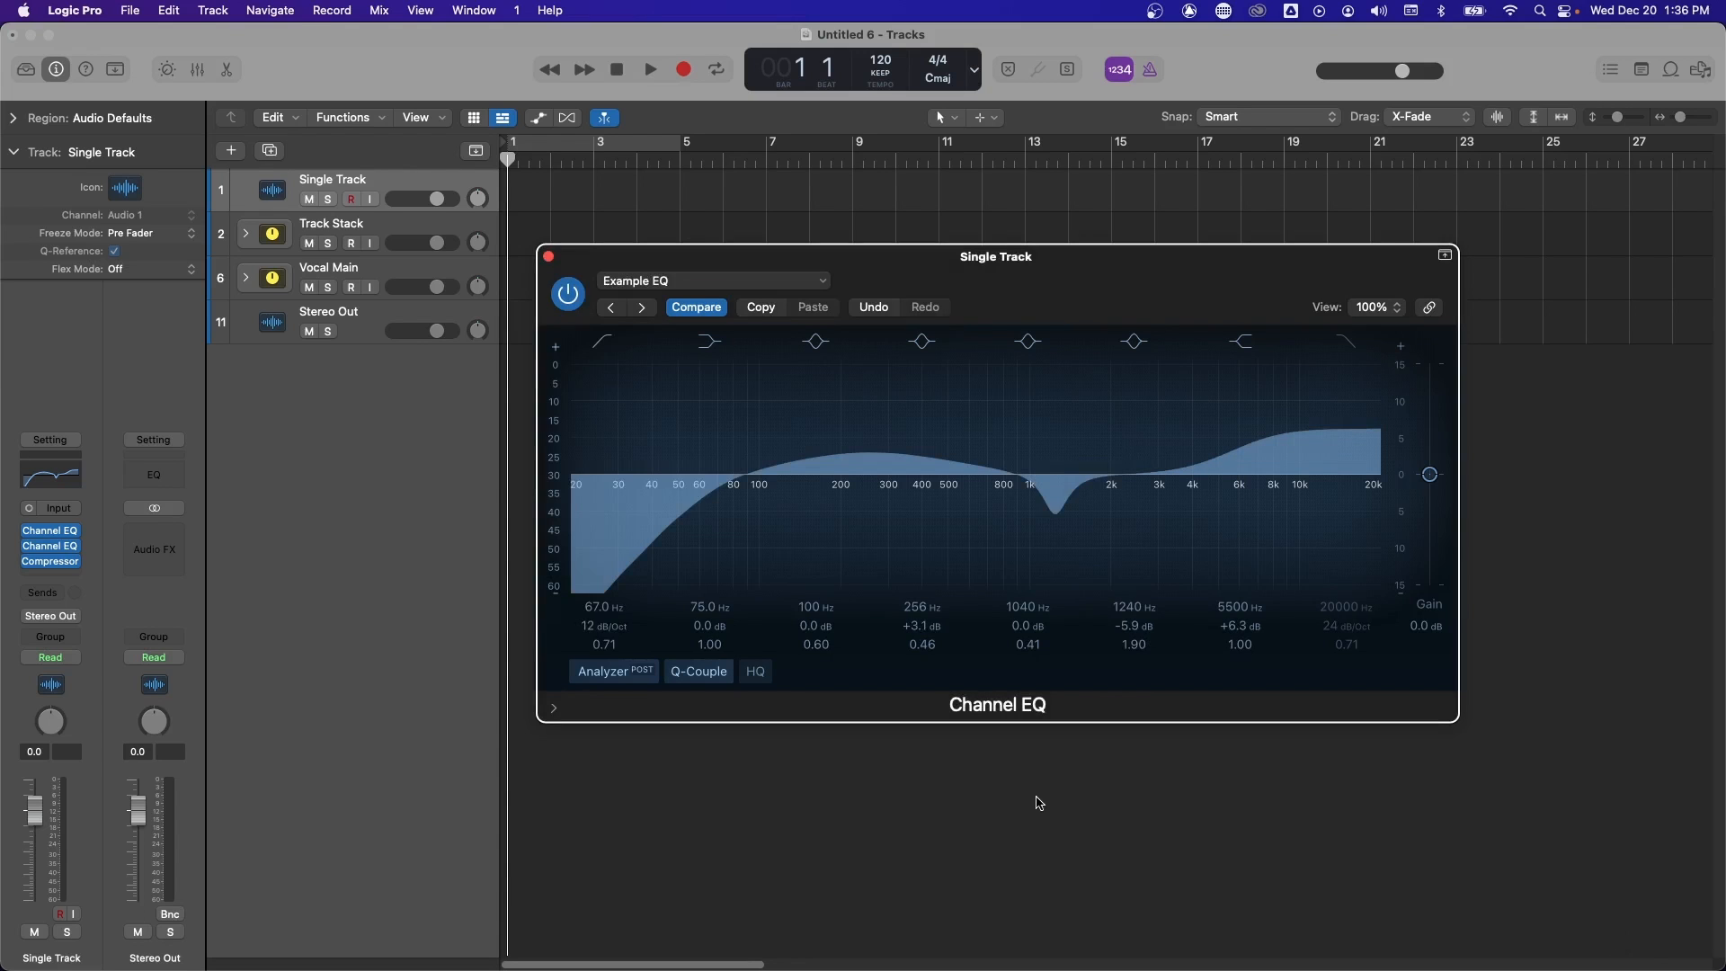
left_click(550, 255)
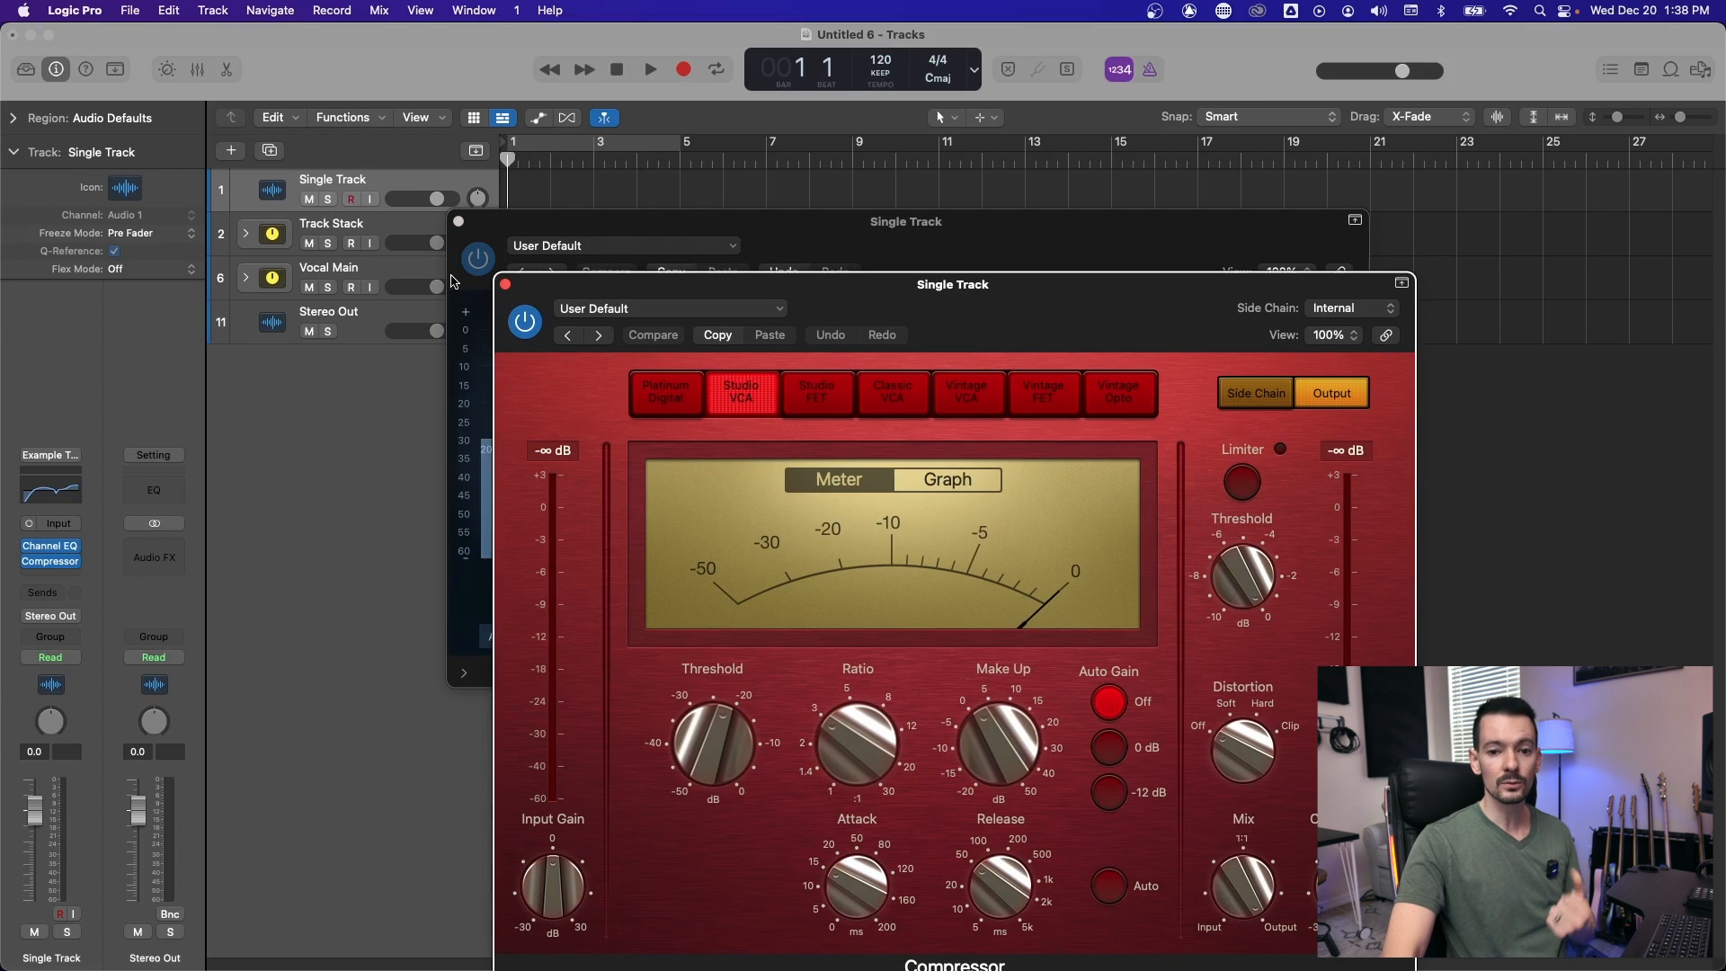
Save Single Track's full channel strip as 'Example Track', replacing the existing file
left_click(505, 282)
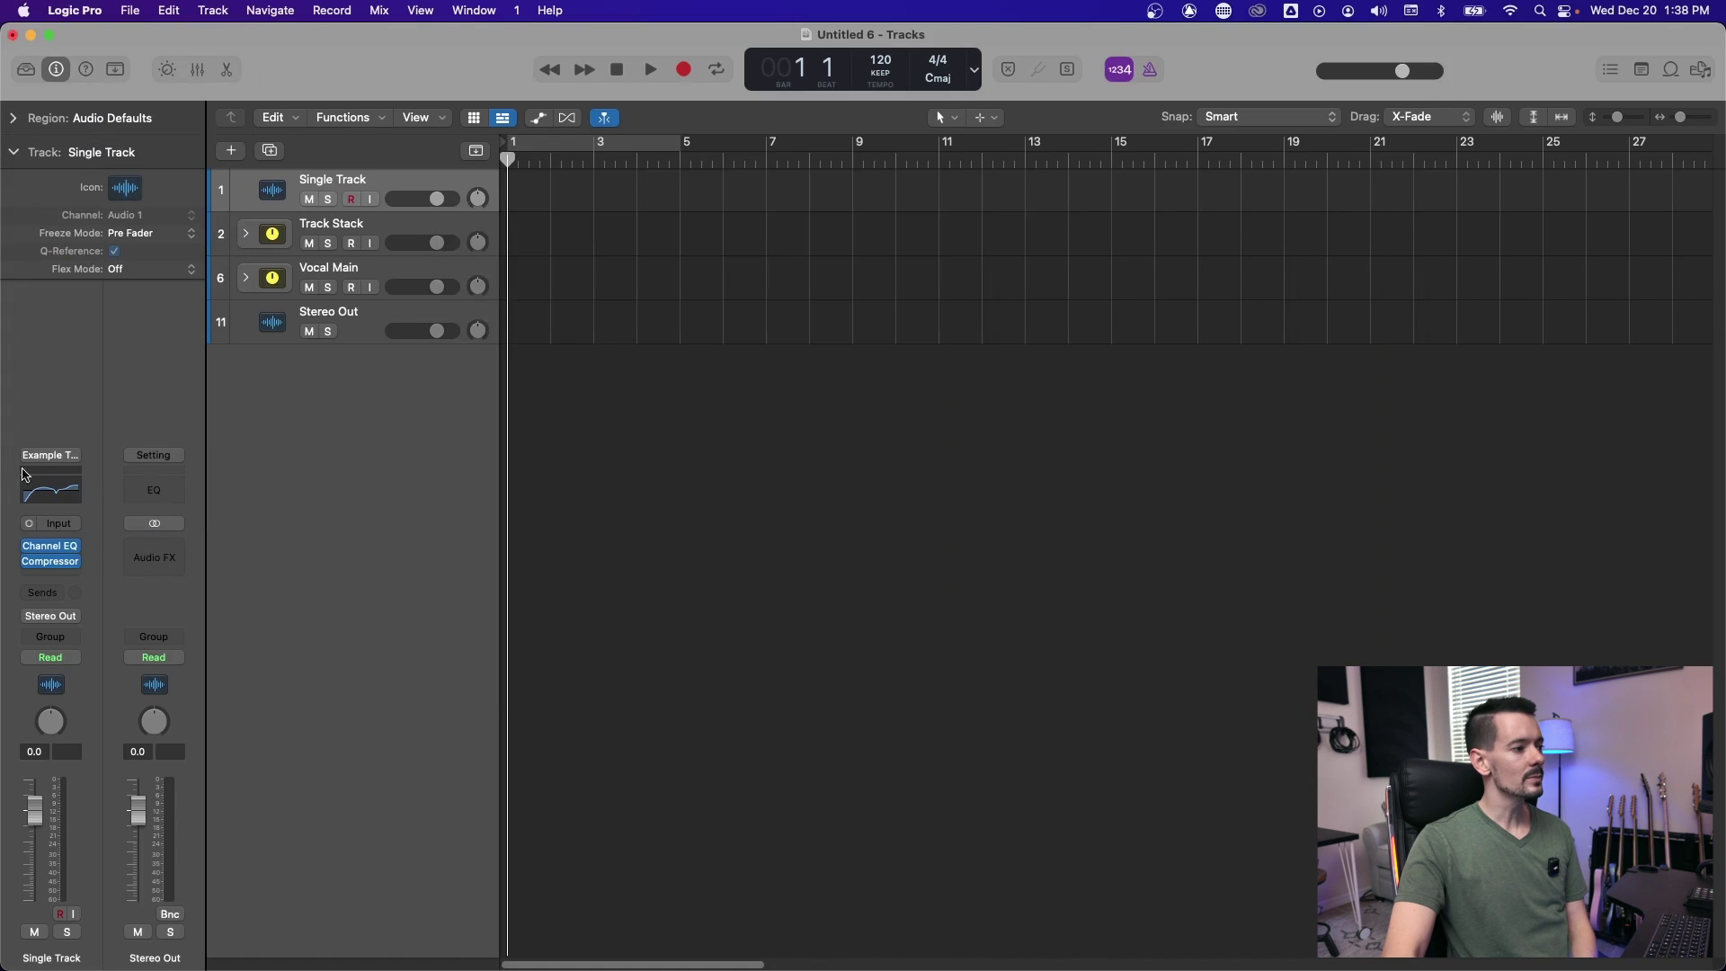
left_click(153, 455)
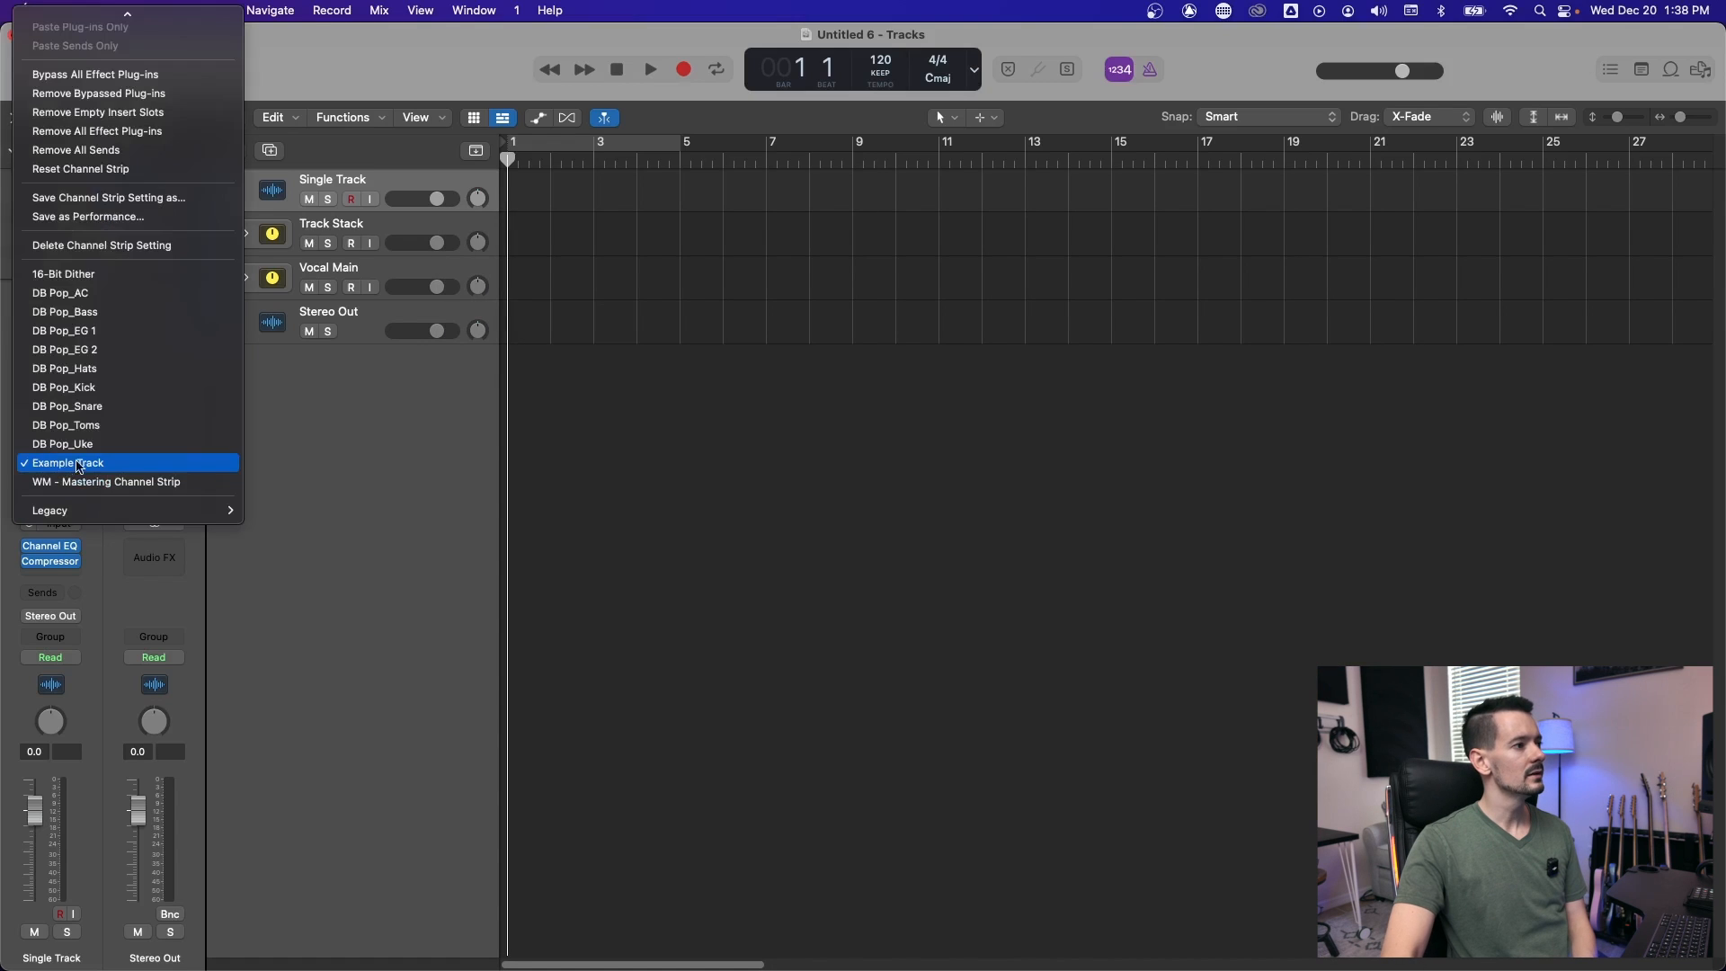
mouse_move(120, 198)
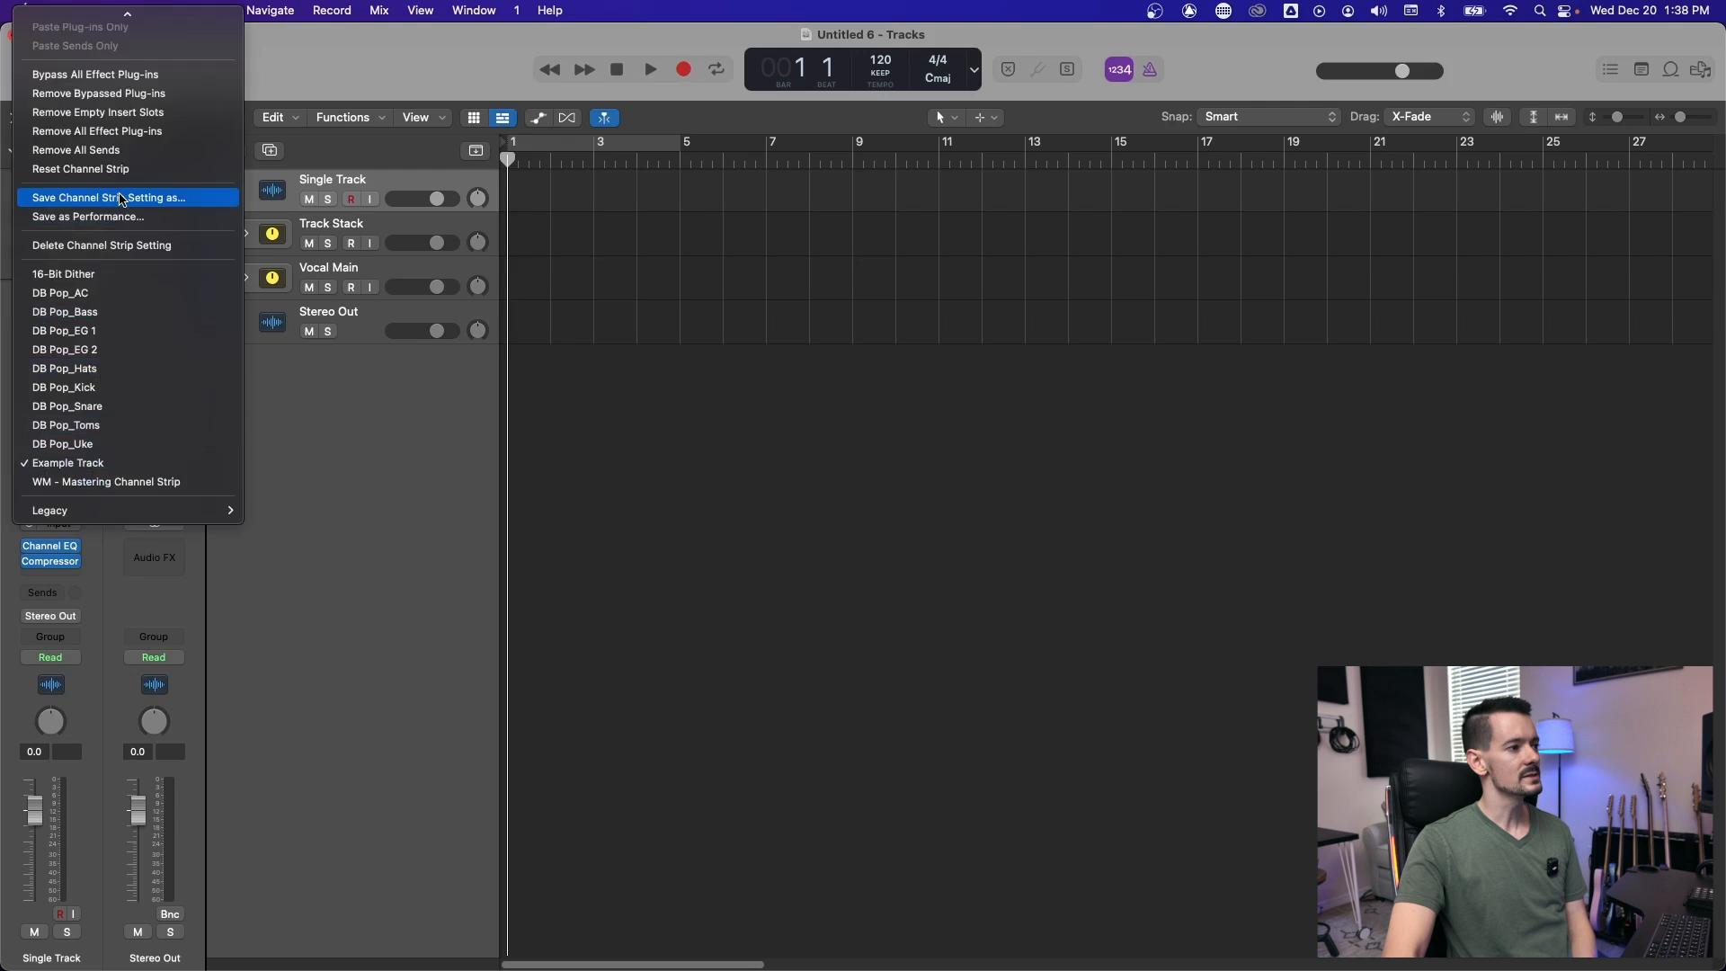
left_click(110, 198)
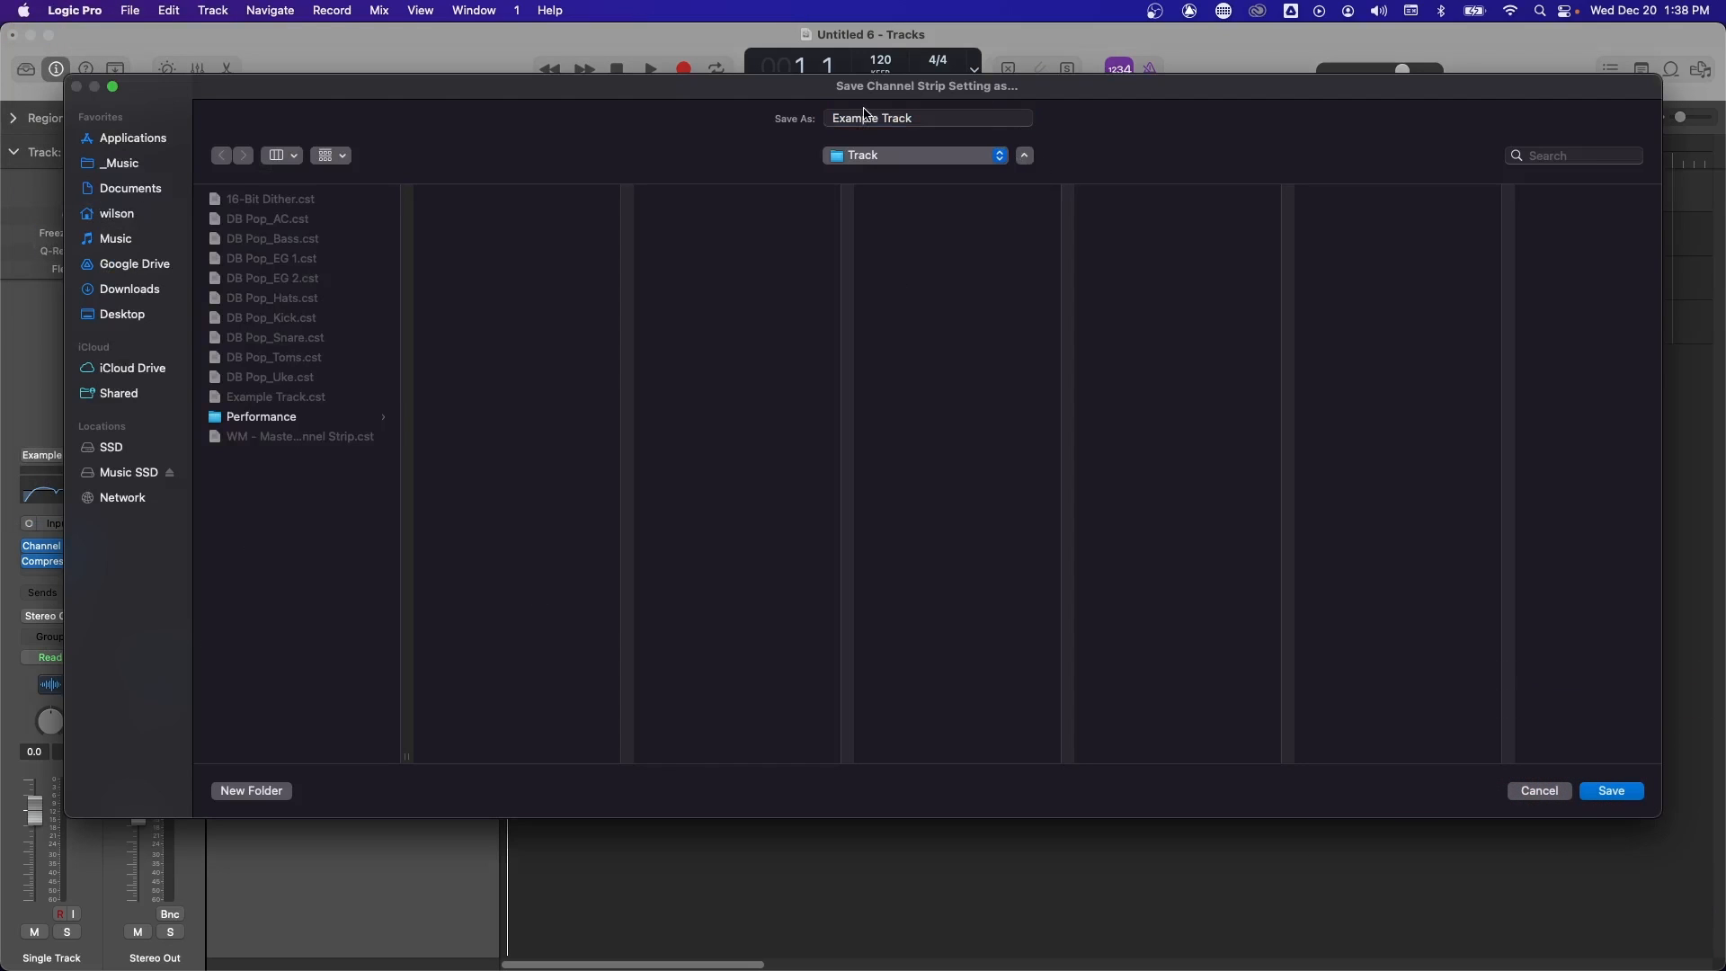
left_click(1611, 791)
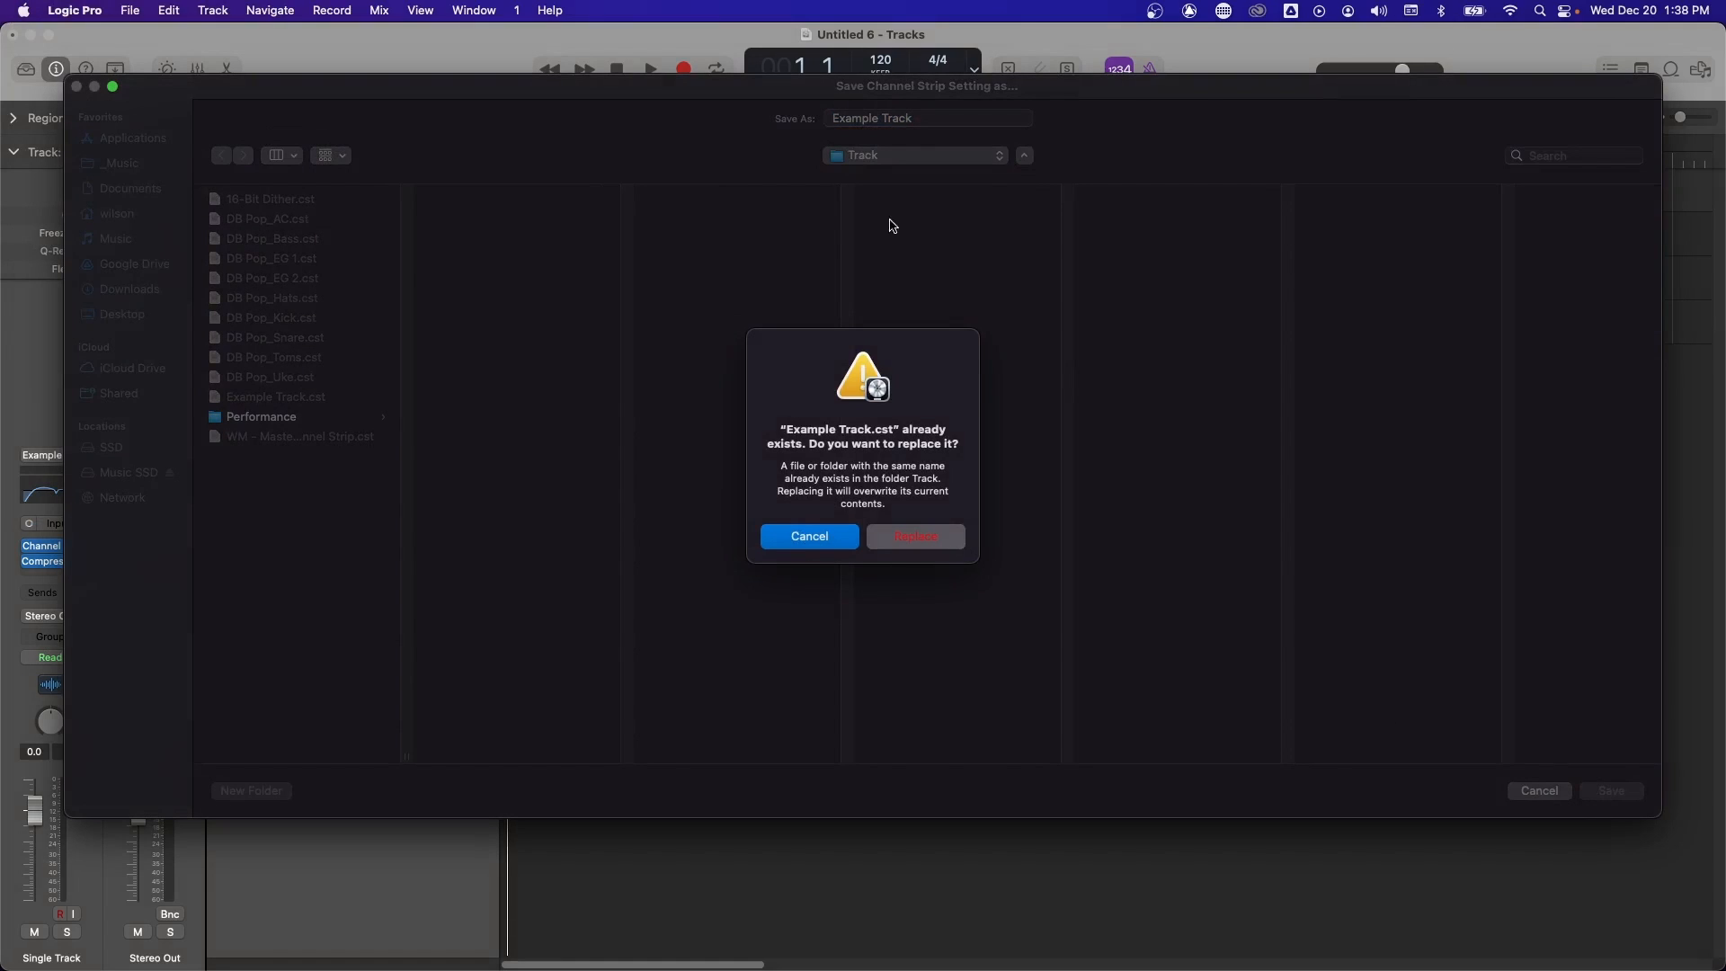
left_click(914, 536)
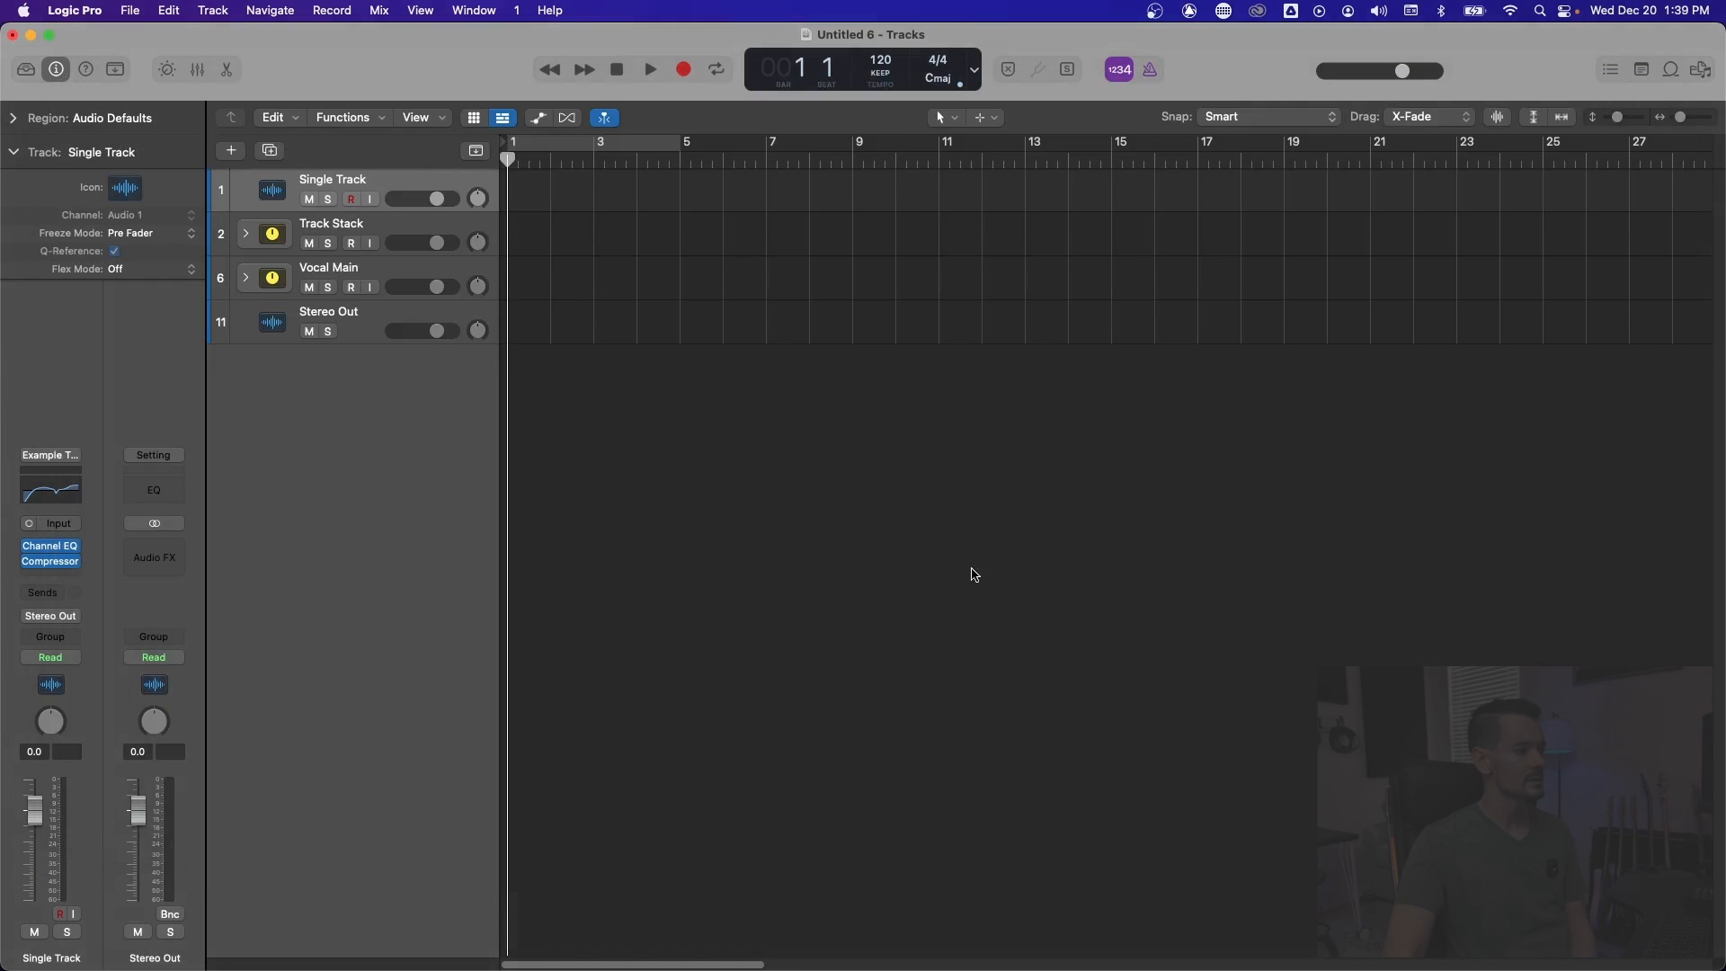
Add a new audio track (Audio 5) and bring up its channel strip settings
left_click(230, 149)
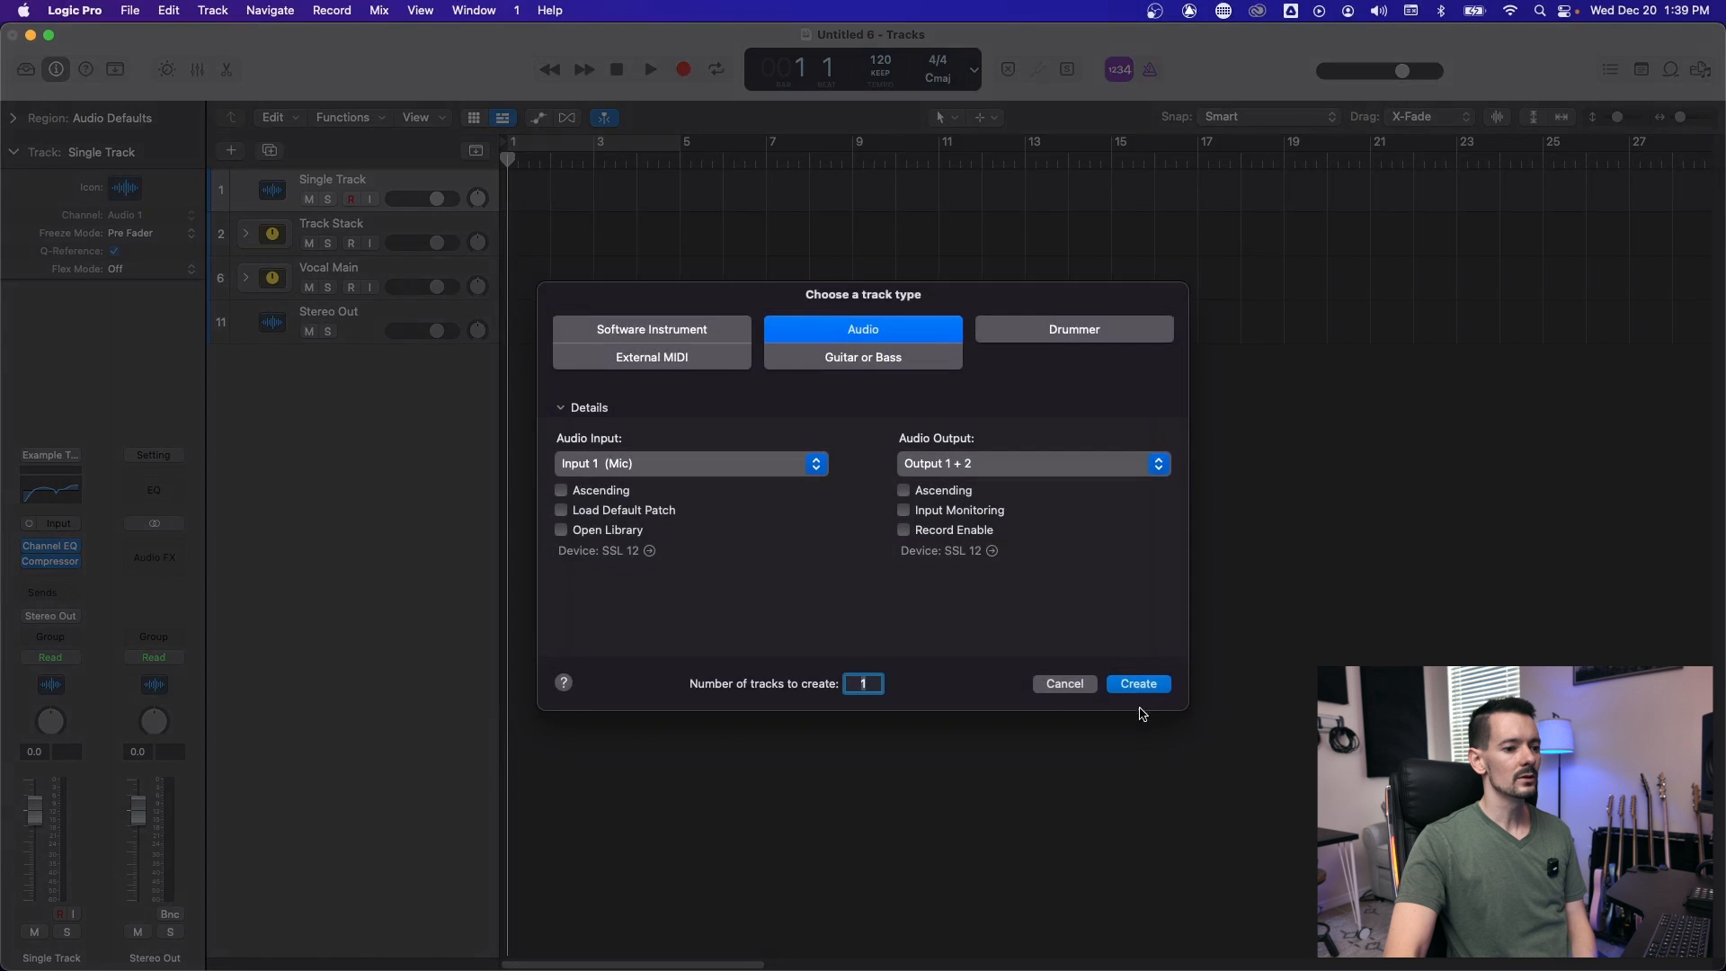
left_click(1136, 684)
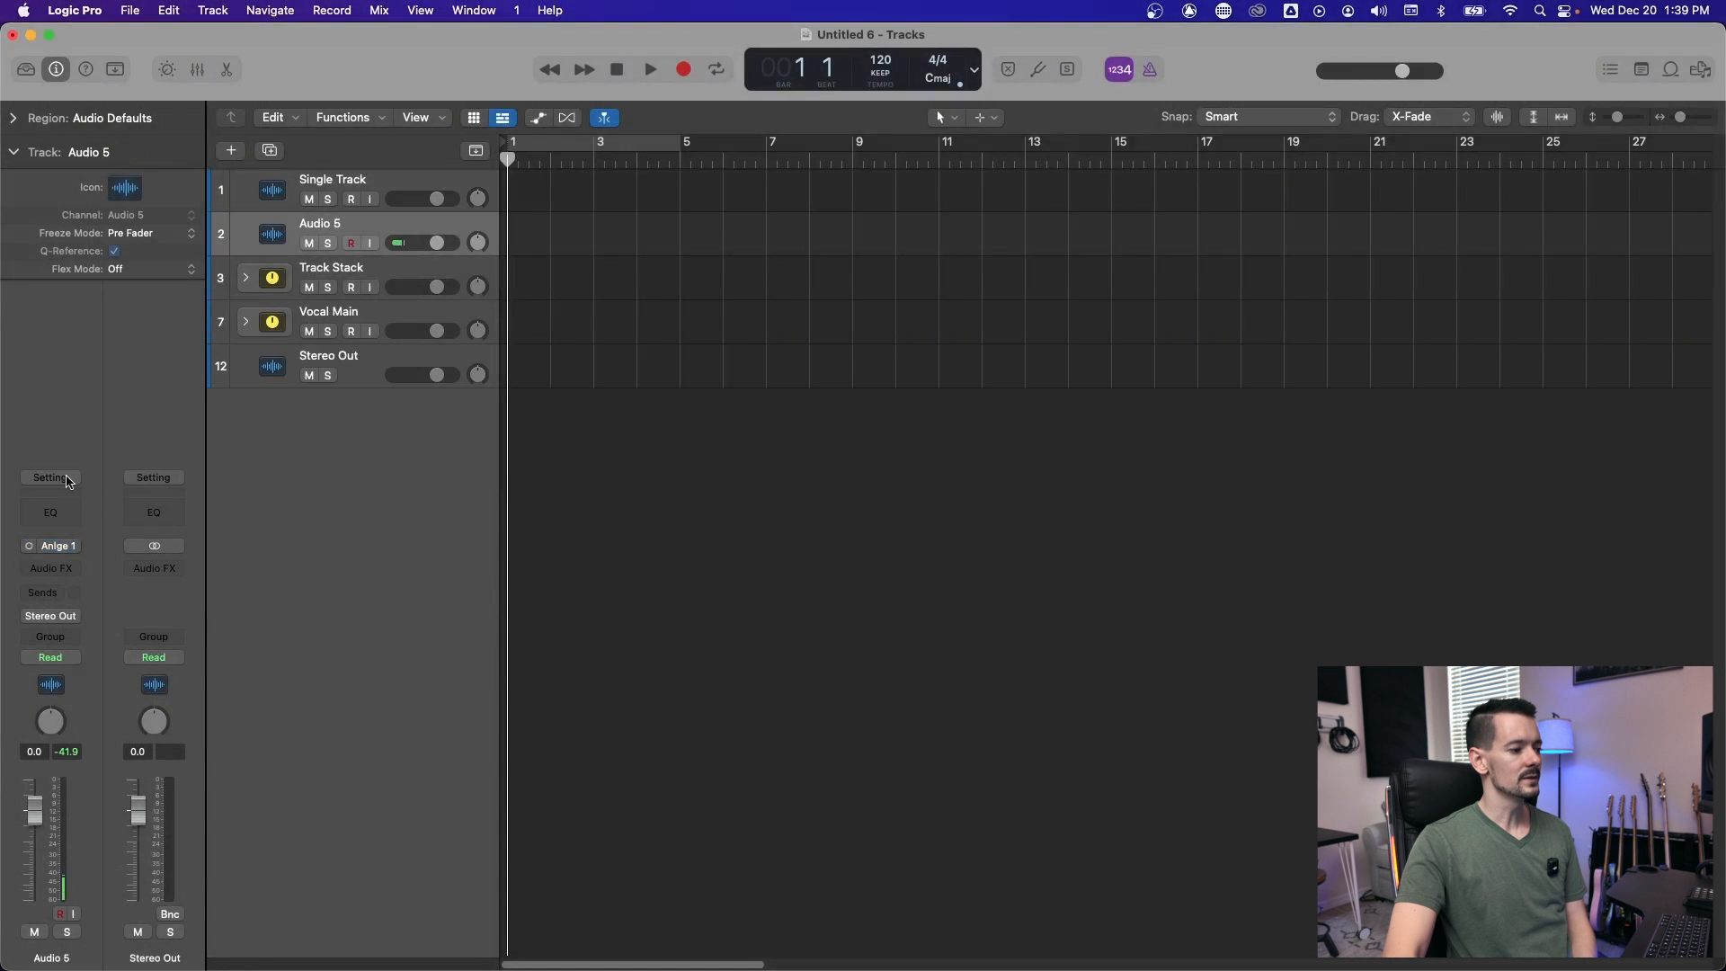
left_click(50, 477)
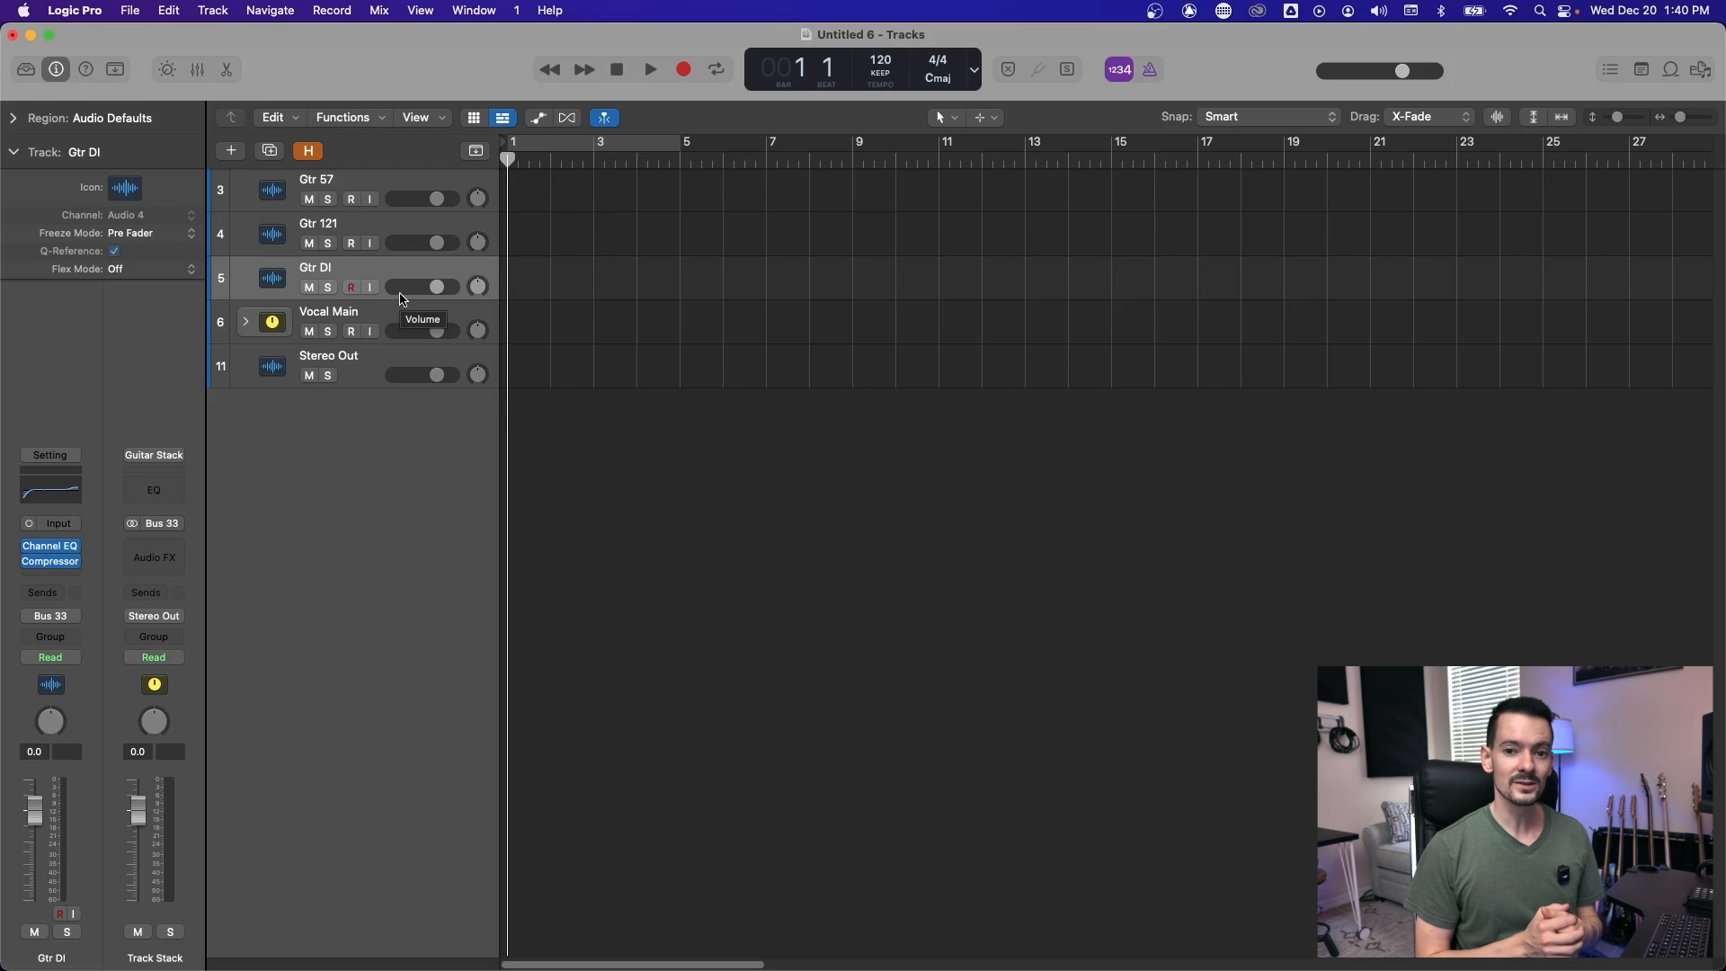
mouse_move(347, 177)
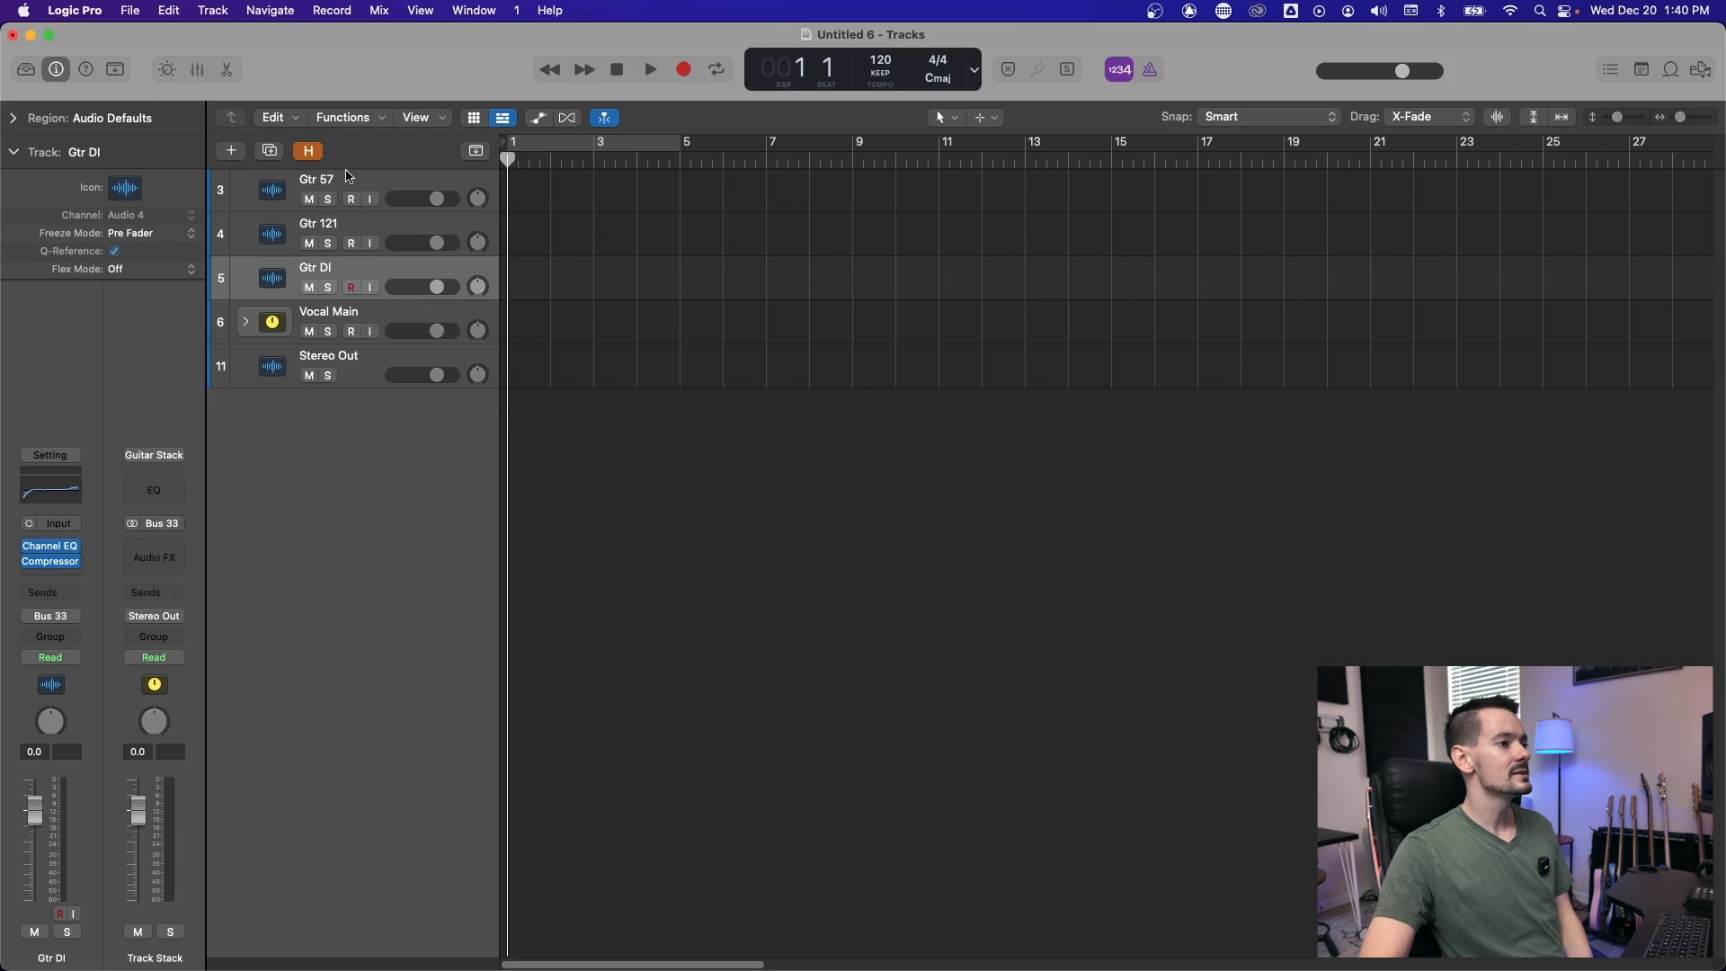
Select the Gtr 57, Gtr 121 and Gtr DI tracks together
left_click(316, 178)
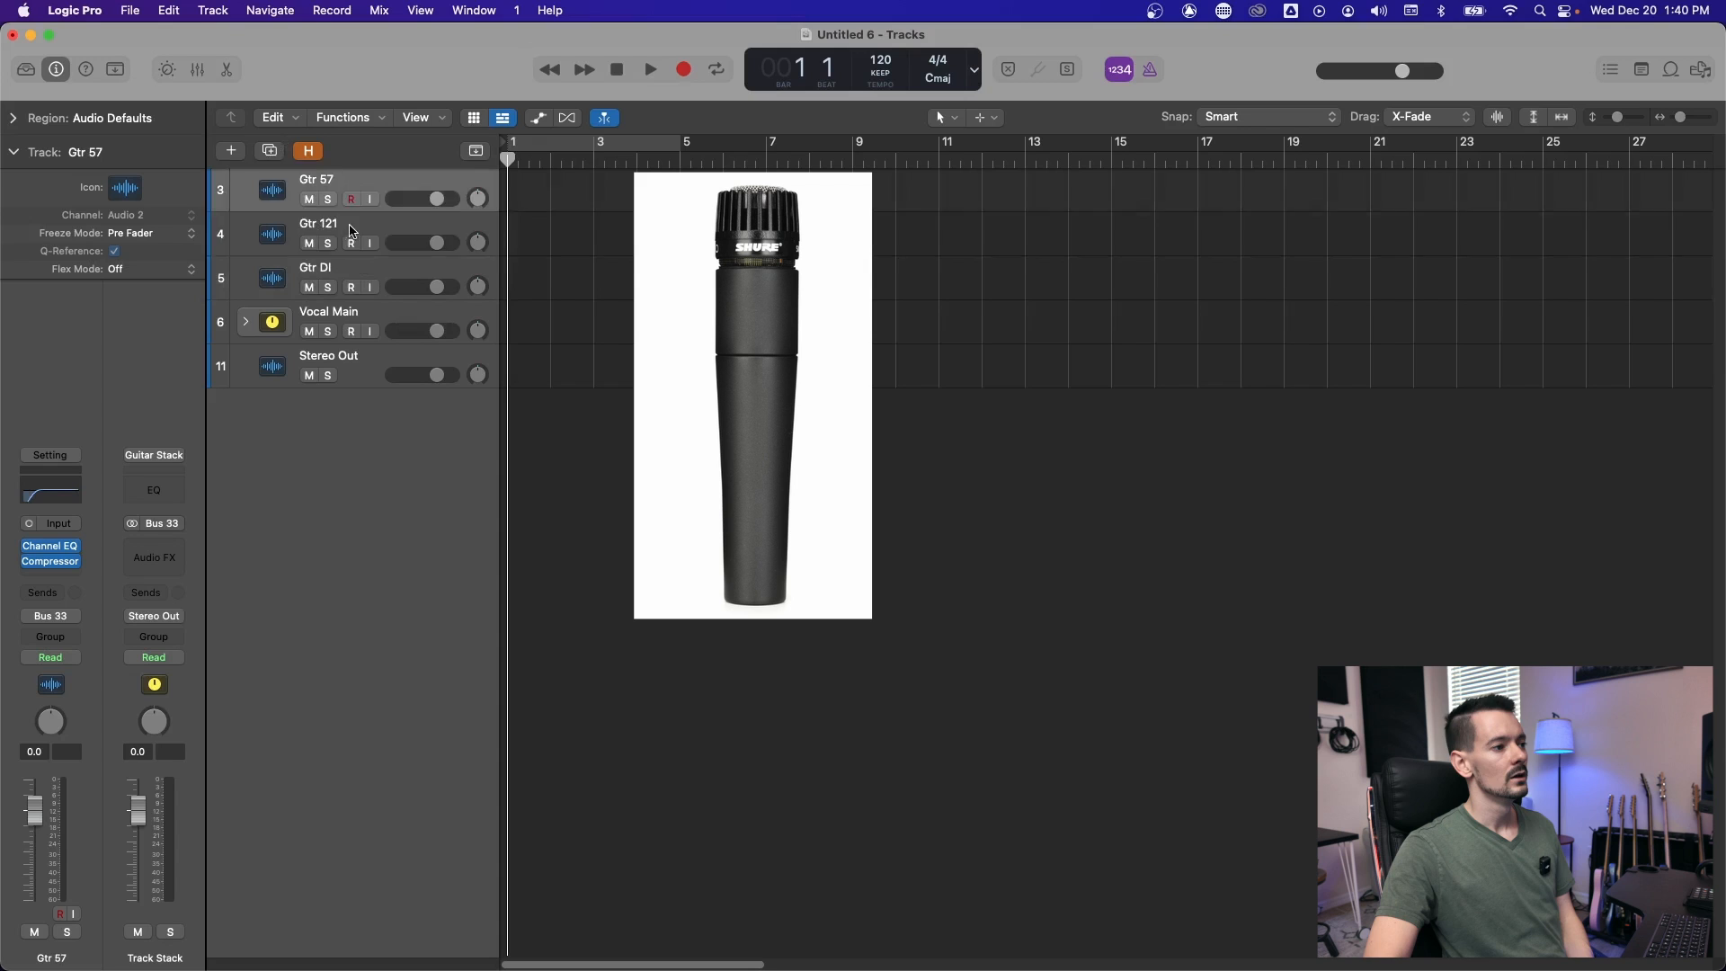
left_click(351, 288)
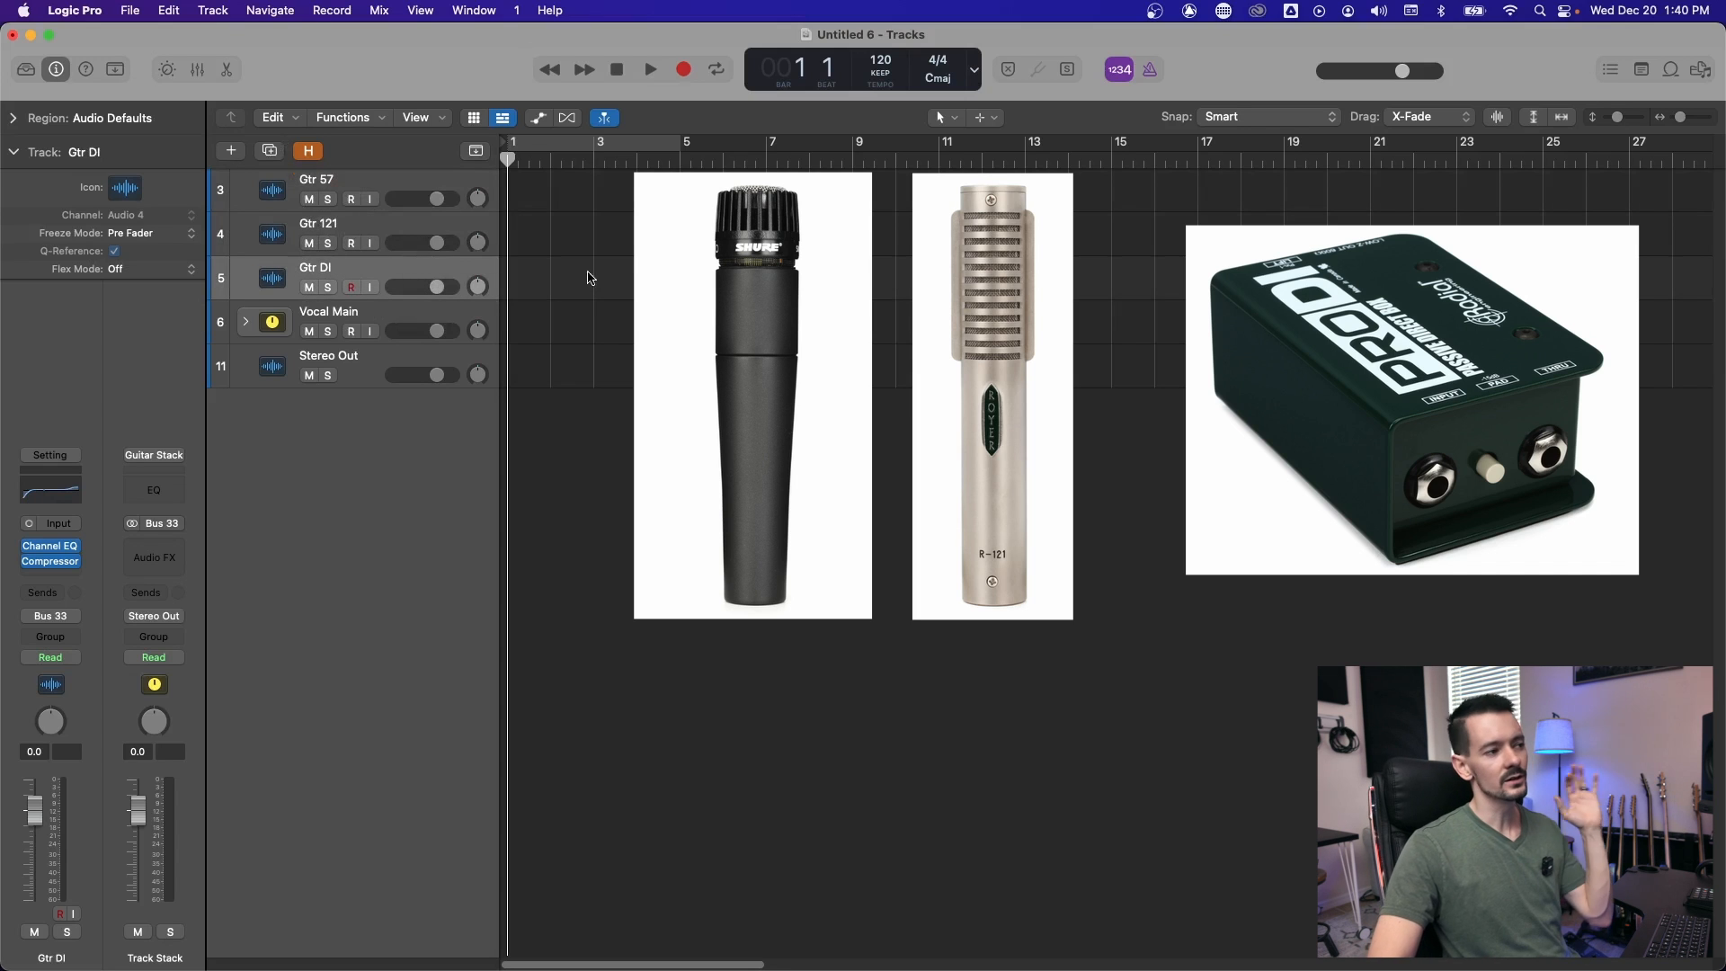
key("x")
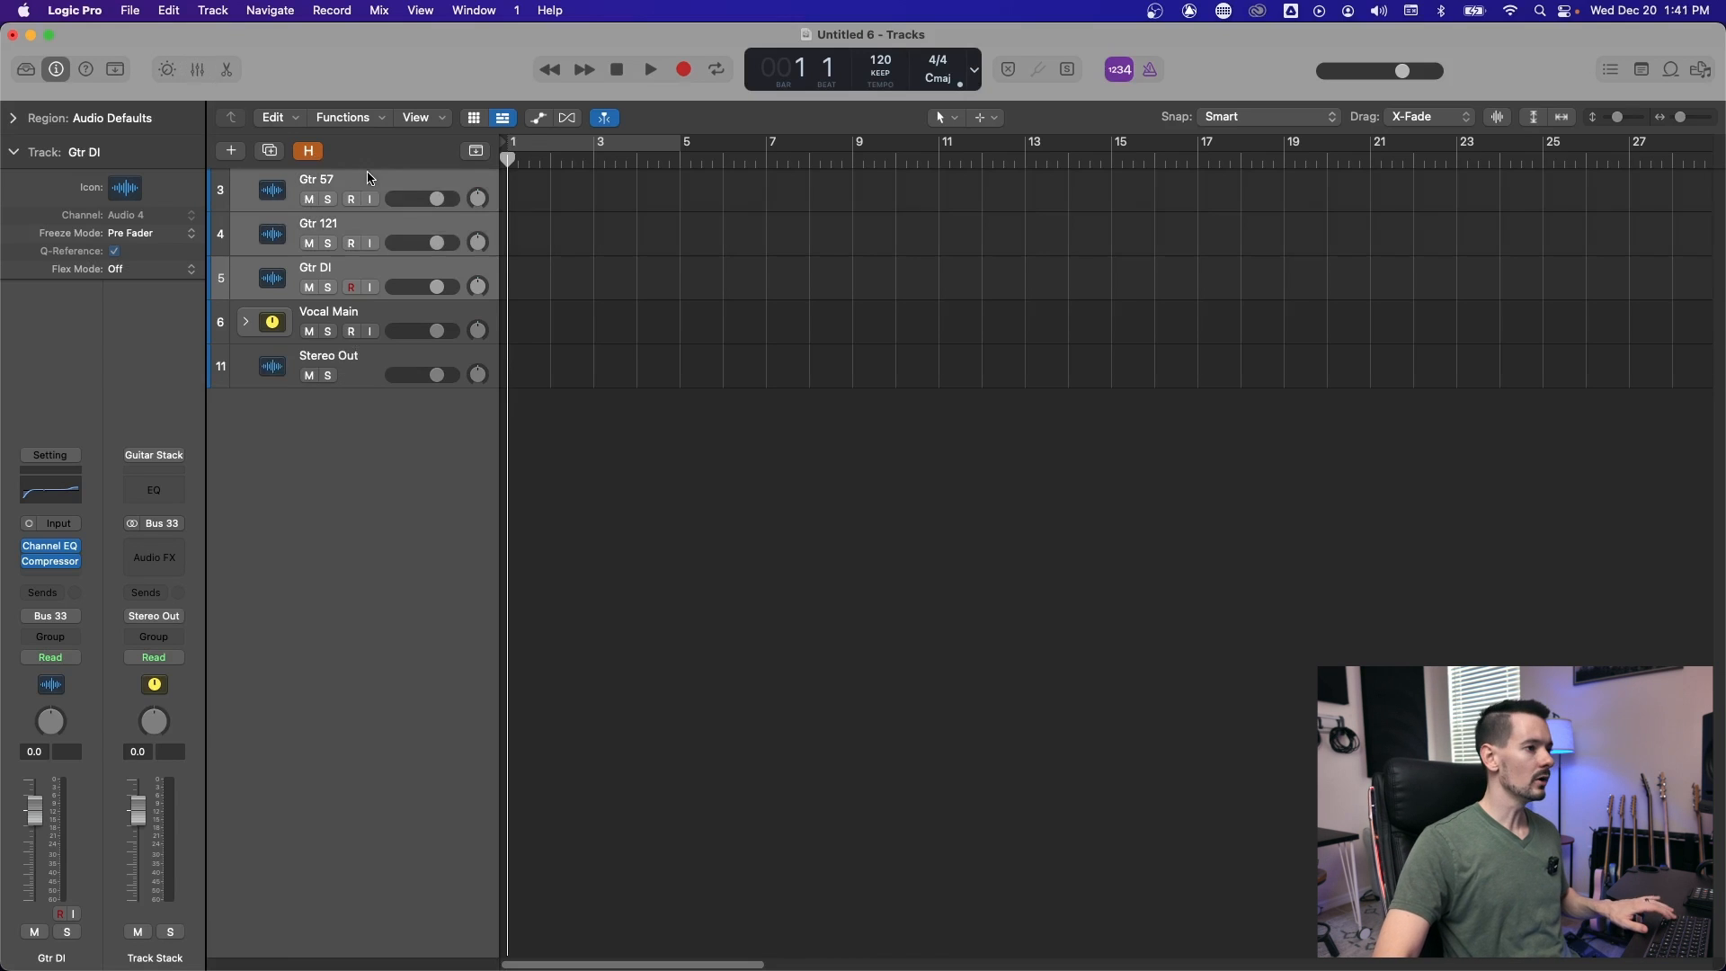
Group the three guitar tracks into a summing track stack named Guitar Stack
key("shift+cmd+d")
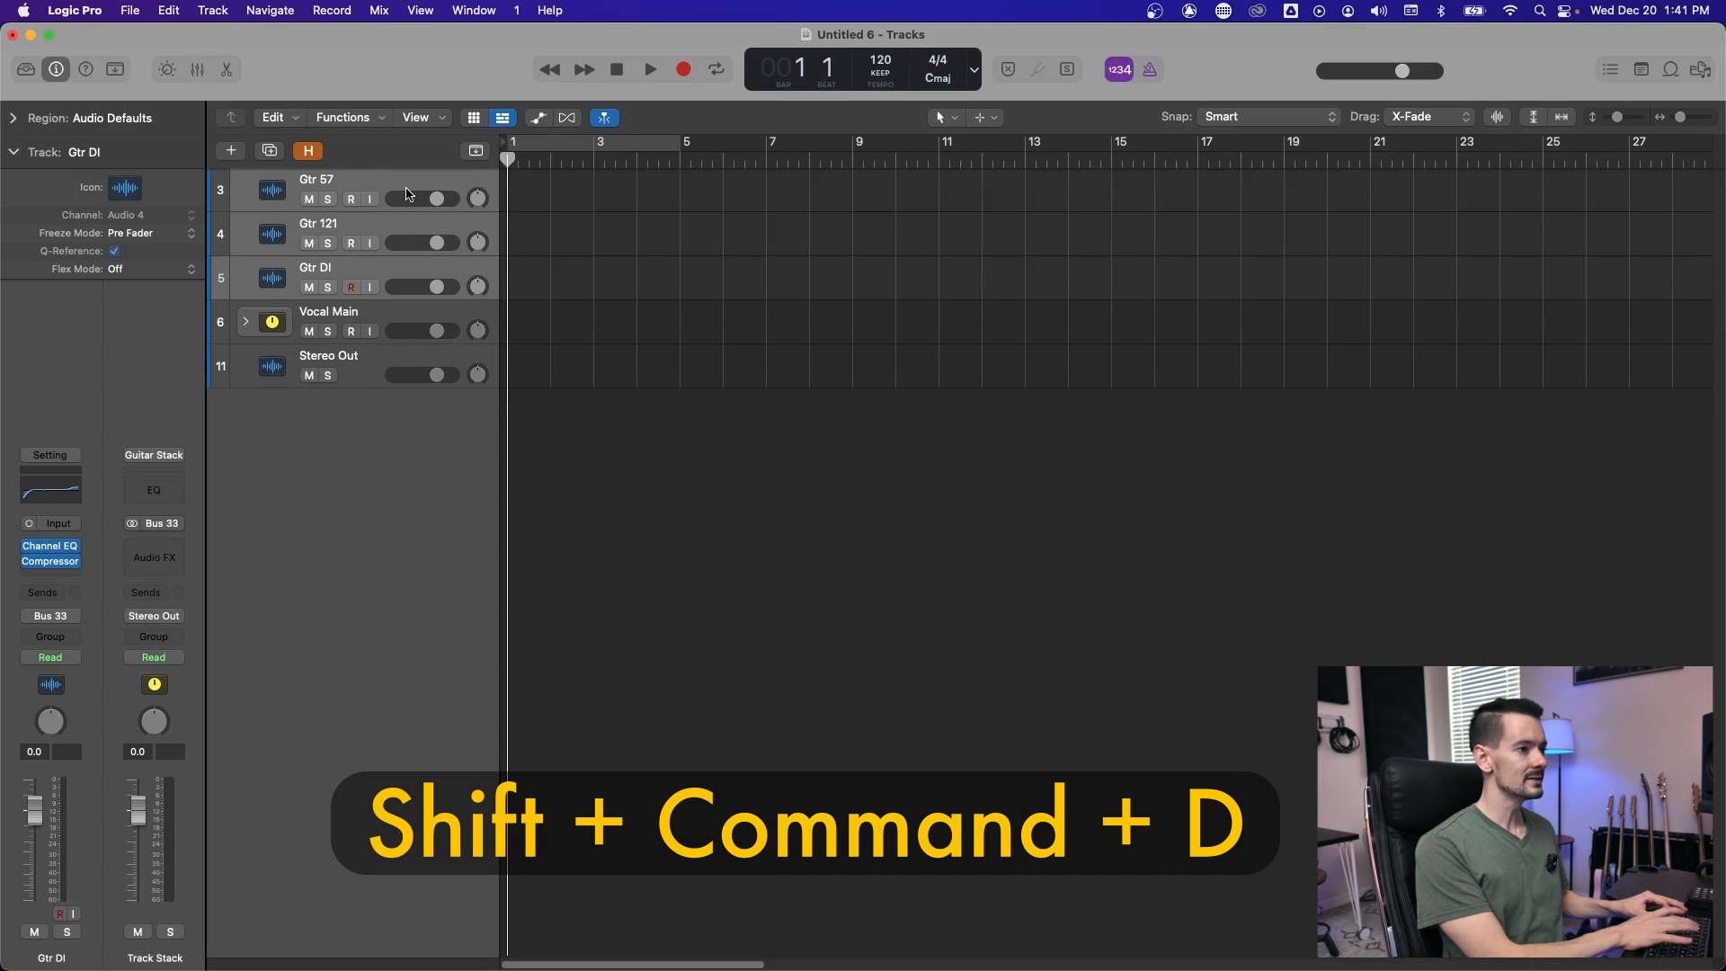
key("shift+cmd+d")
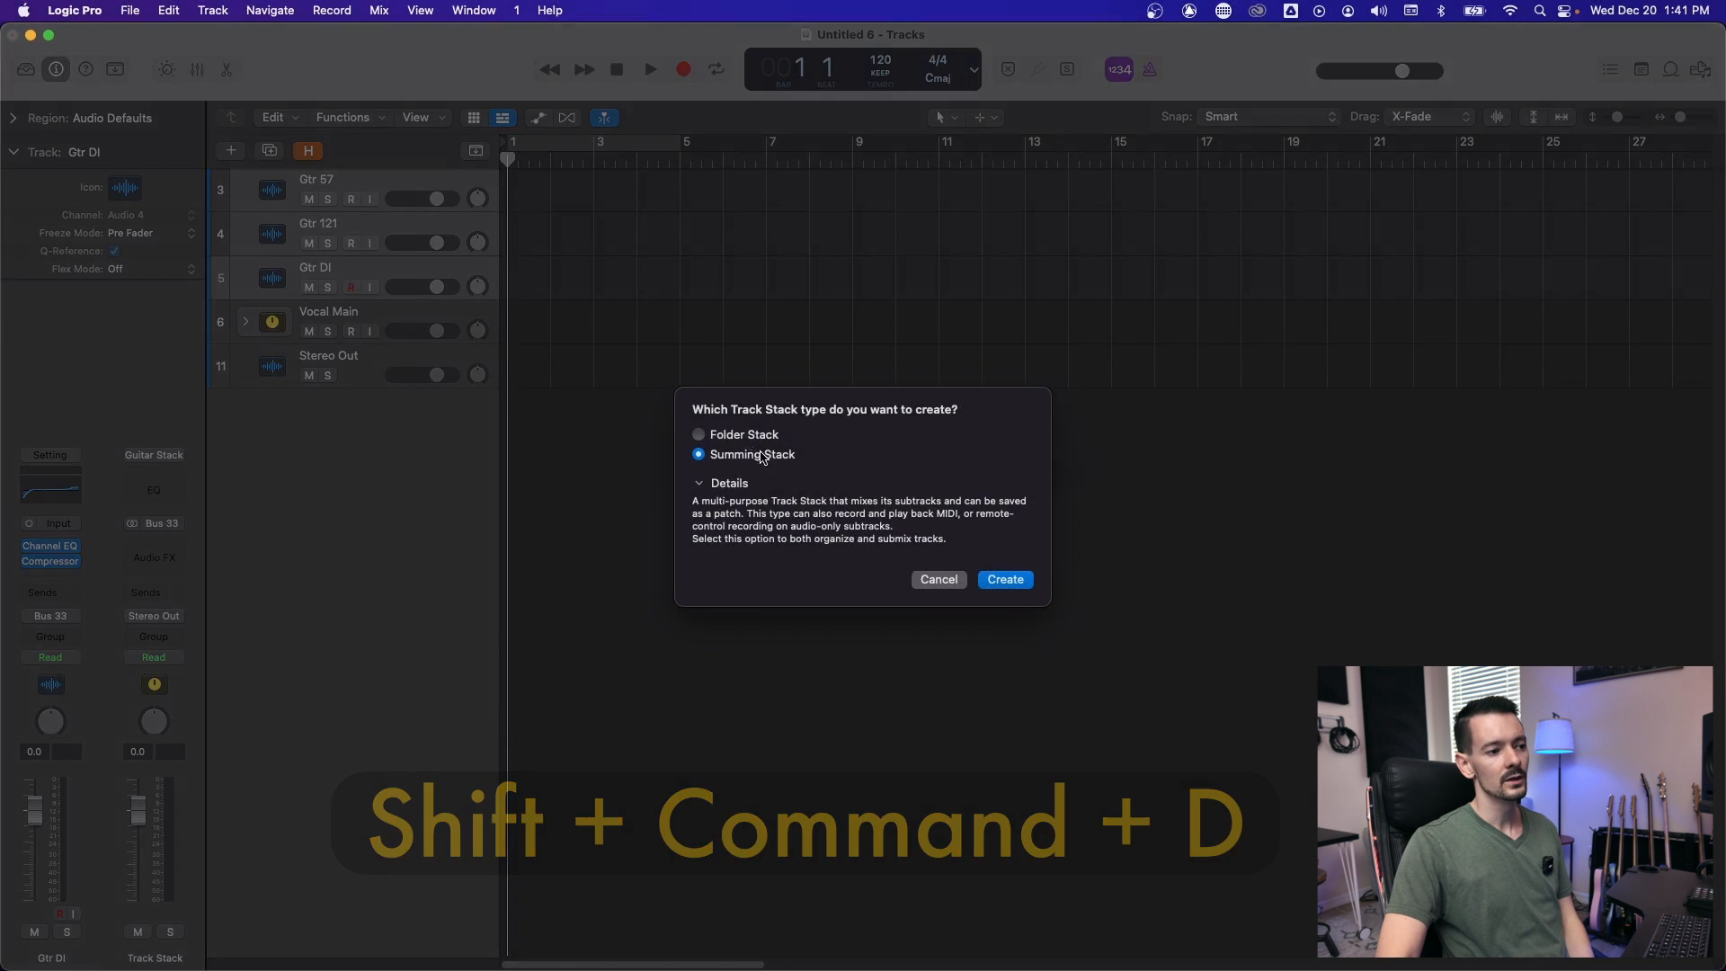
mouse_move(1003, 579)
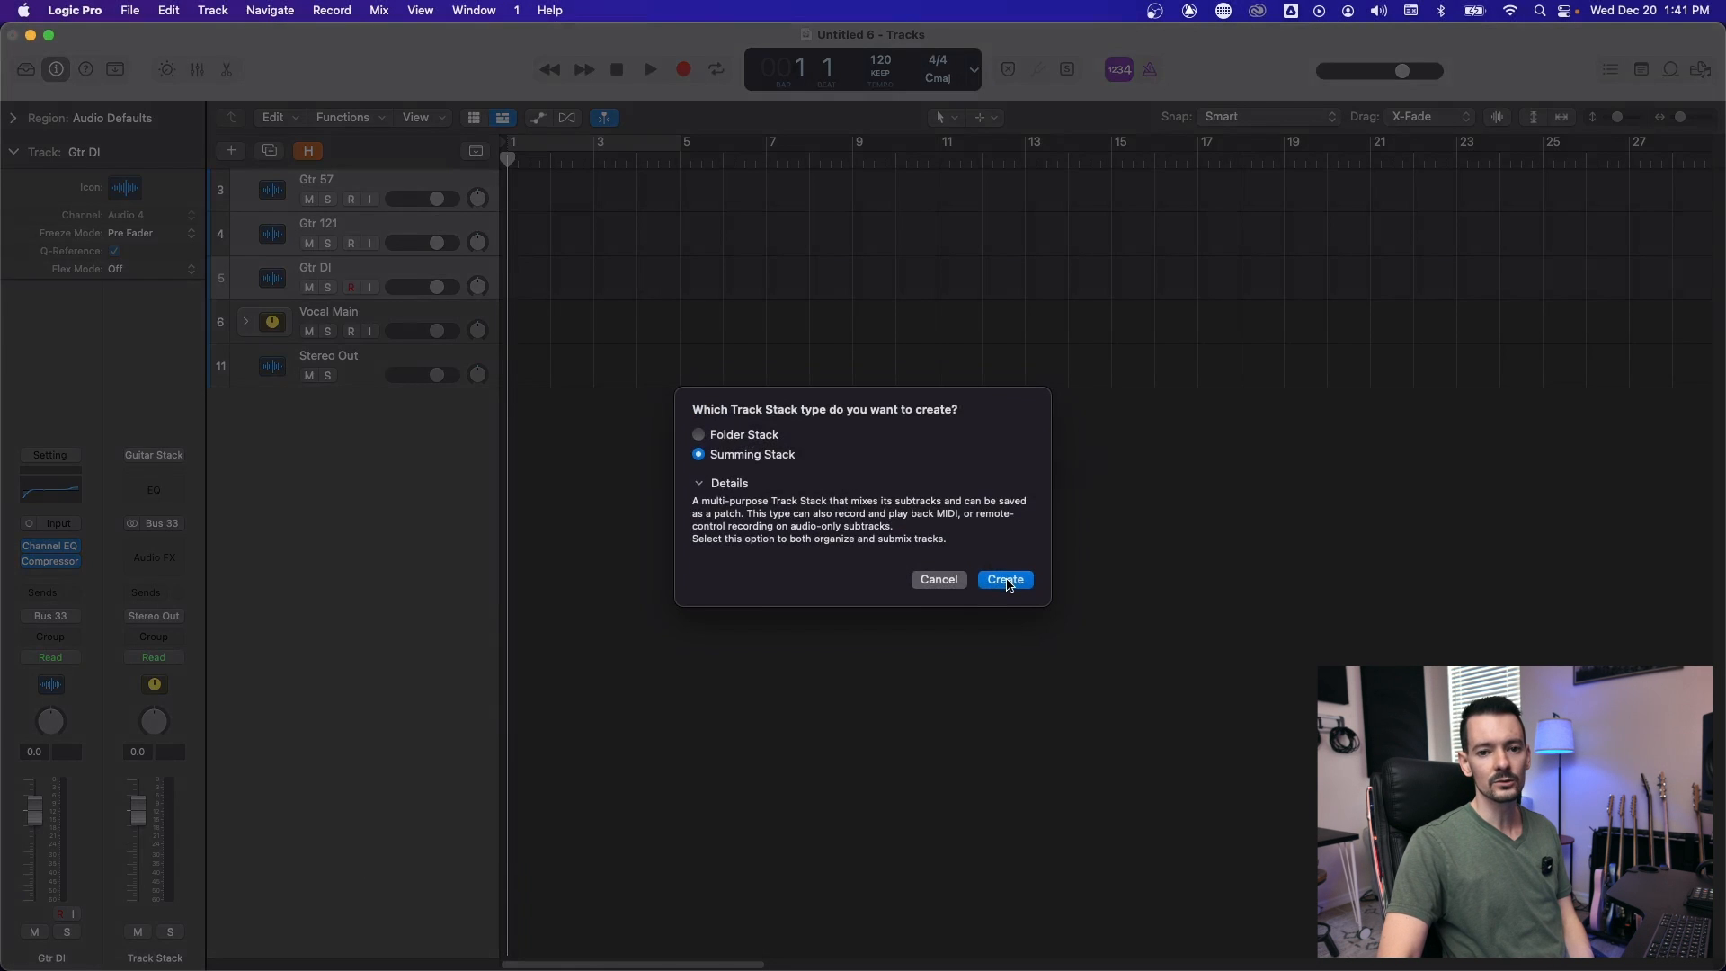
left_click(1004, 579)
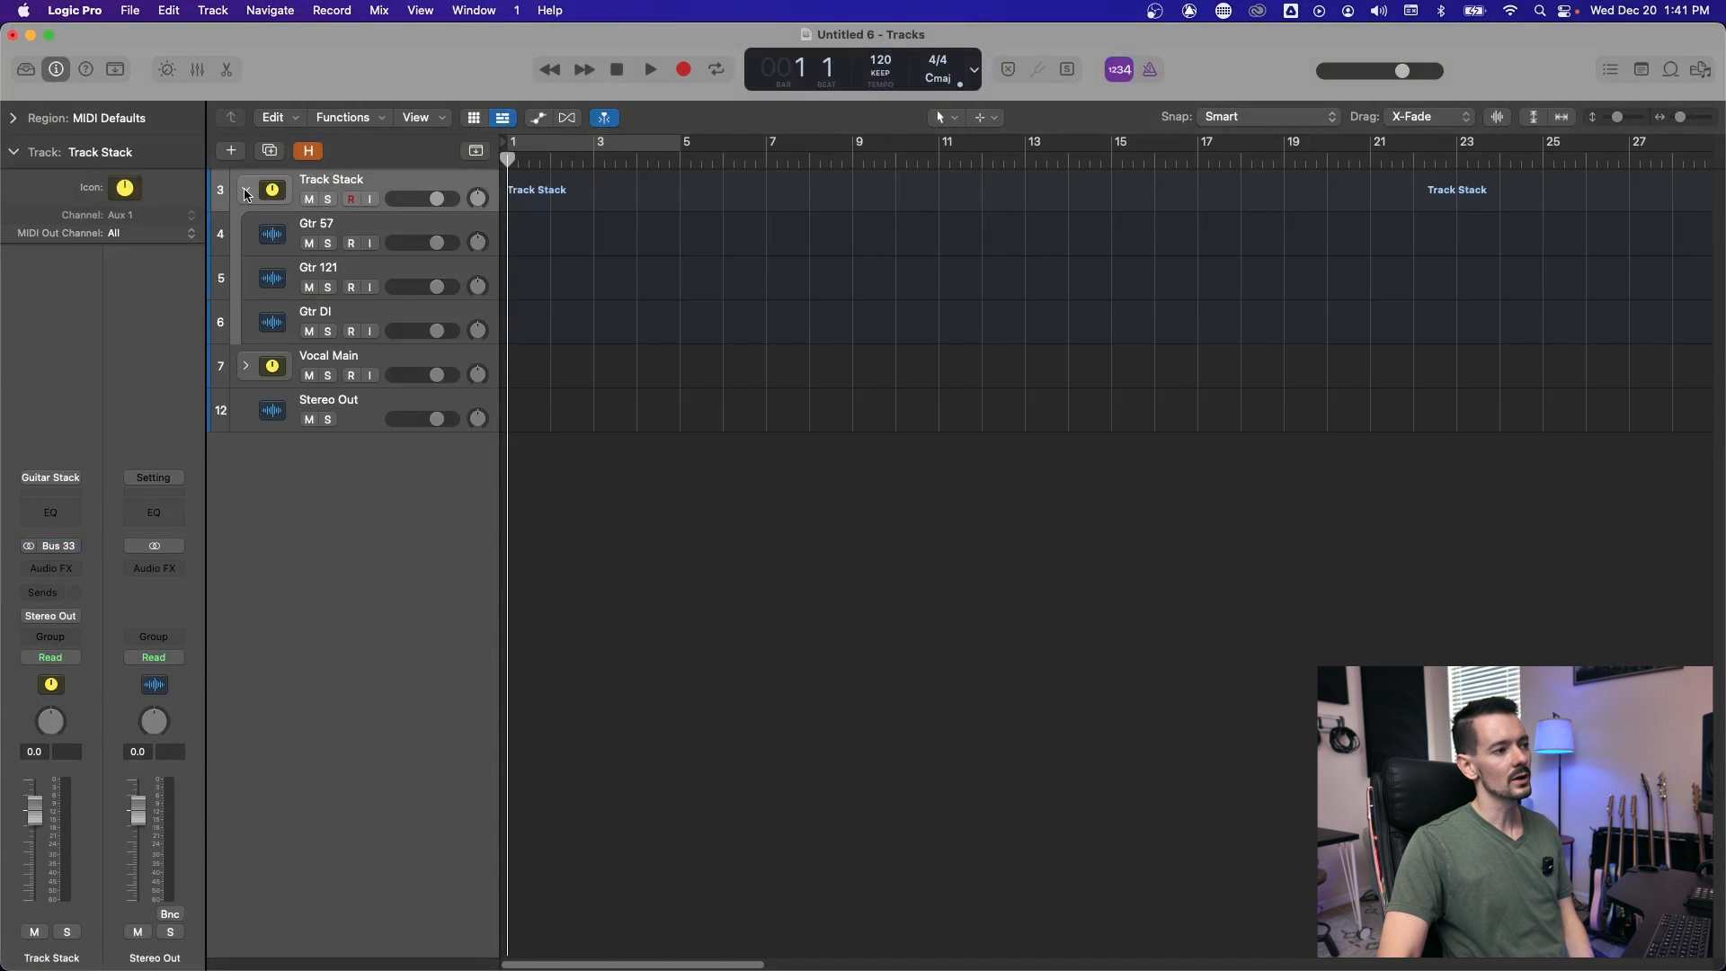
left_click(247, 189)
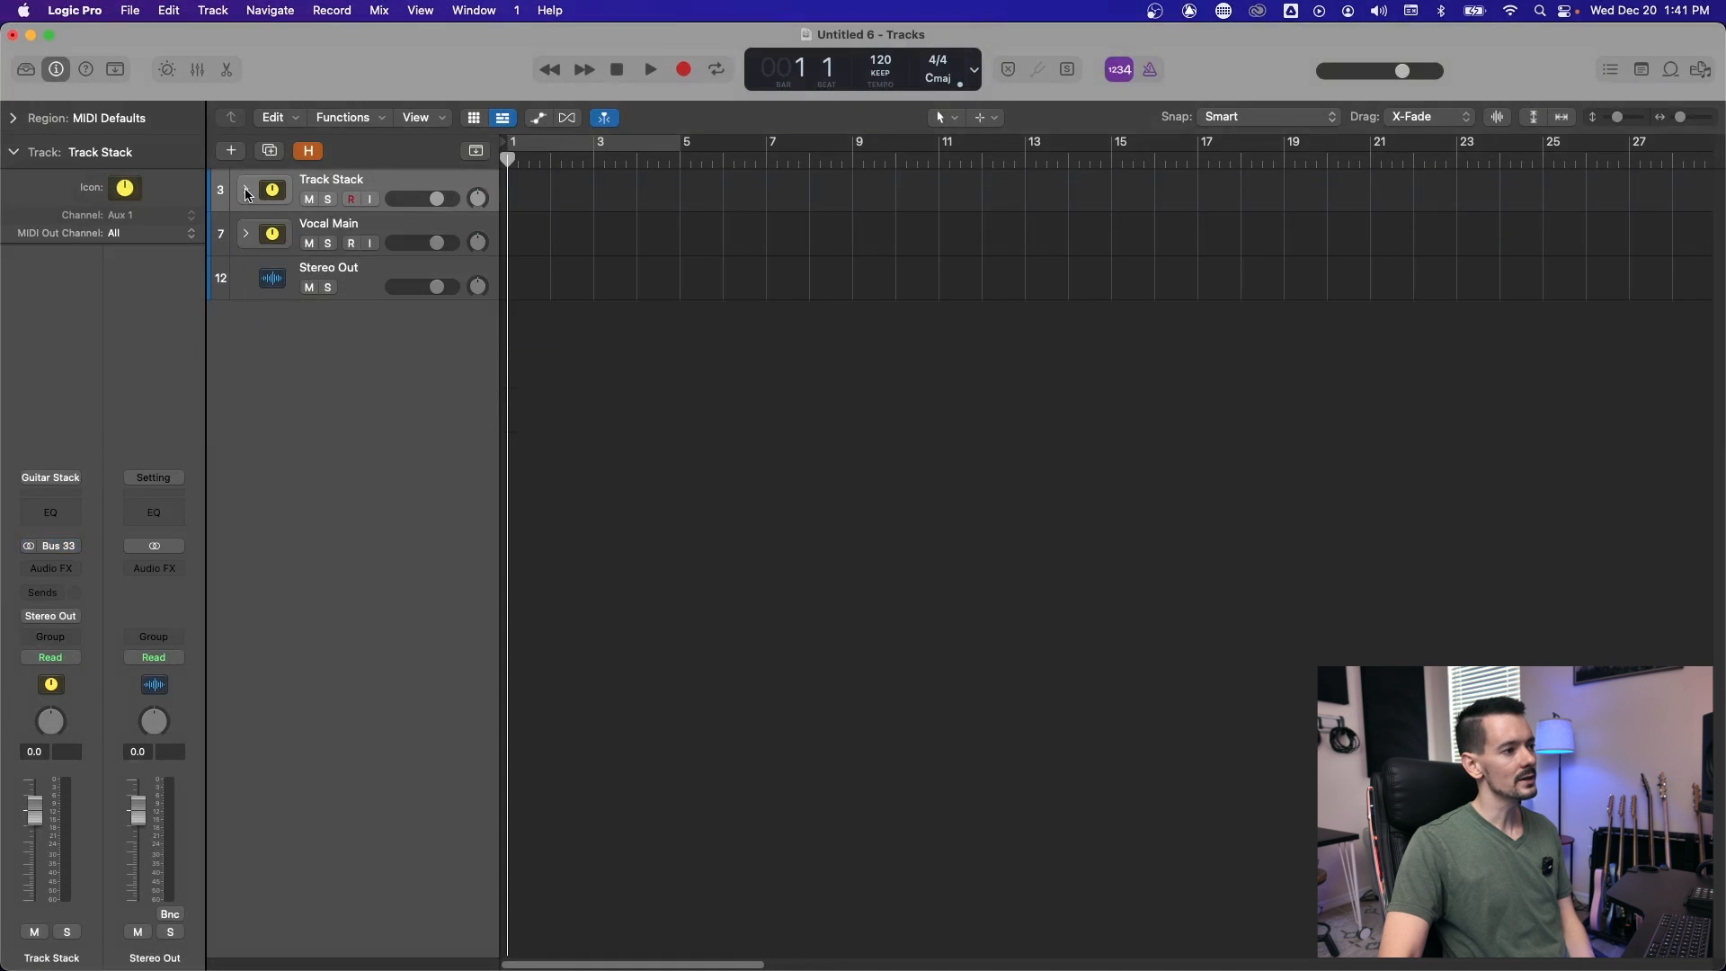
left_click(246, 189)
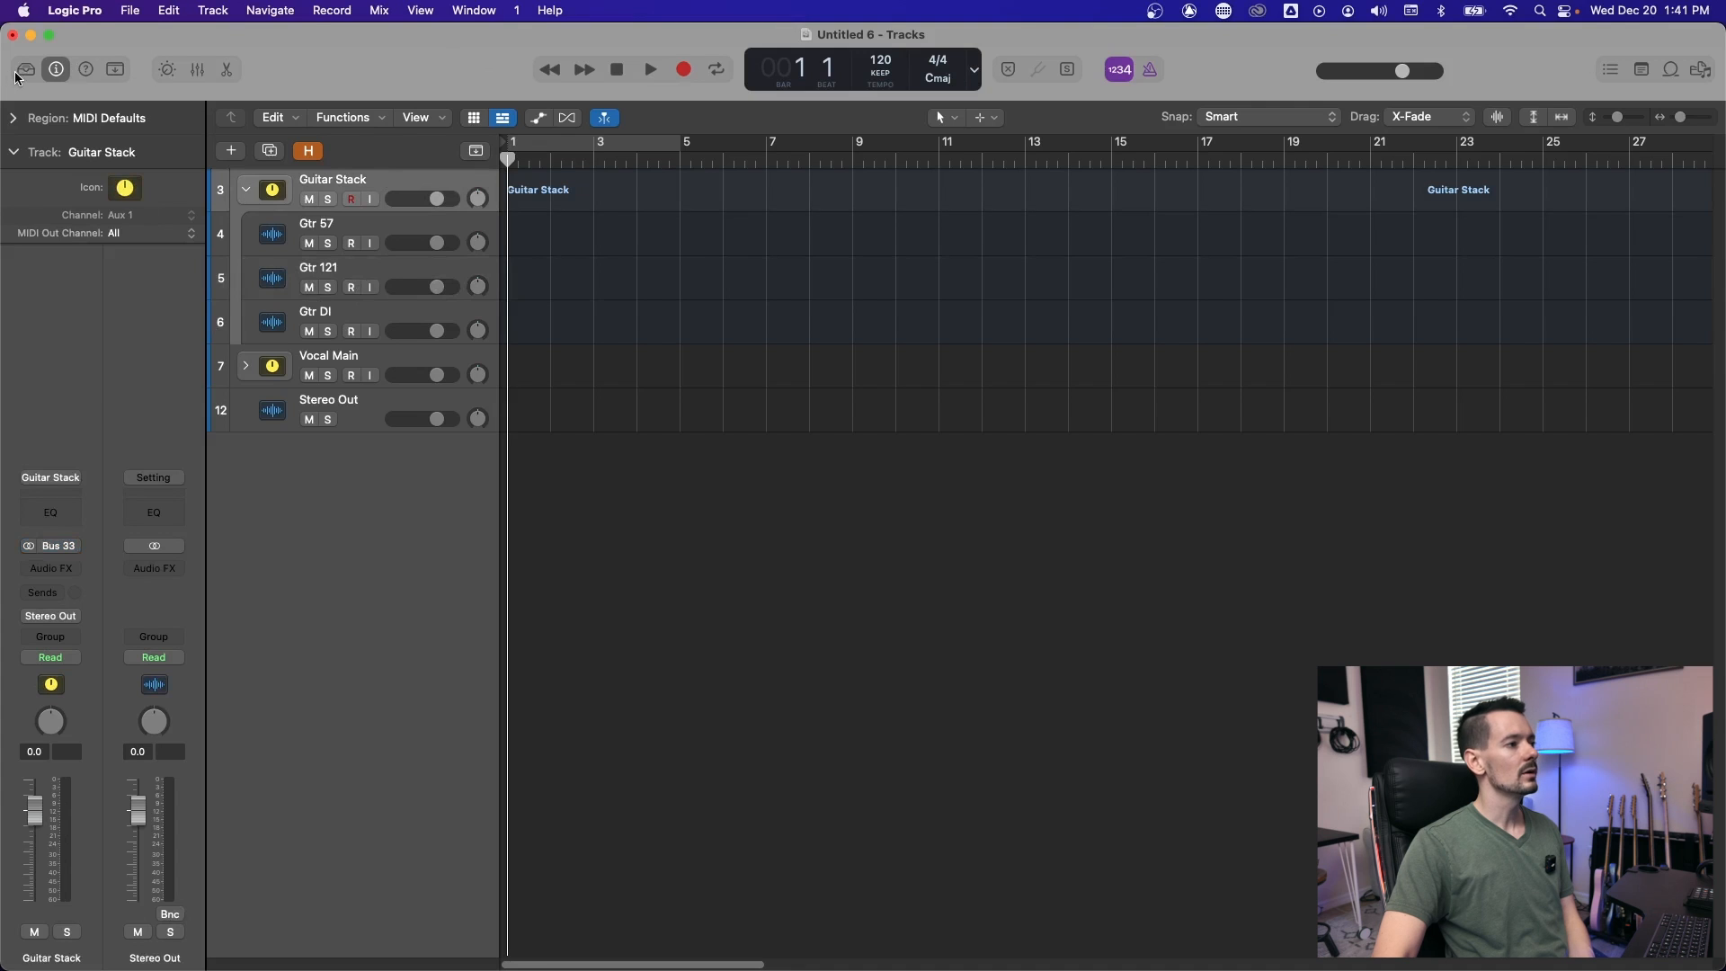
Save Guitar Stack as a user patch from the Library, replacing the older file, and collapse it
left_click(23, 70)
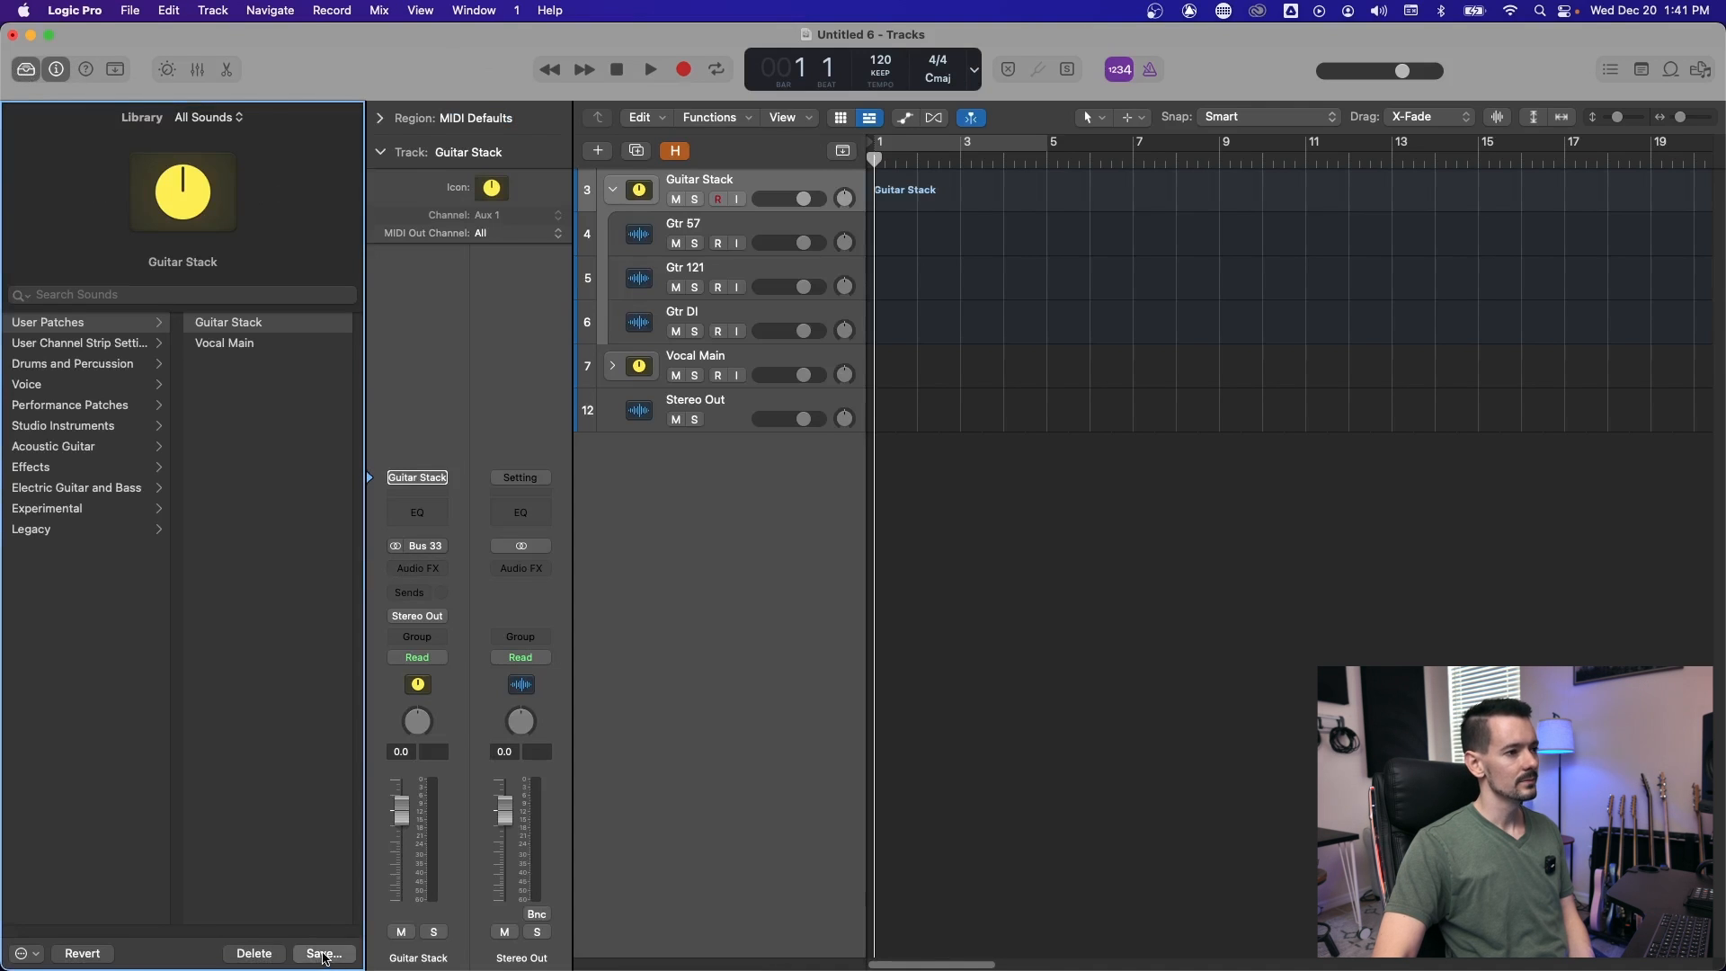
left_click(322, 953)
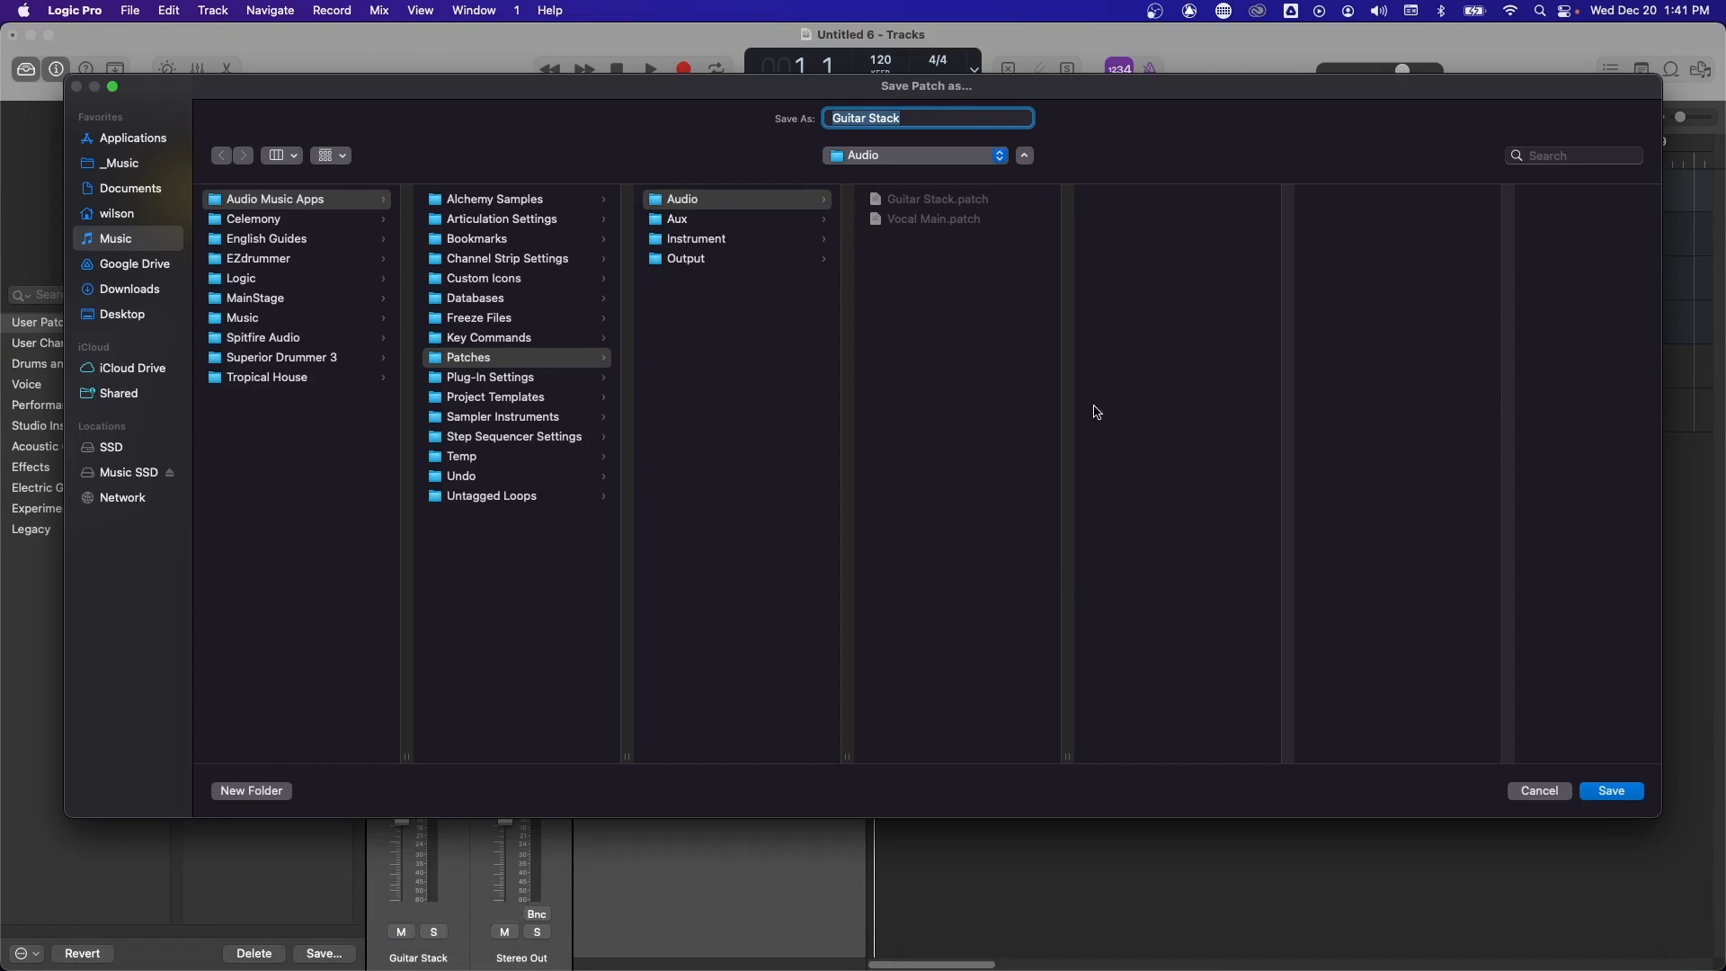
mouse_move(928, 205)
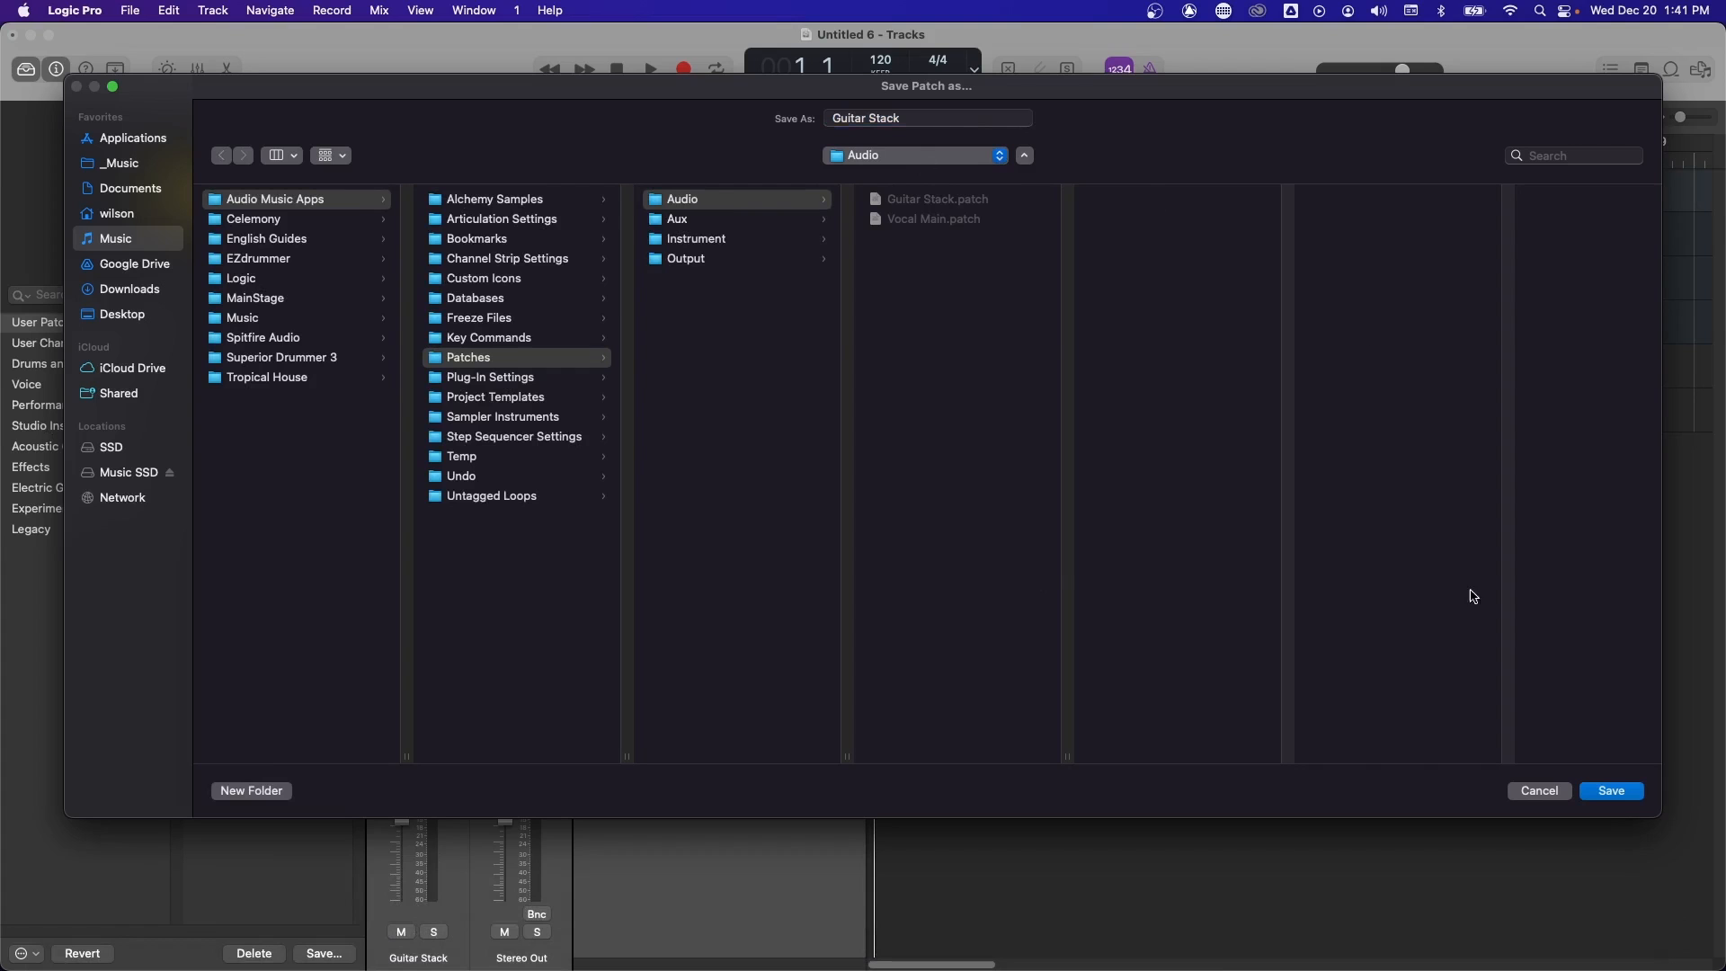
mouse_move(1476, 689)
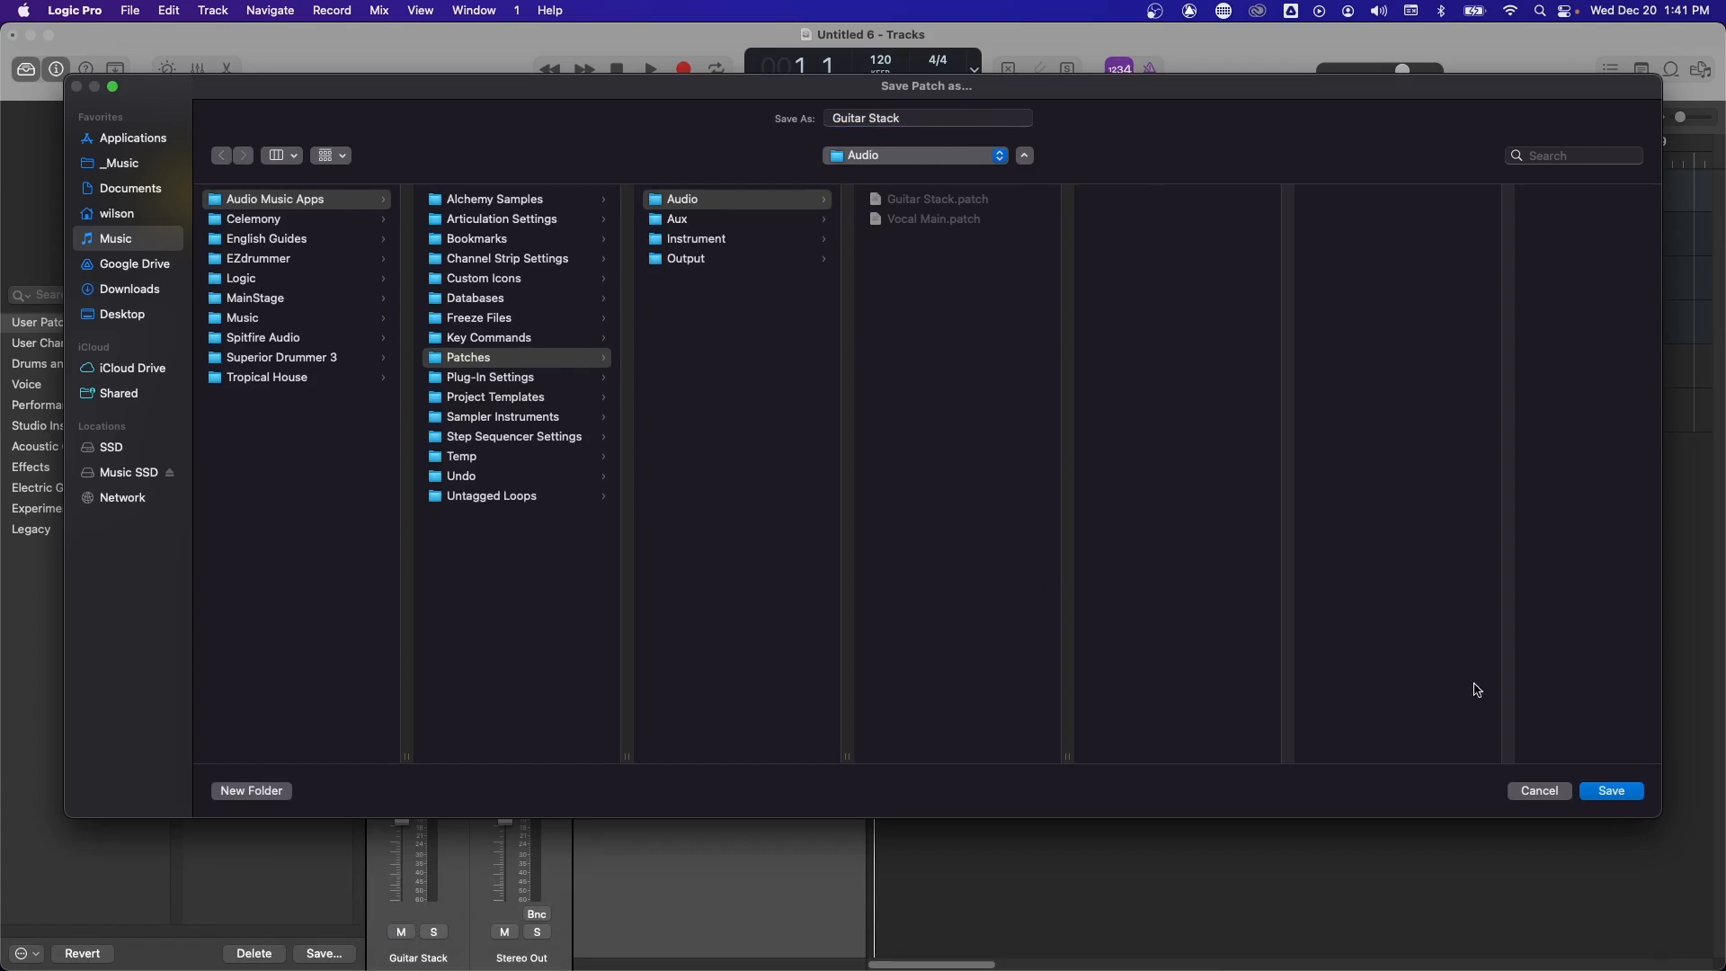
left_click(1608, 791)
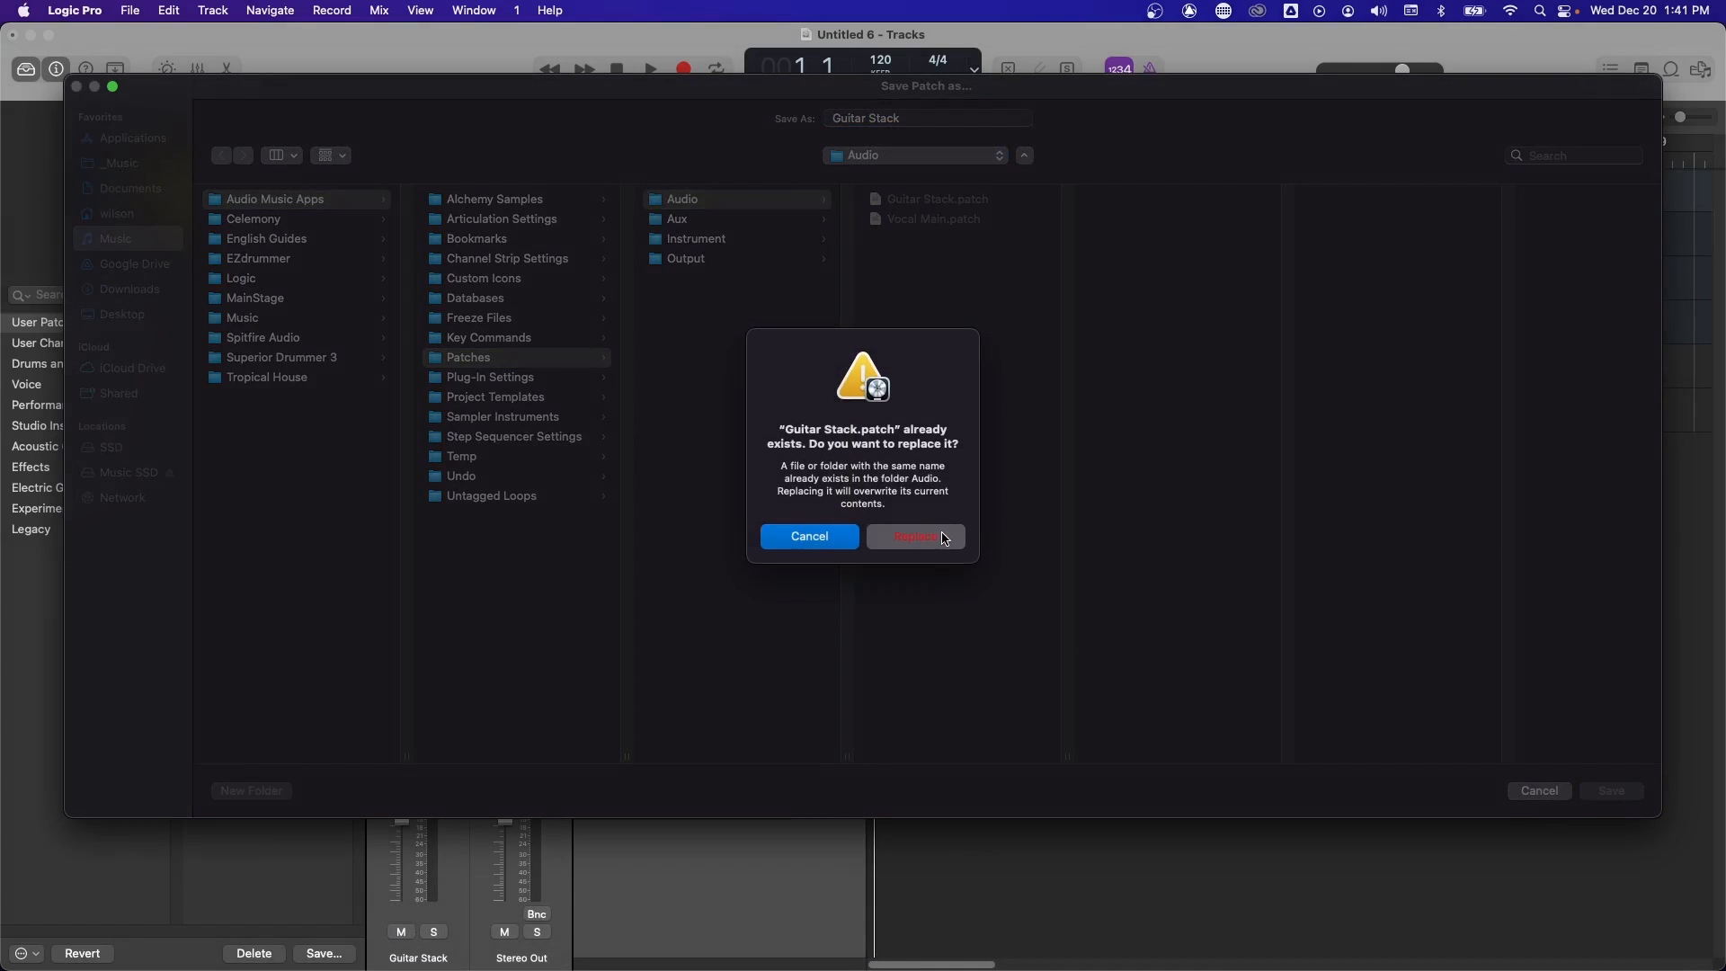
left_click(914, 538)
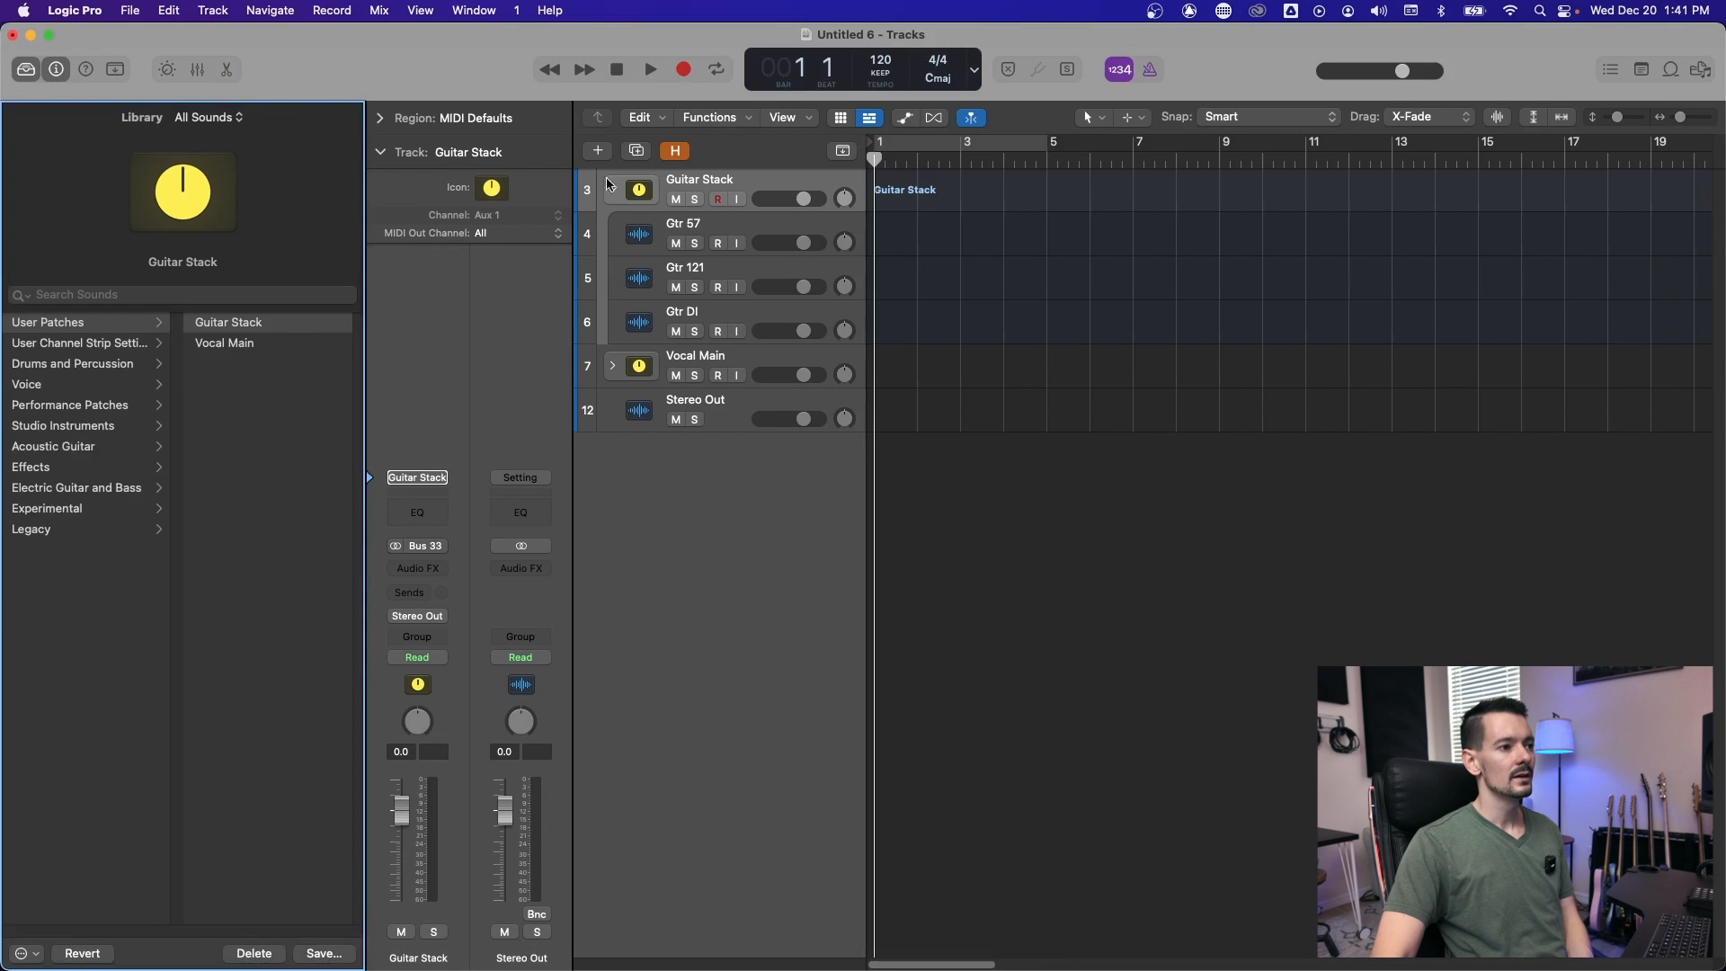
left_click(611, 189)
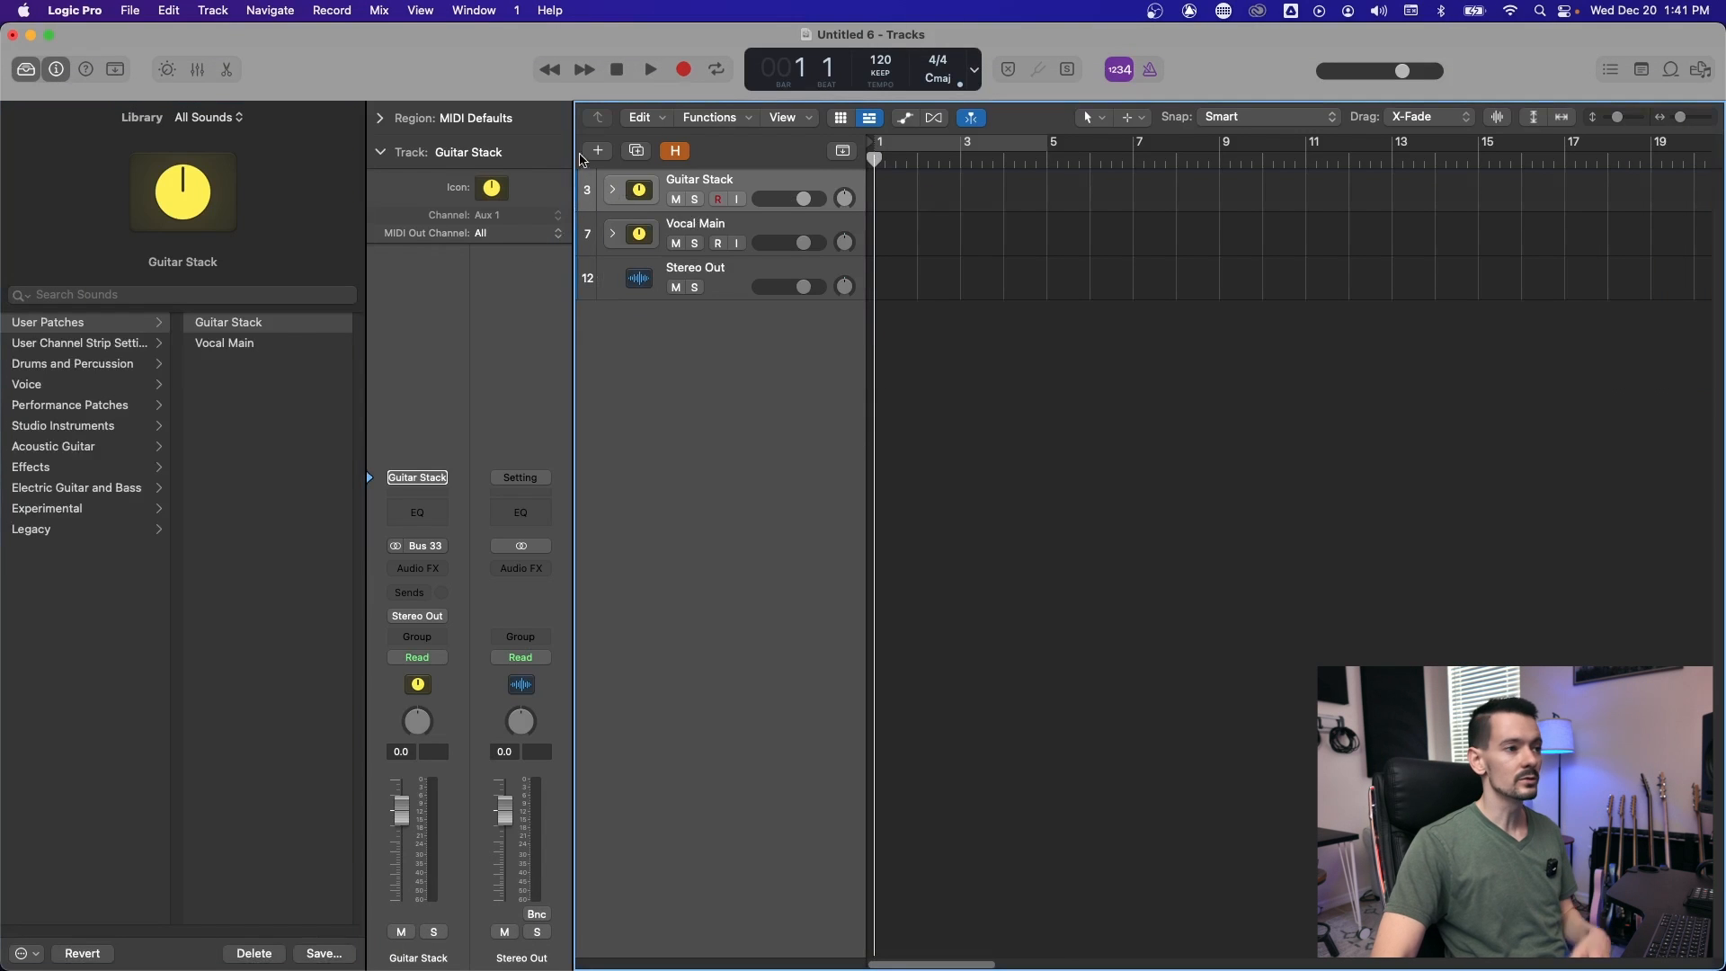
Create a new track and load the Guitar Stack patch onto it
left_click(597, 151)
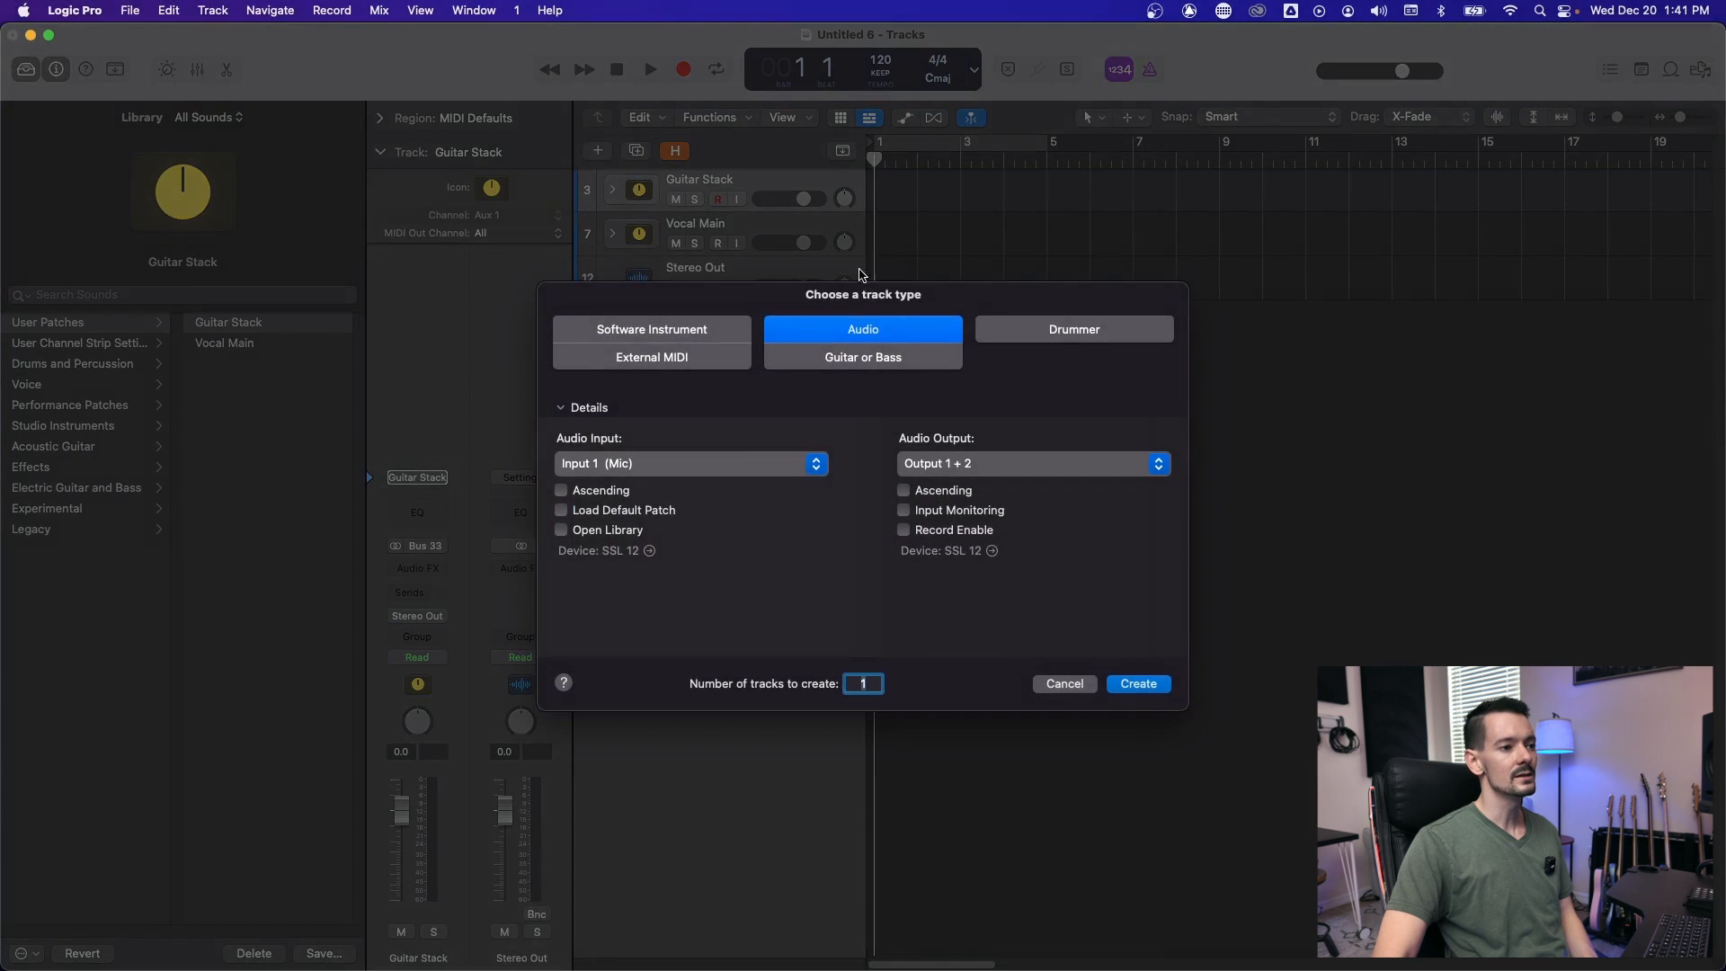
left_click(1136, 683)
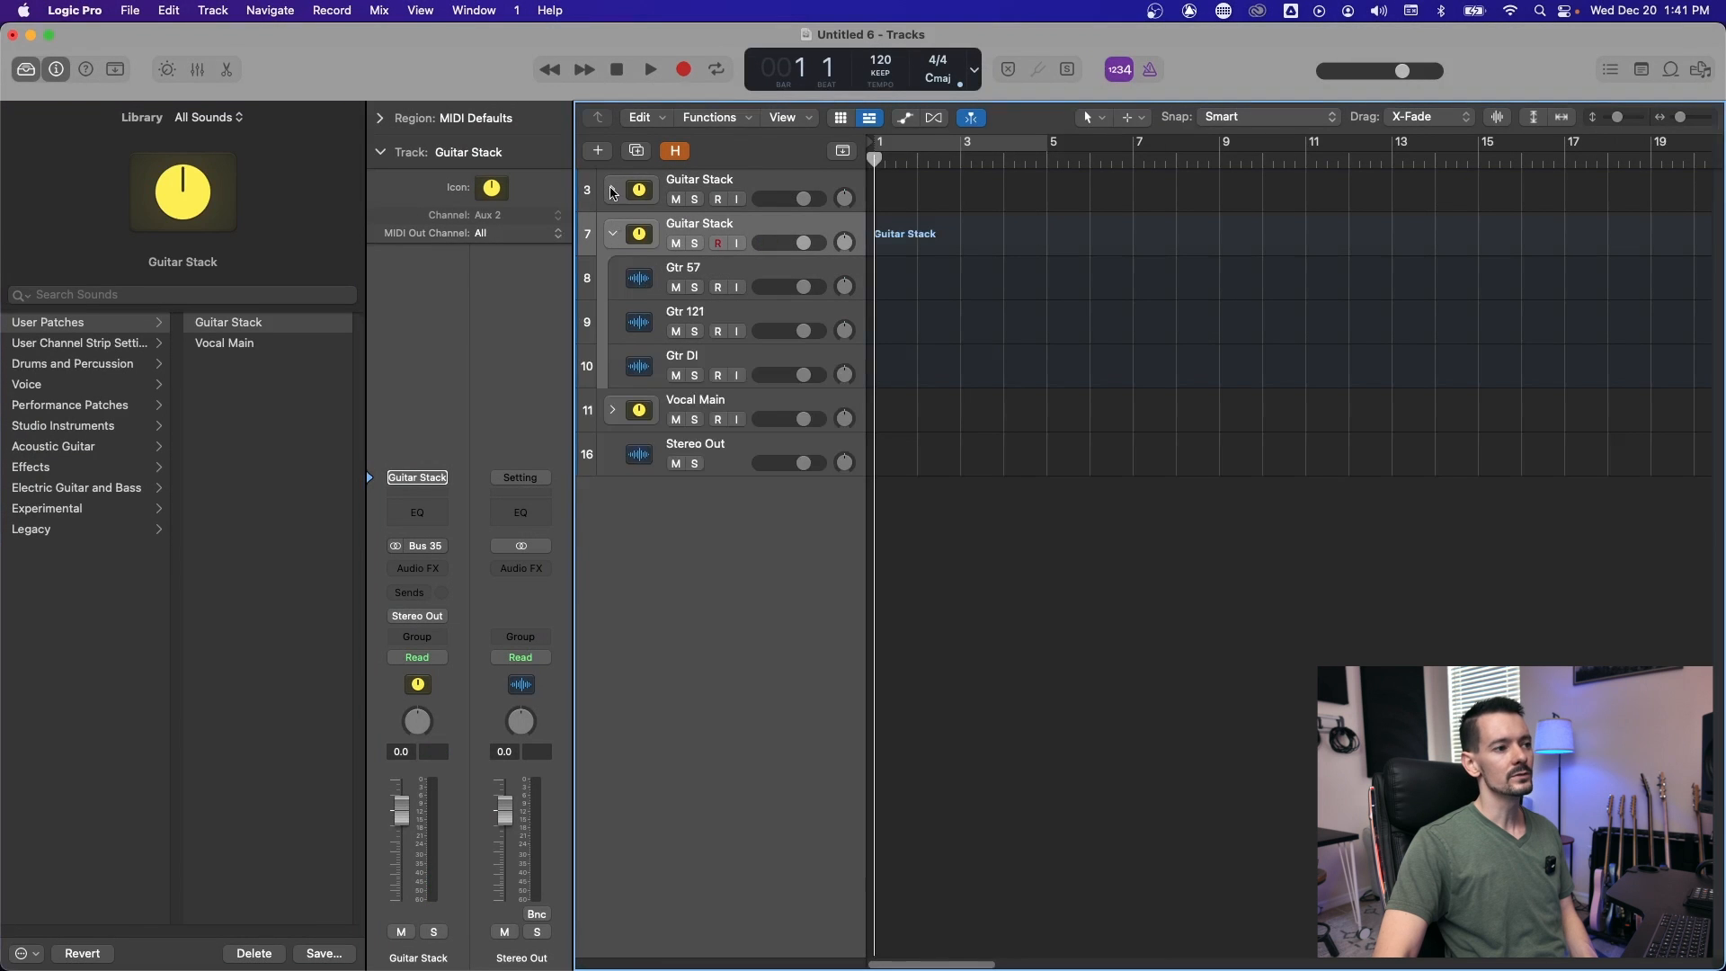
left_click(611, 232)
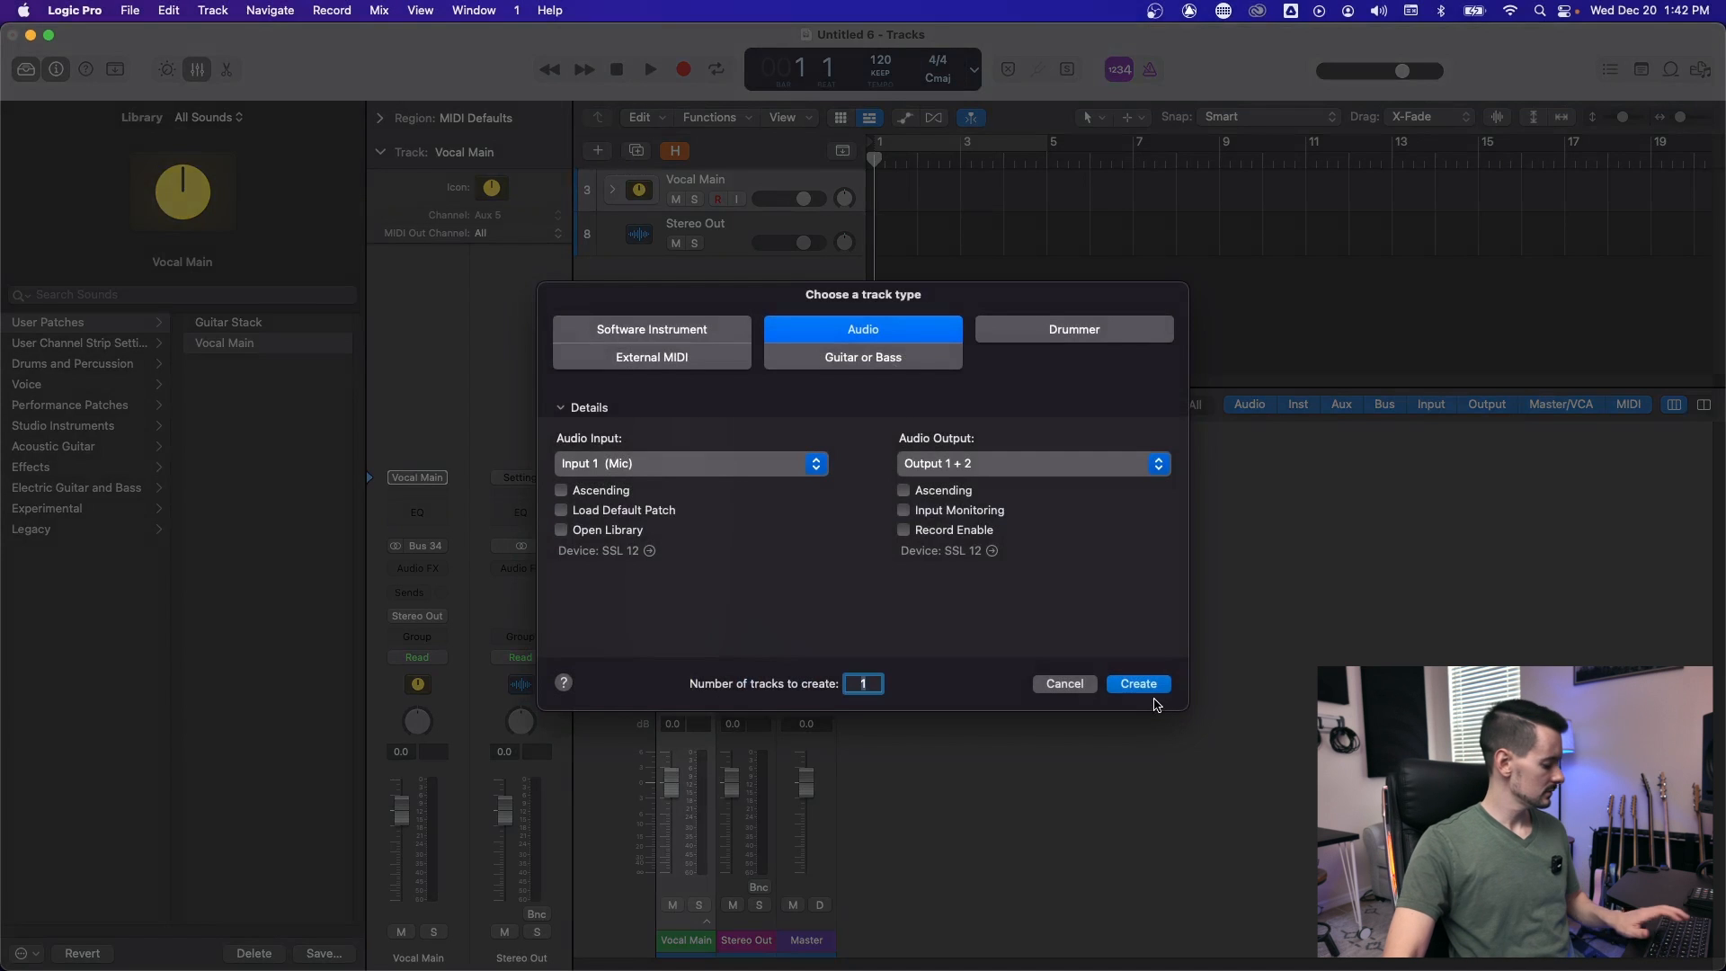
Create the Vocal audio tracks with Channel EQ, Compressor and a ChromaVerb send
left_click(1136, 683)
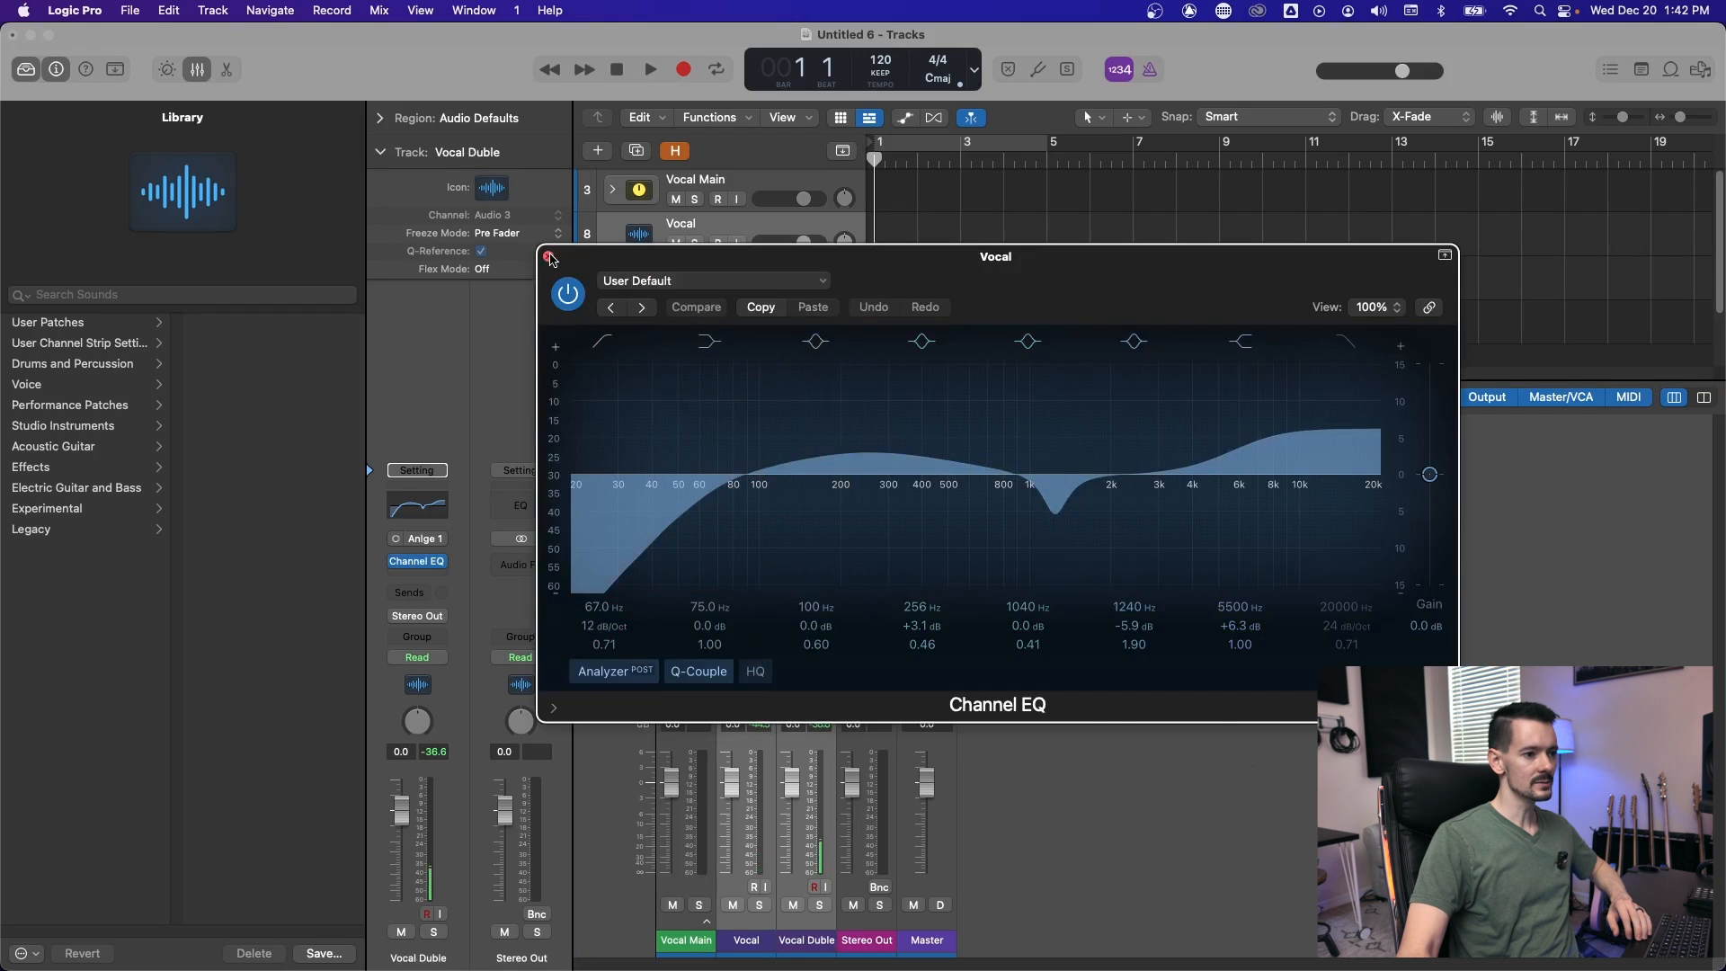
left_click(550, 257)
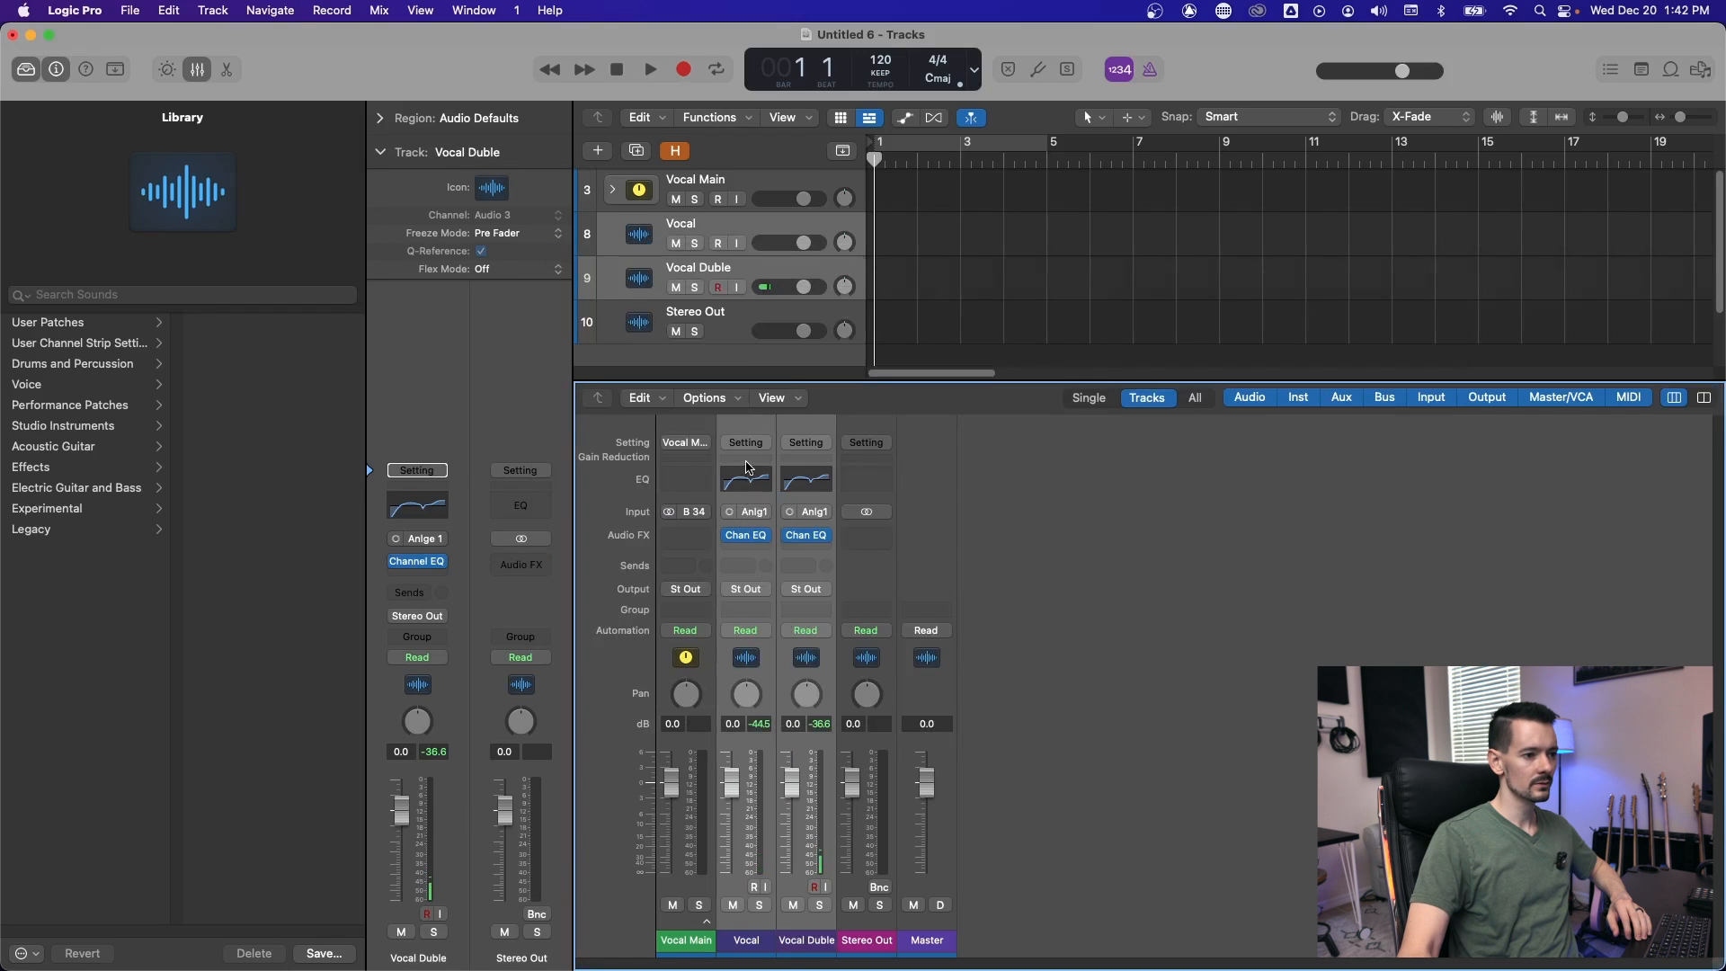
double_click(745, 536)
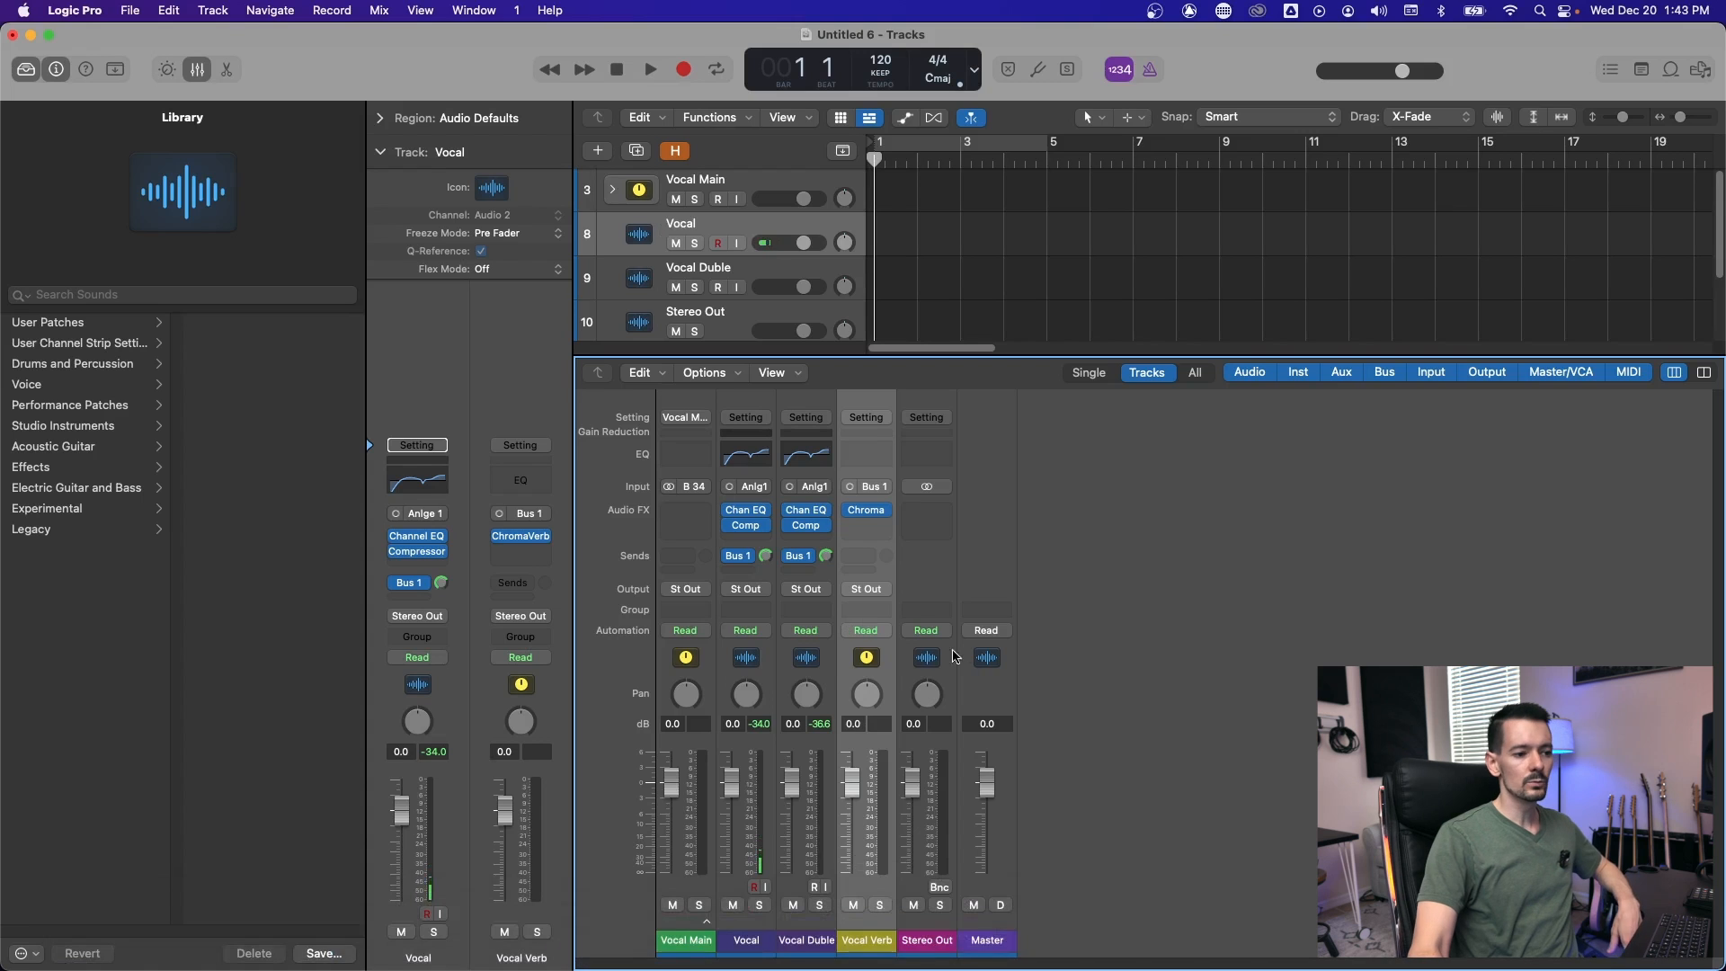
Give Vocal Verb its own track, stack the vocals into Vocal Stack with a vintage VCA Compressor
right_click(926, 658)
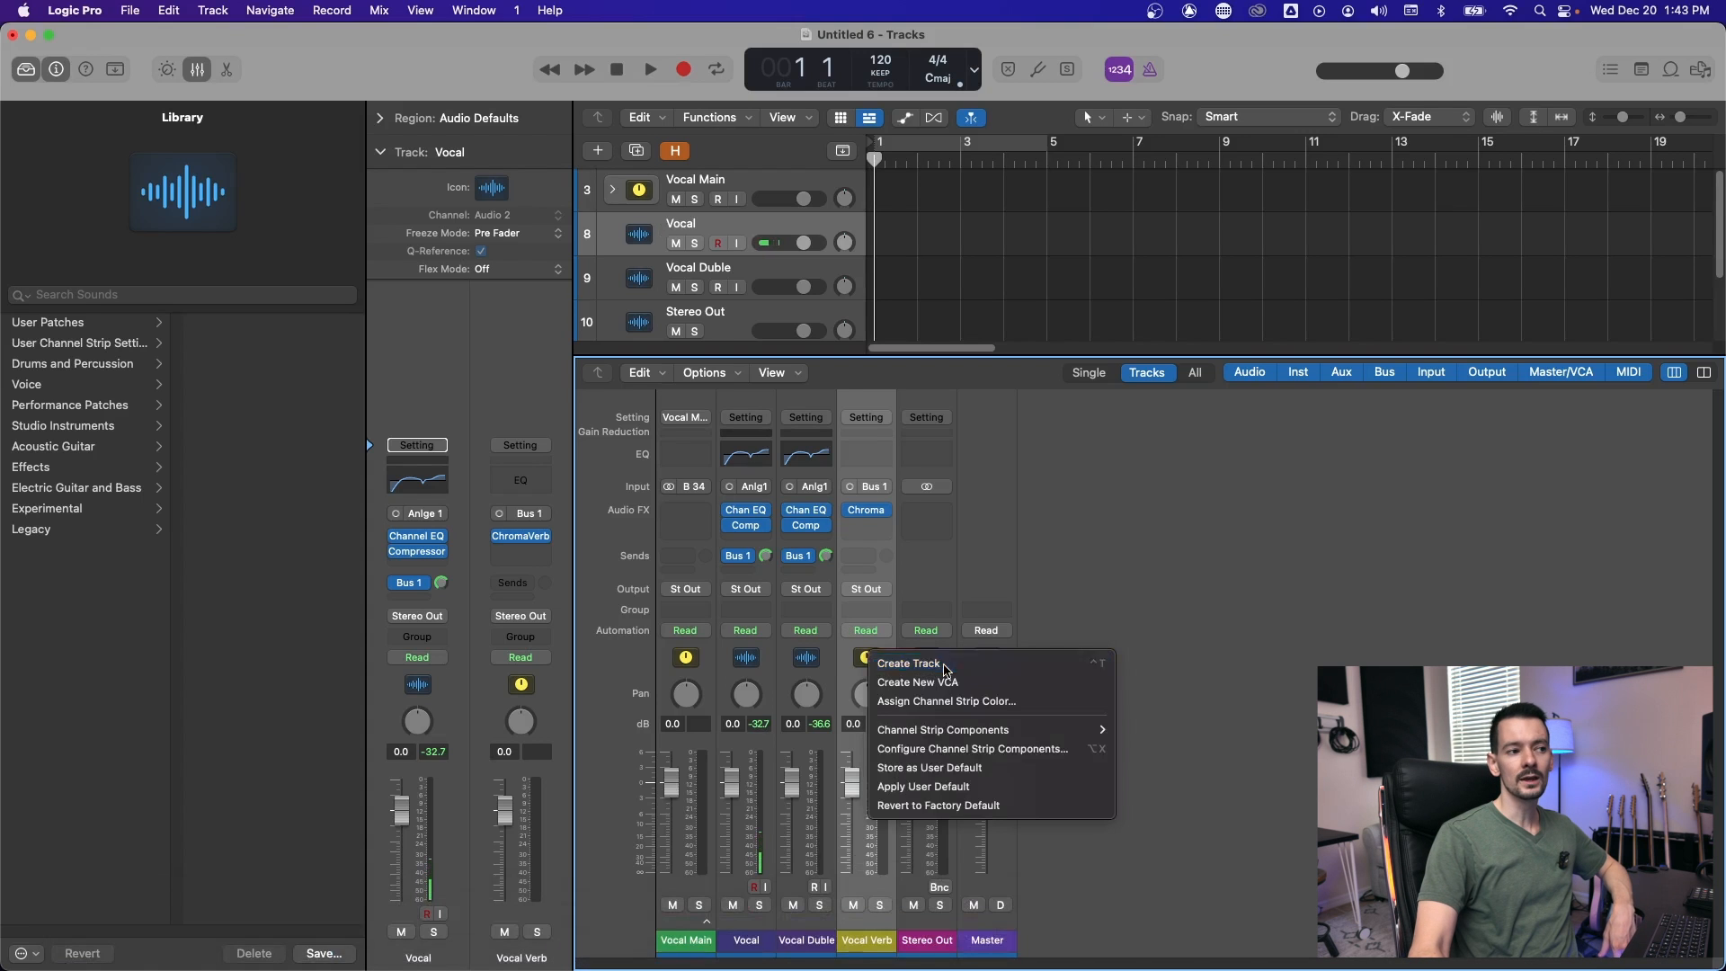
left_click(910, 663)
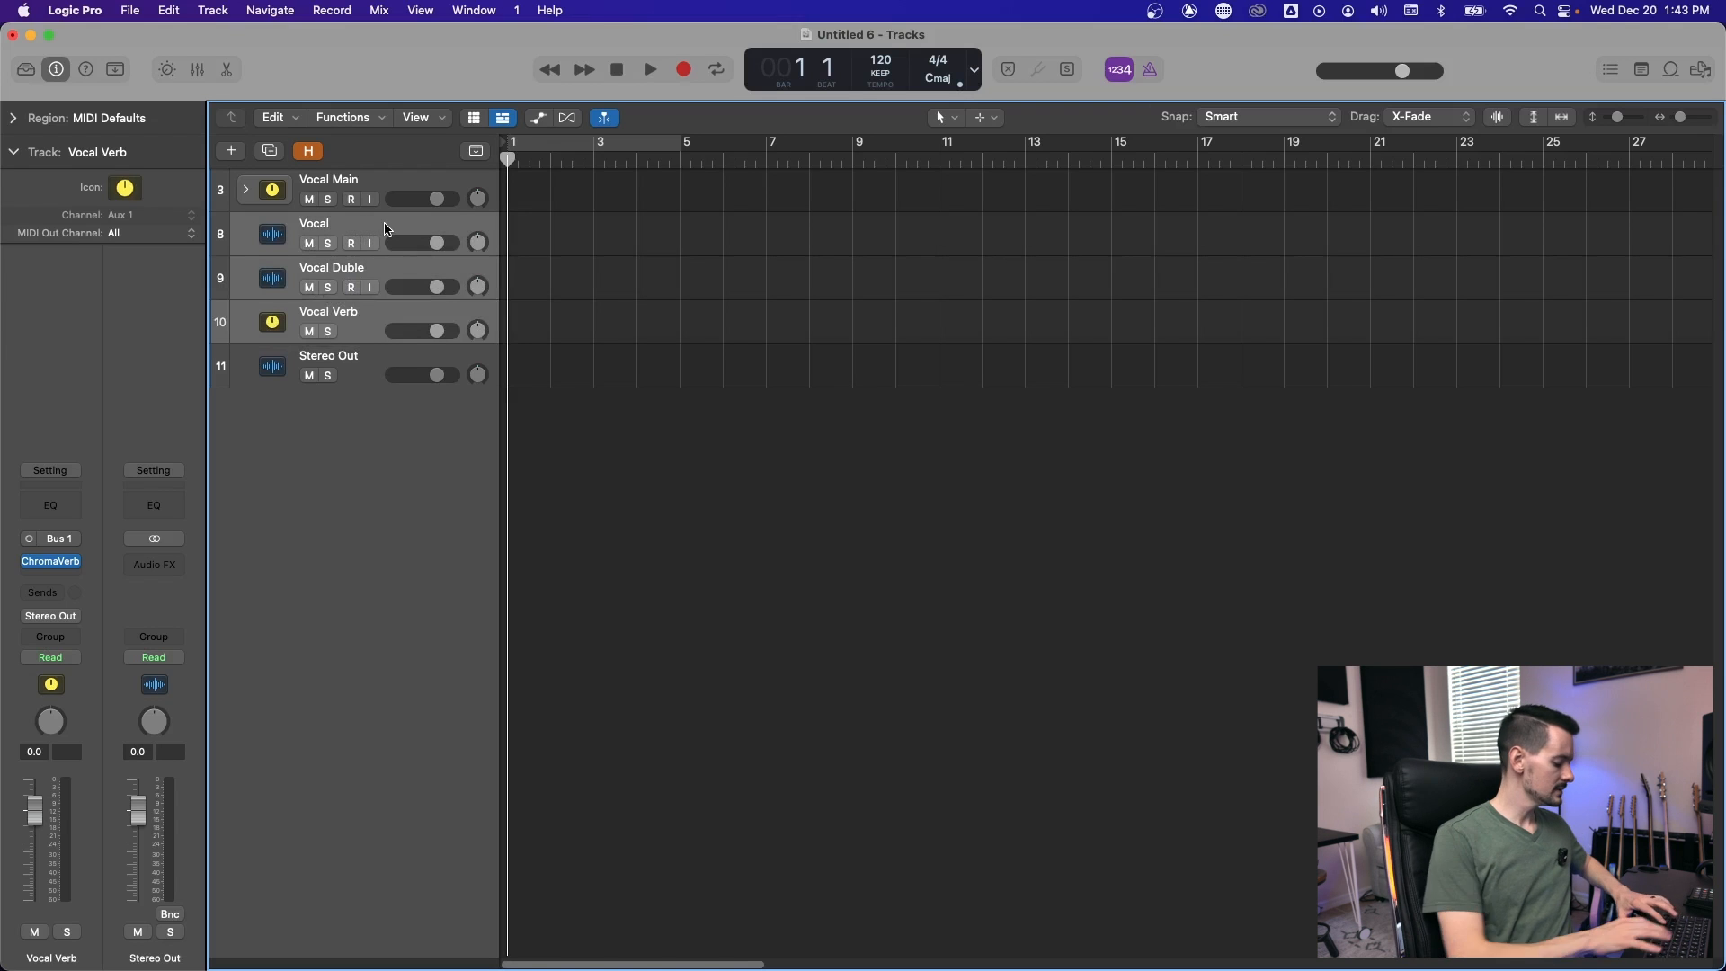
key("shift+cmd+d")
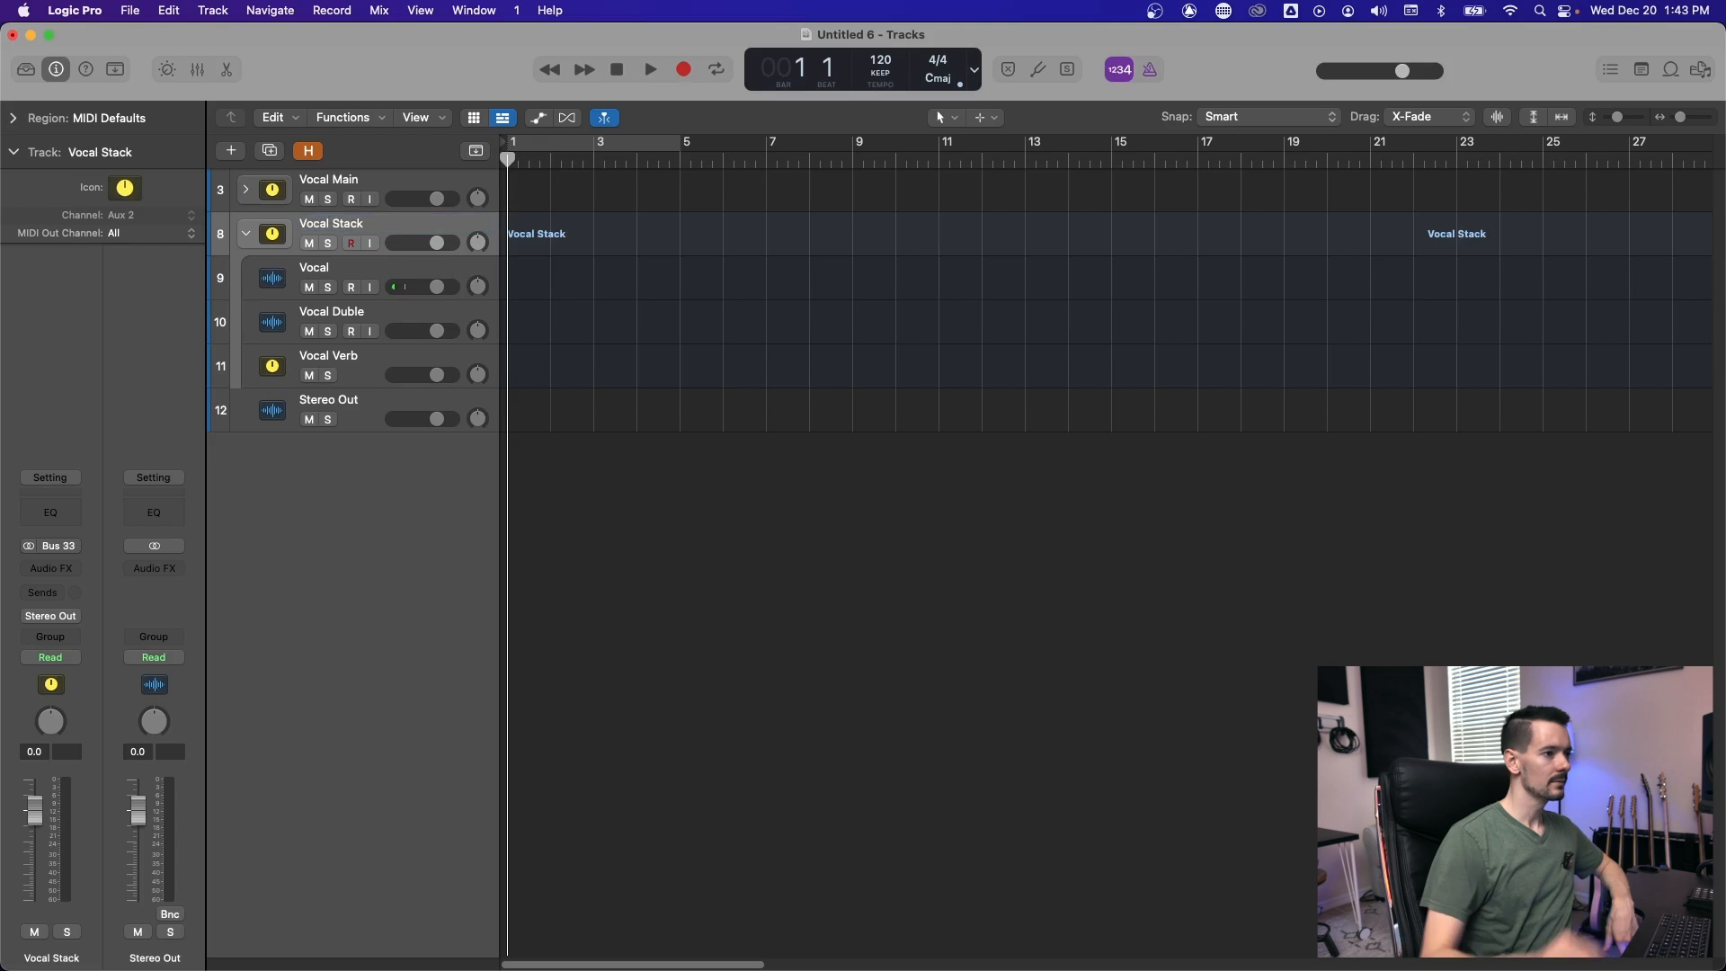
mouse_move(50, 513)
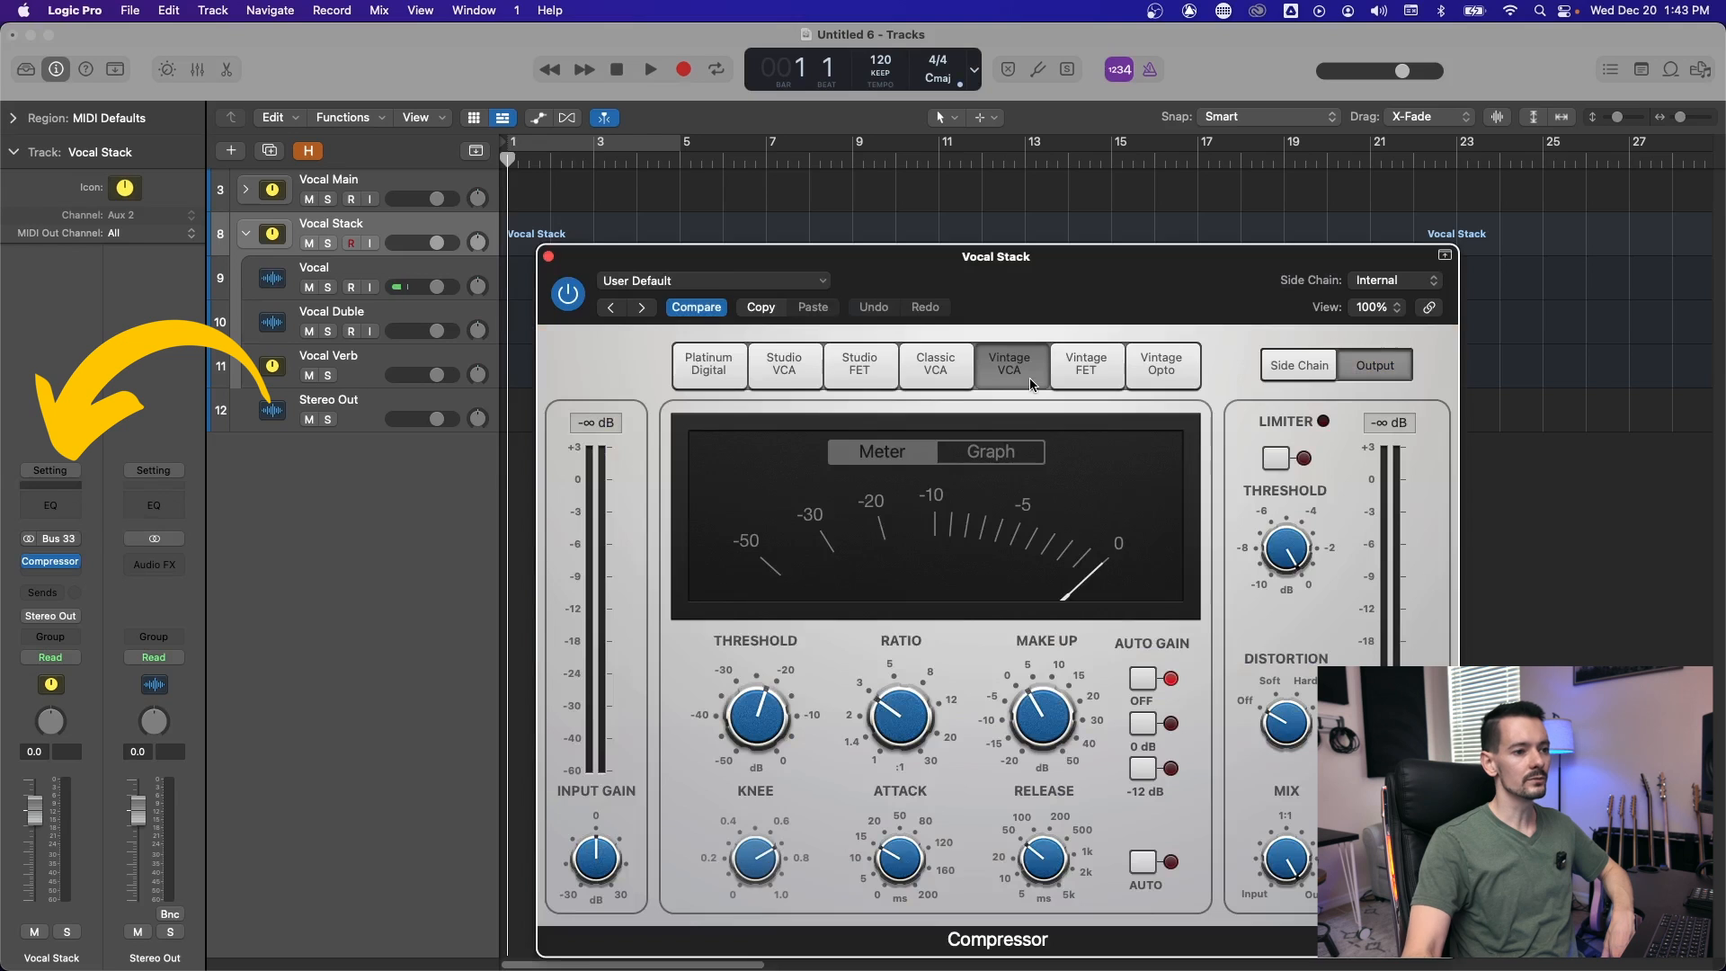
left_click(550, 258)
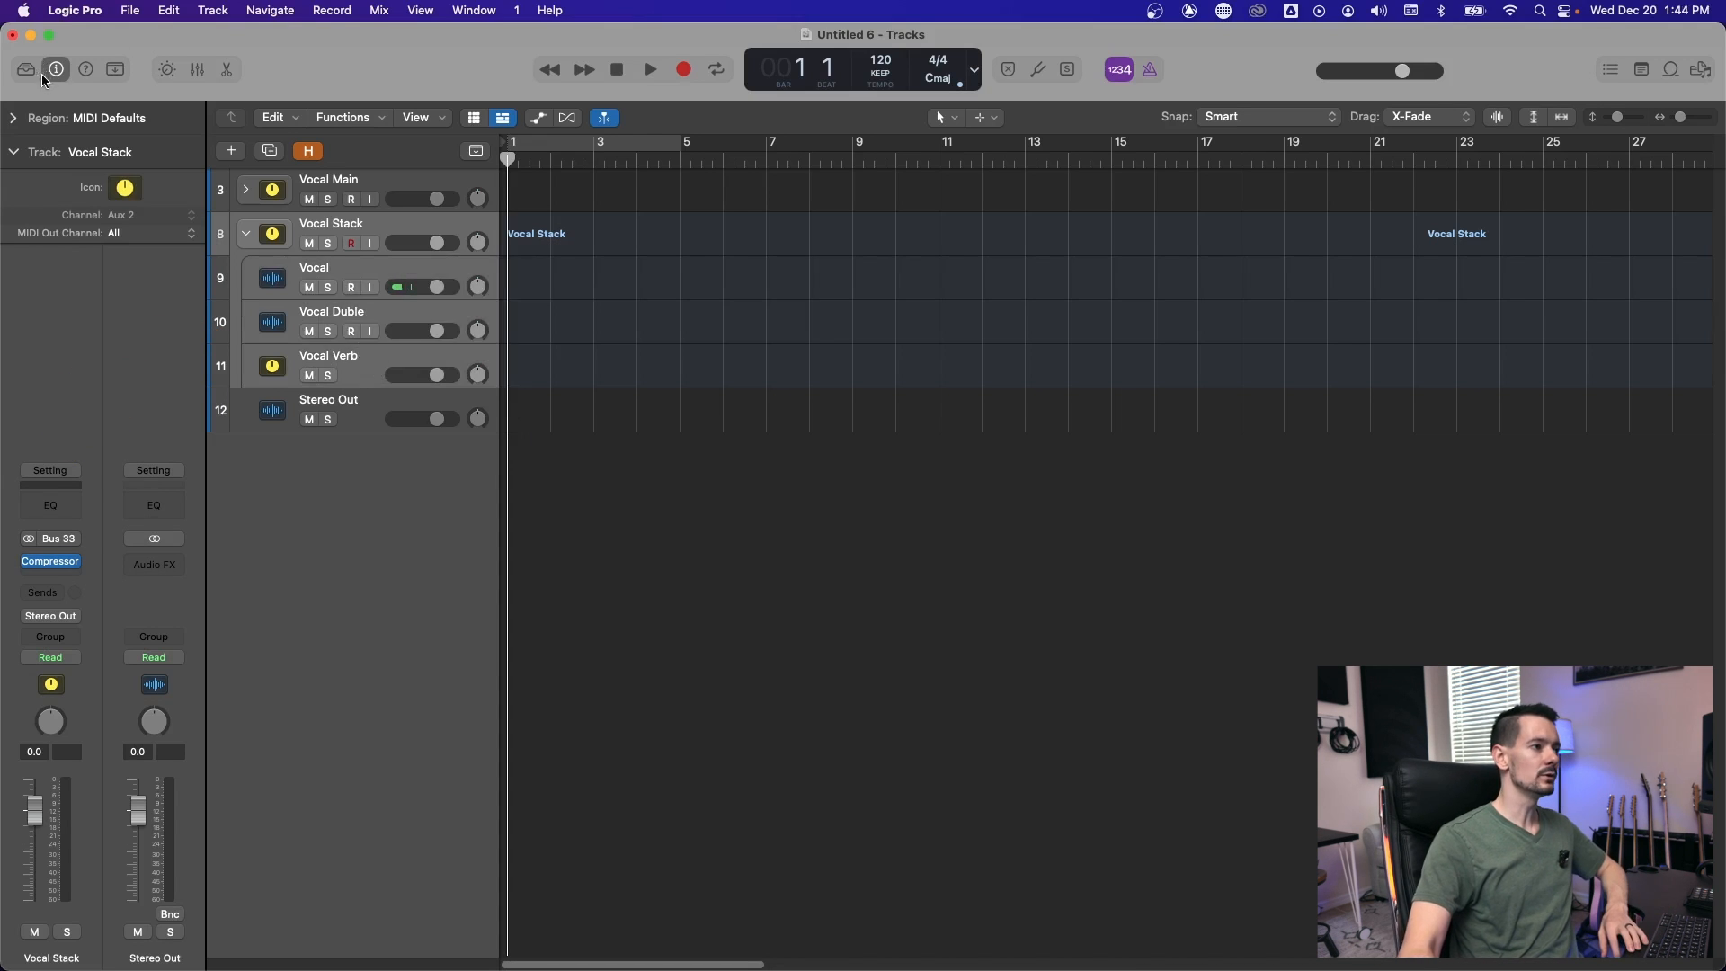
Save the Vocal Stack track as a user patch in the Library
left_click(23, 69)
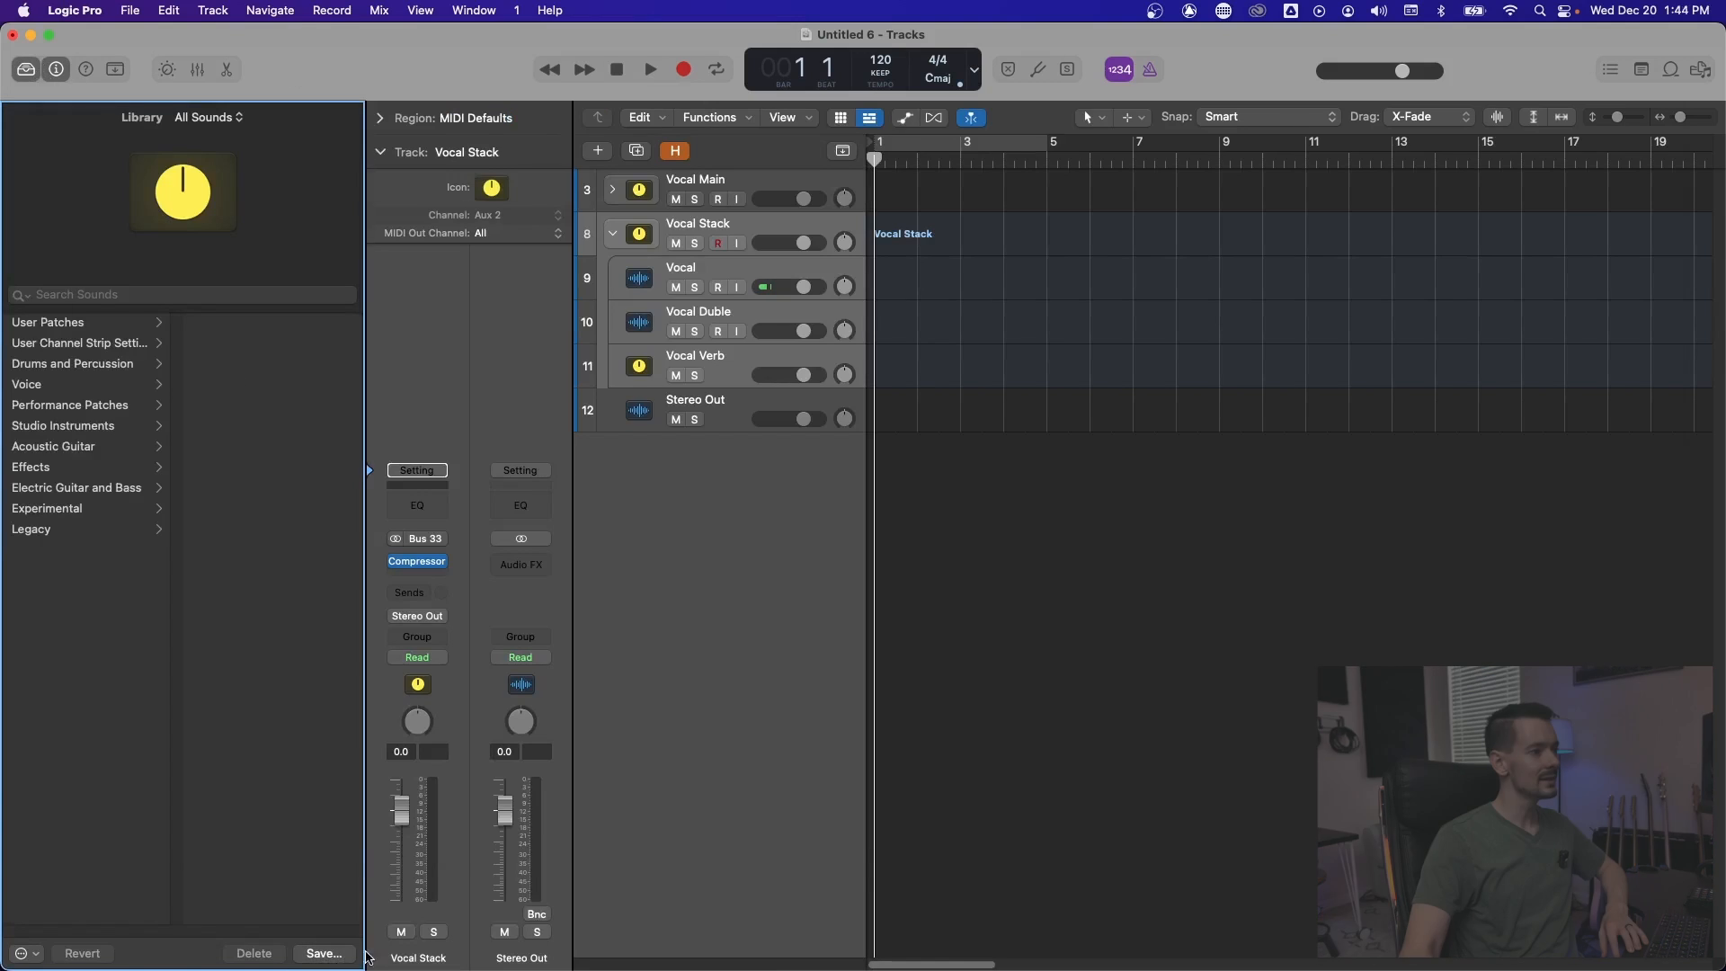
left_click(323, 953)
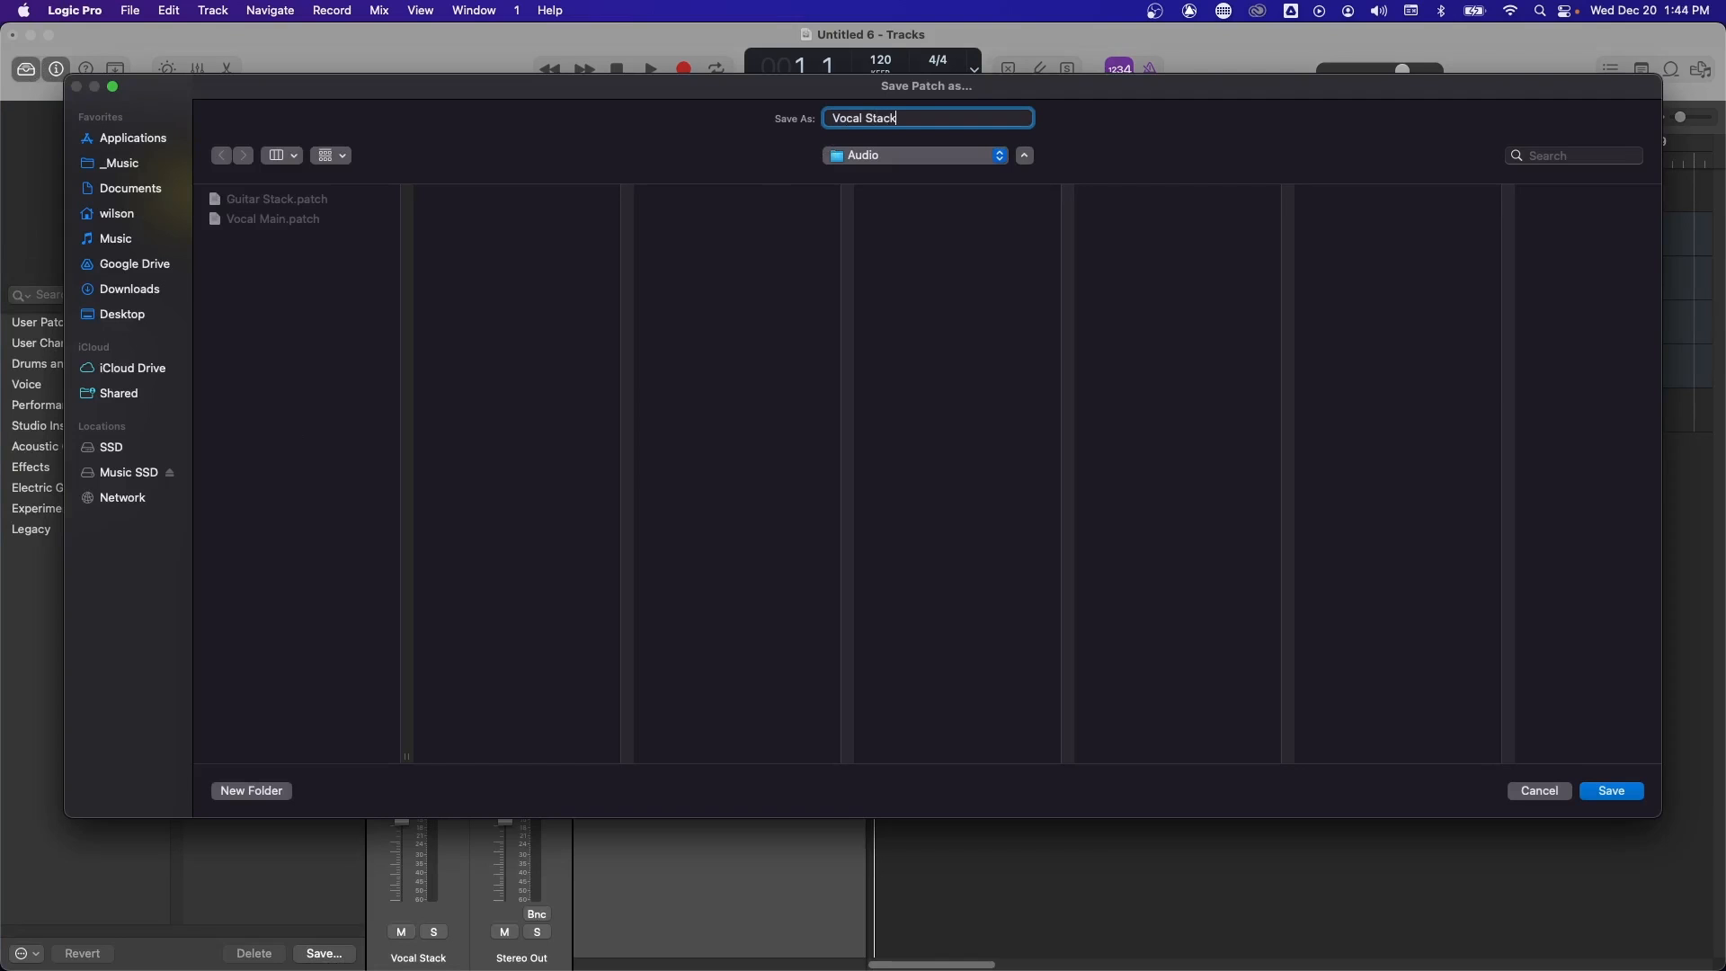
left_click(1609, 791)
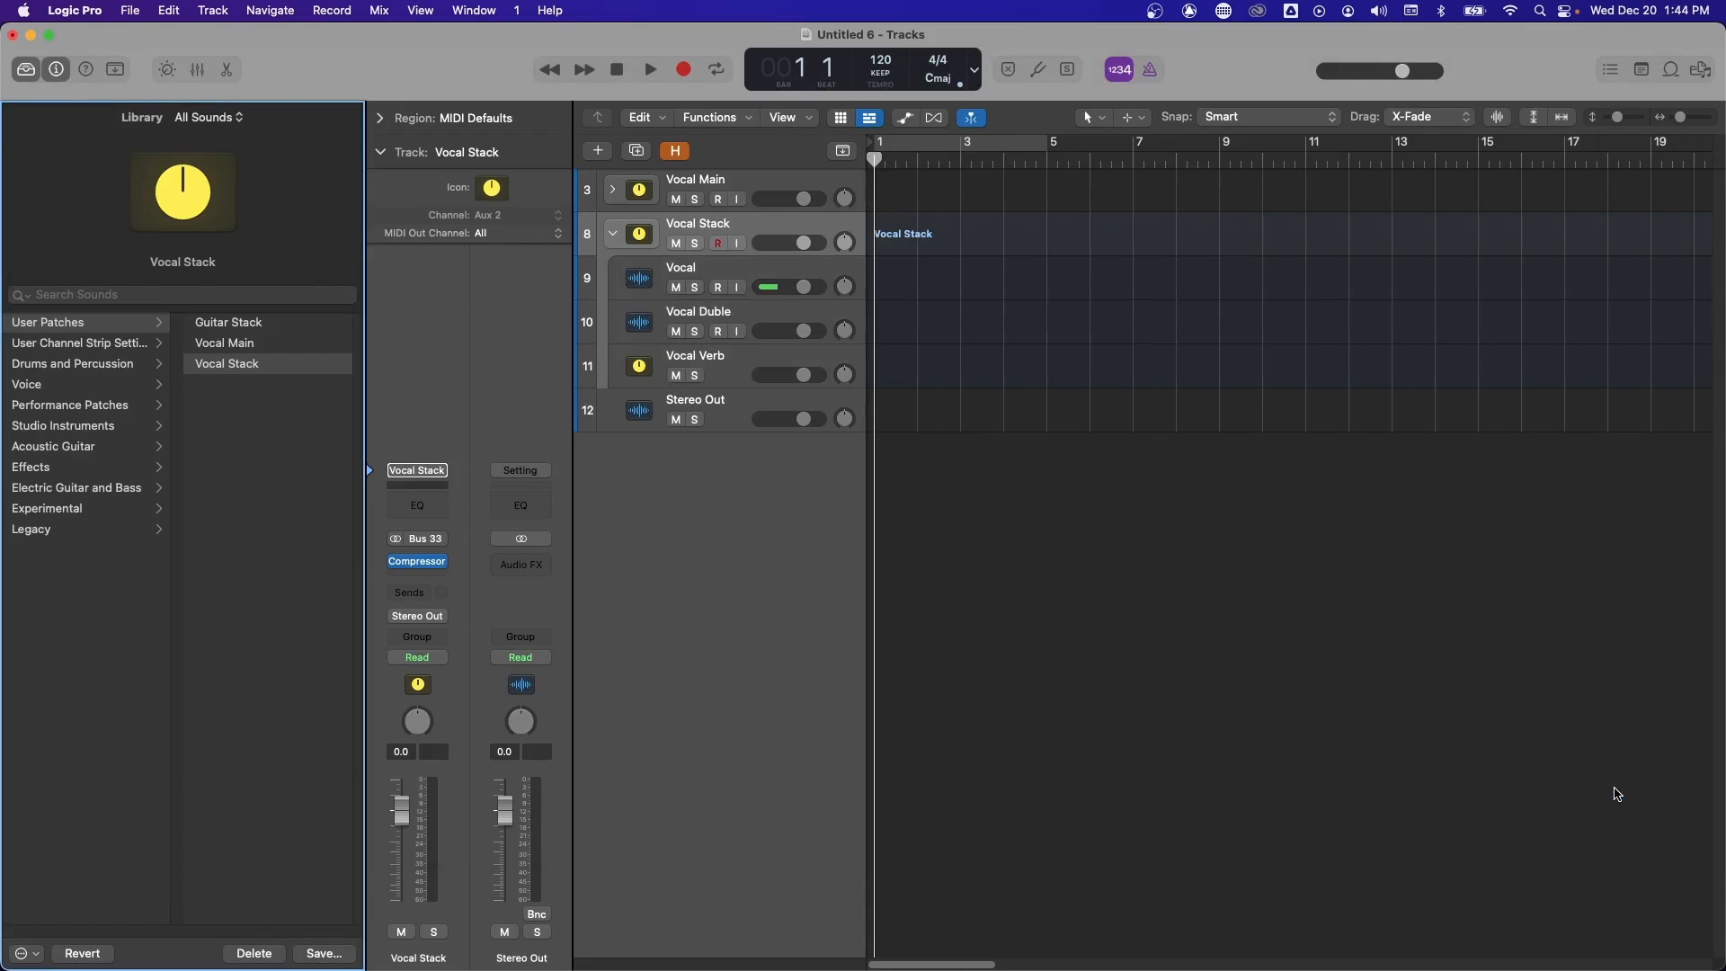
left_click(611, 233)
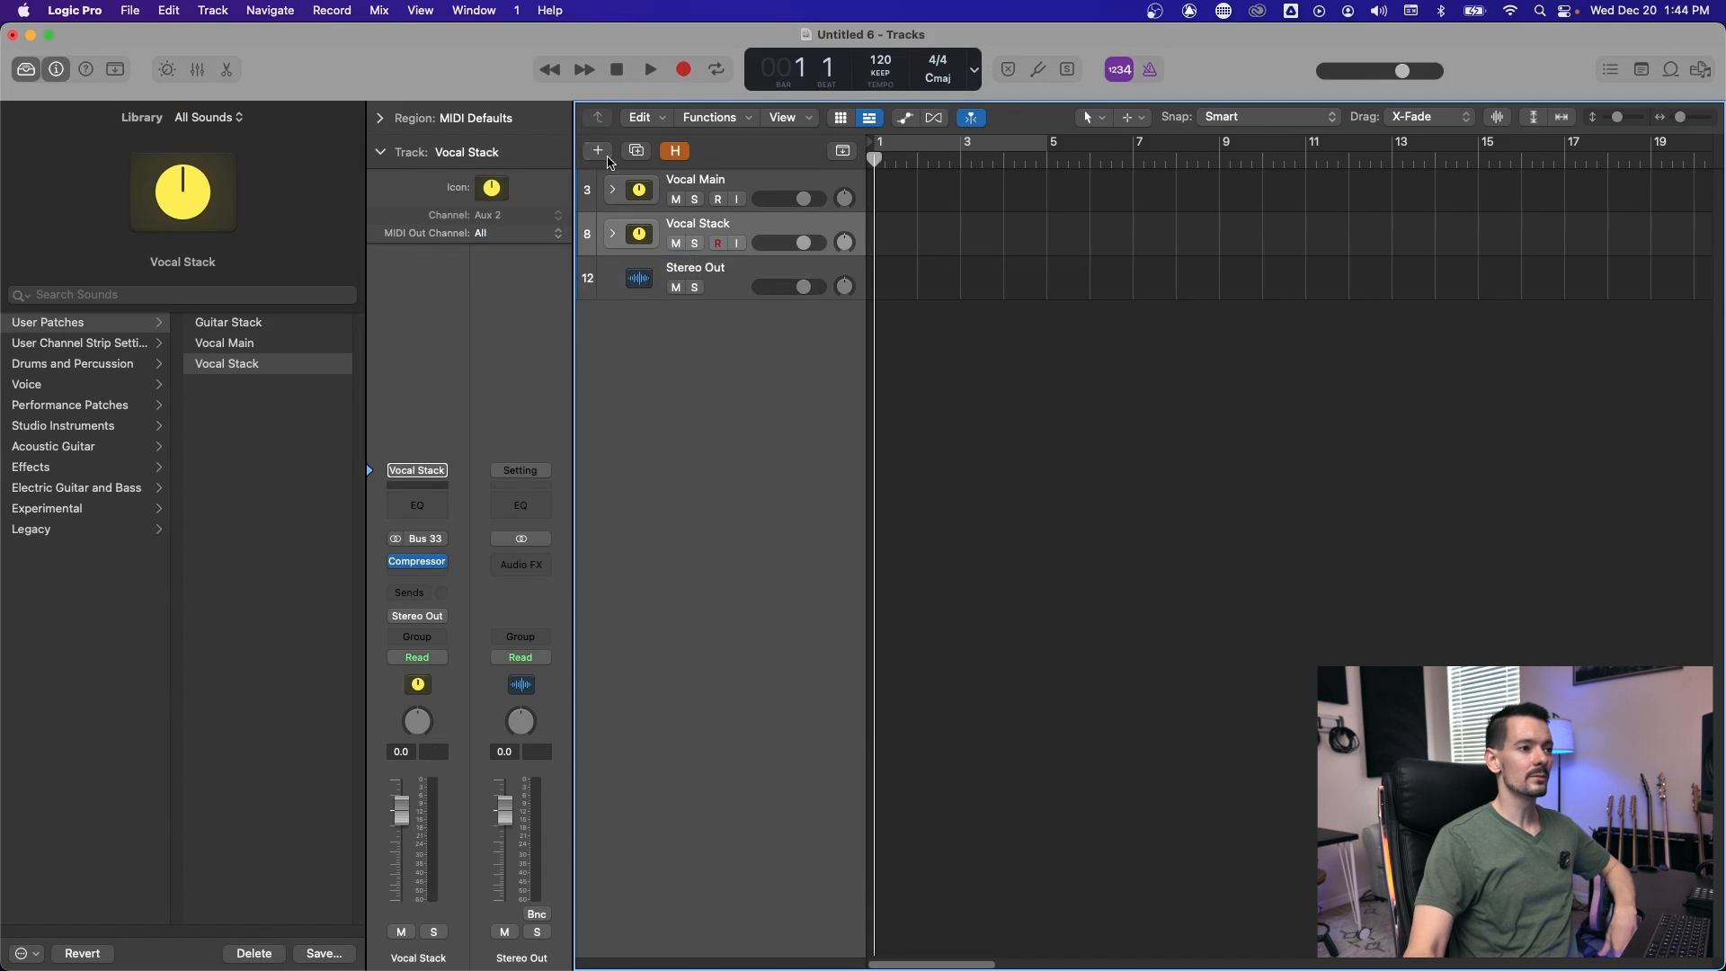
Add a new track and load the saved Vocal Stack patch onto it
left_click(597, 151)
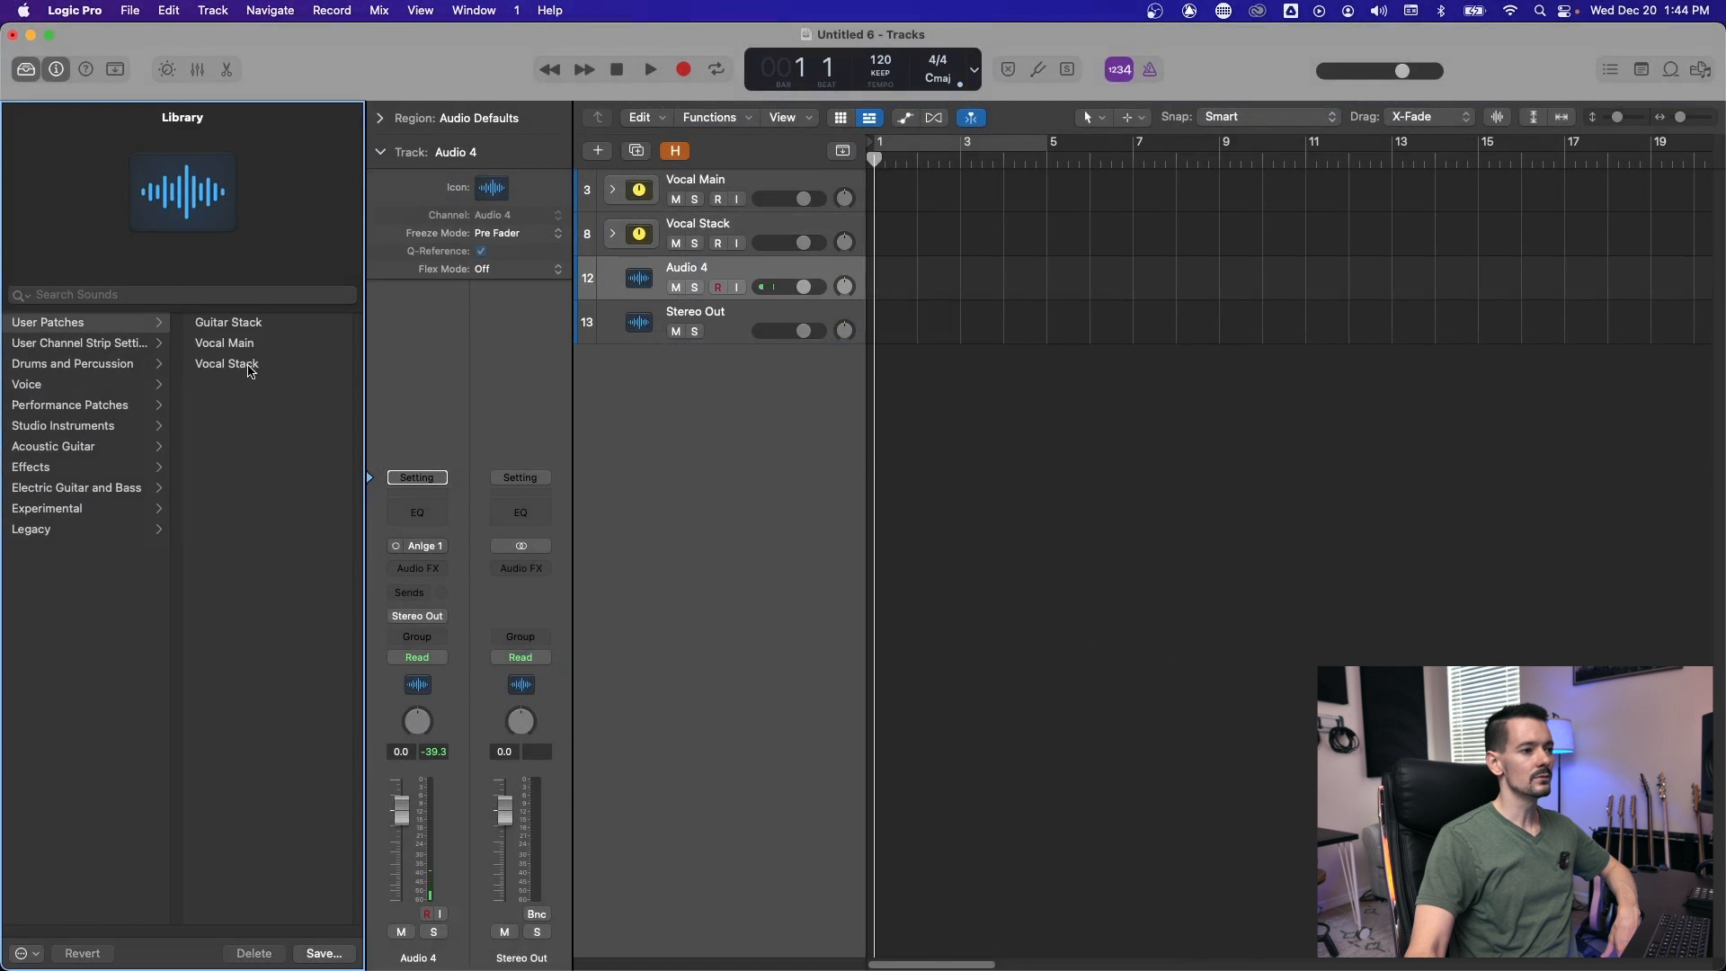
left_click(226, 363)
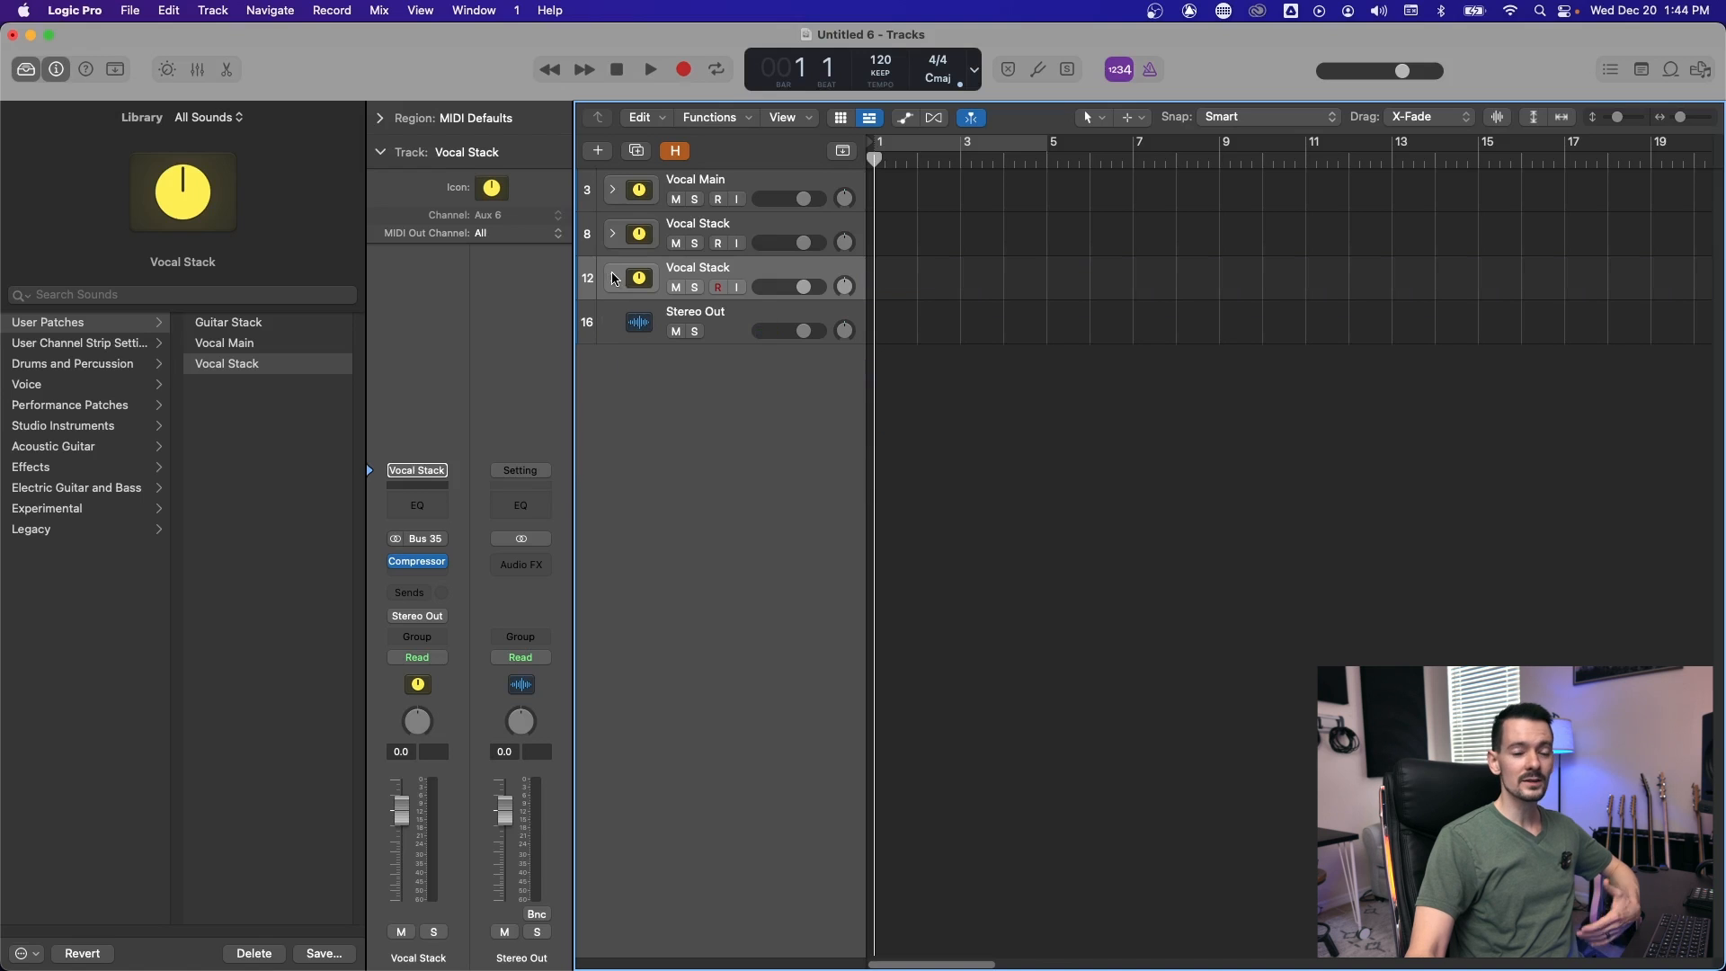
left_click(612, 277)
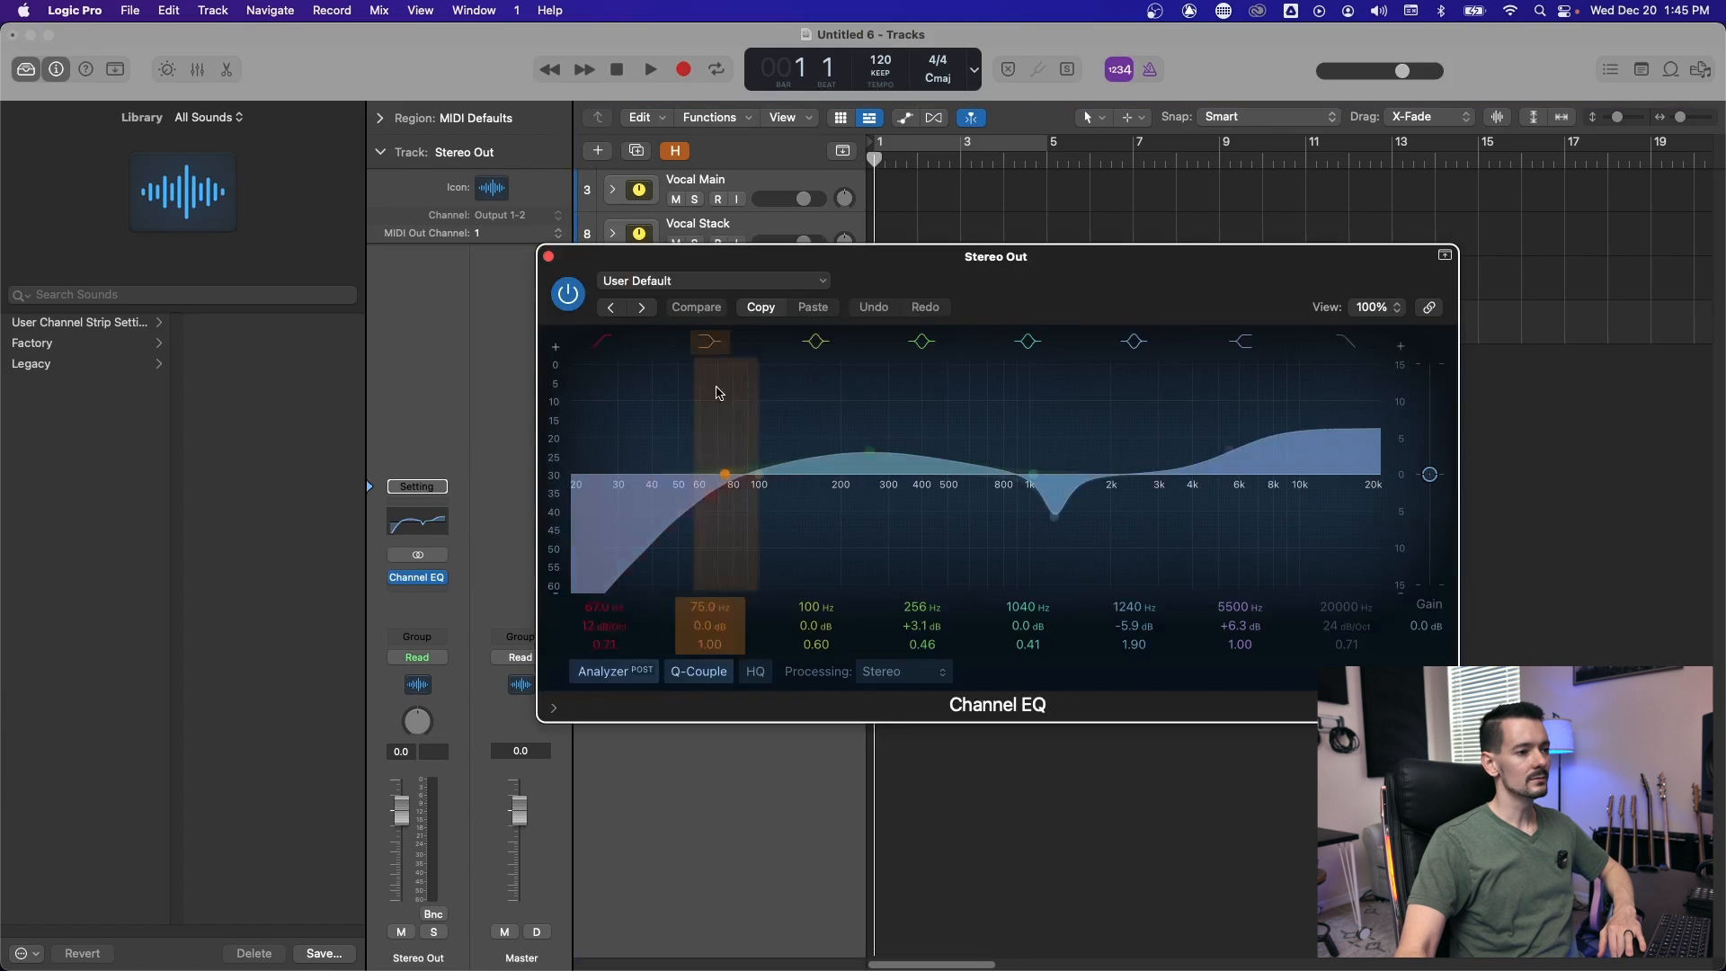
Shape Stereo Out's Channel EQ and insert Compressor and Limiter on its strip
left_click(694, 307)
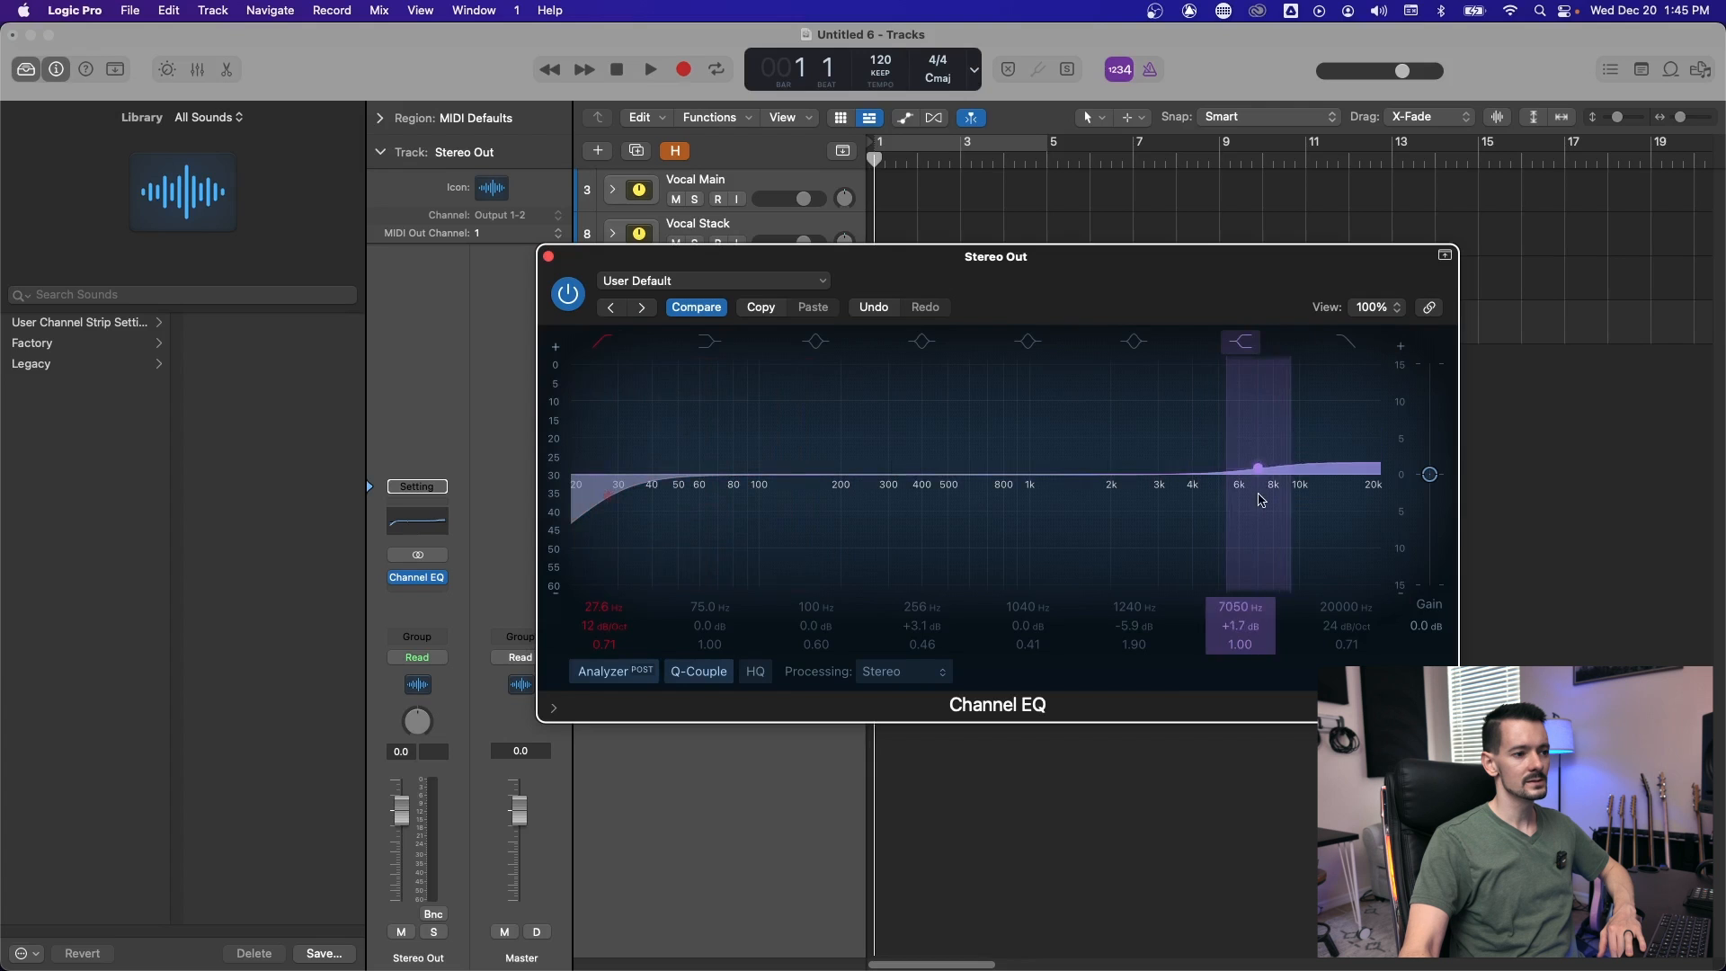
left_click(549, 256)
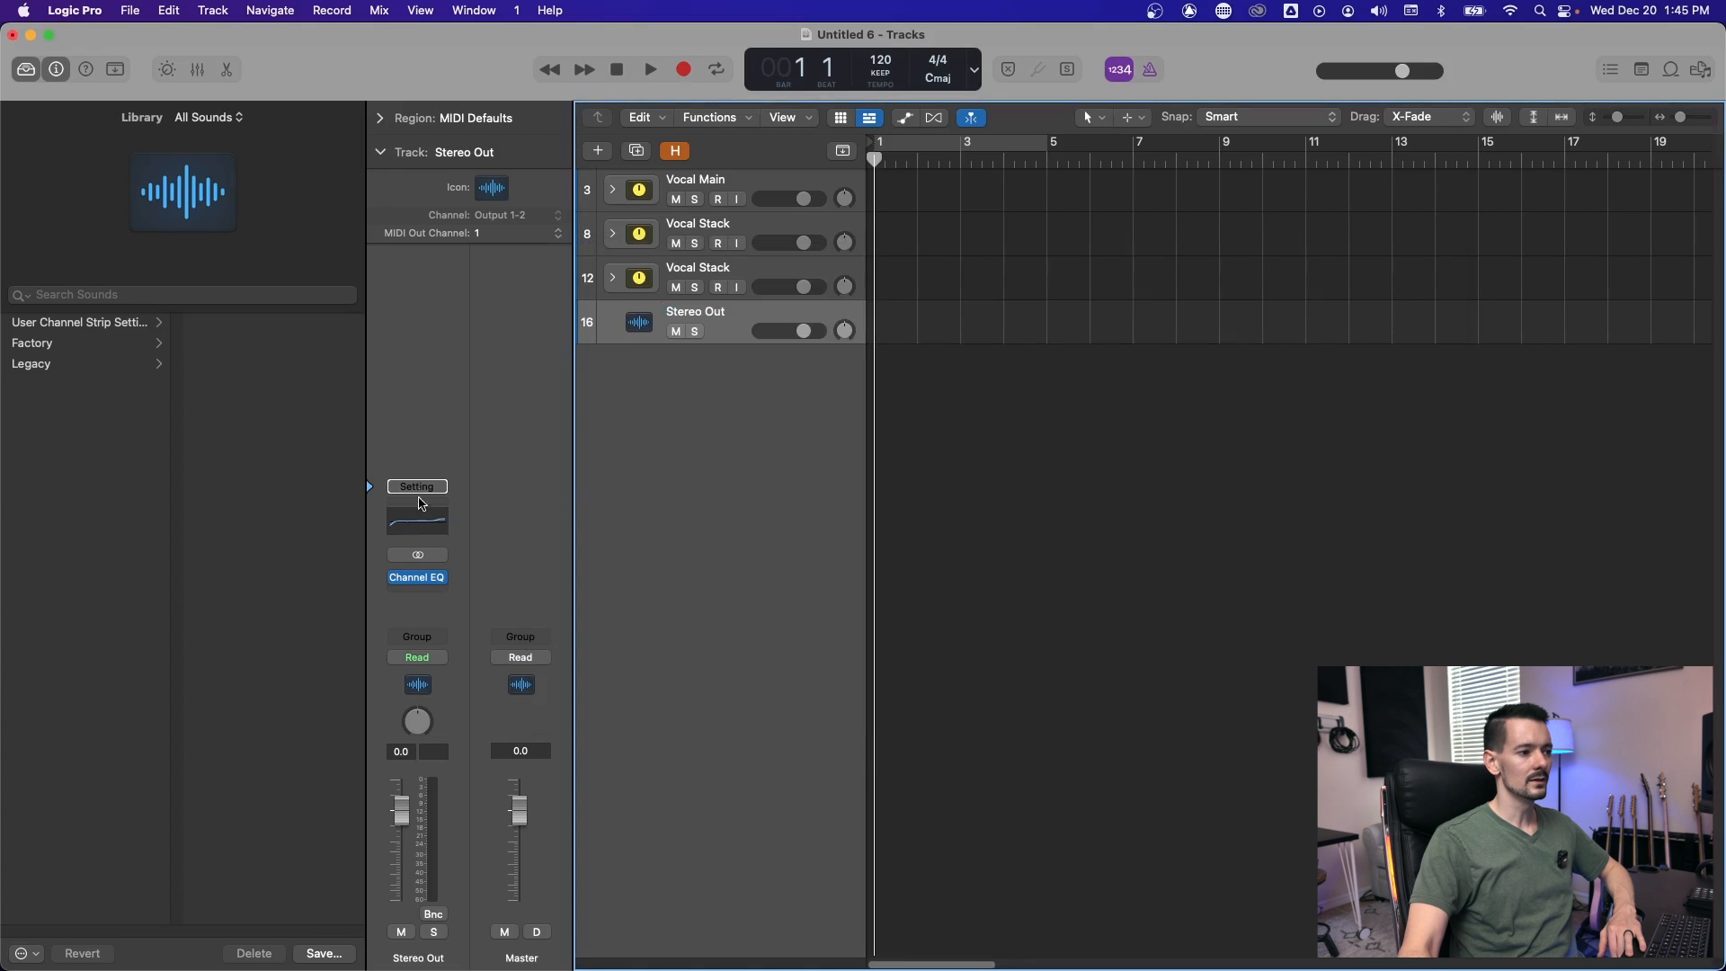
left_click(416, 577)
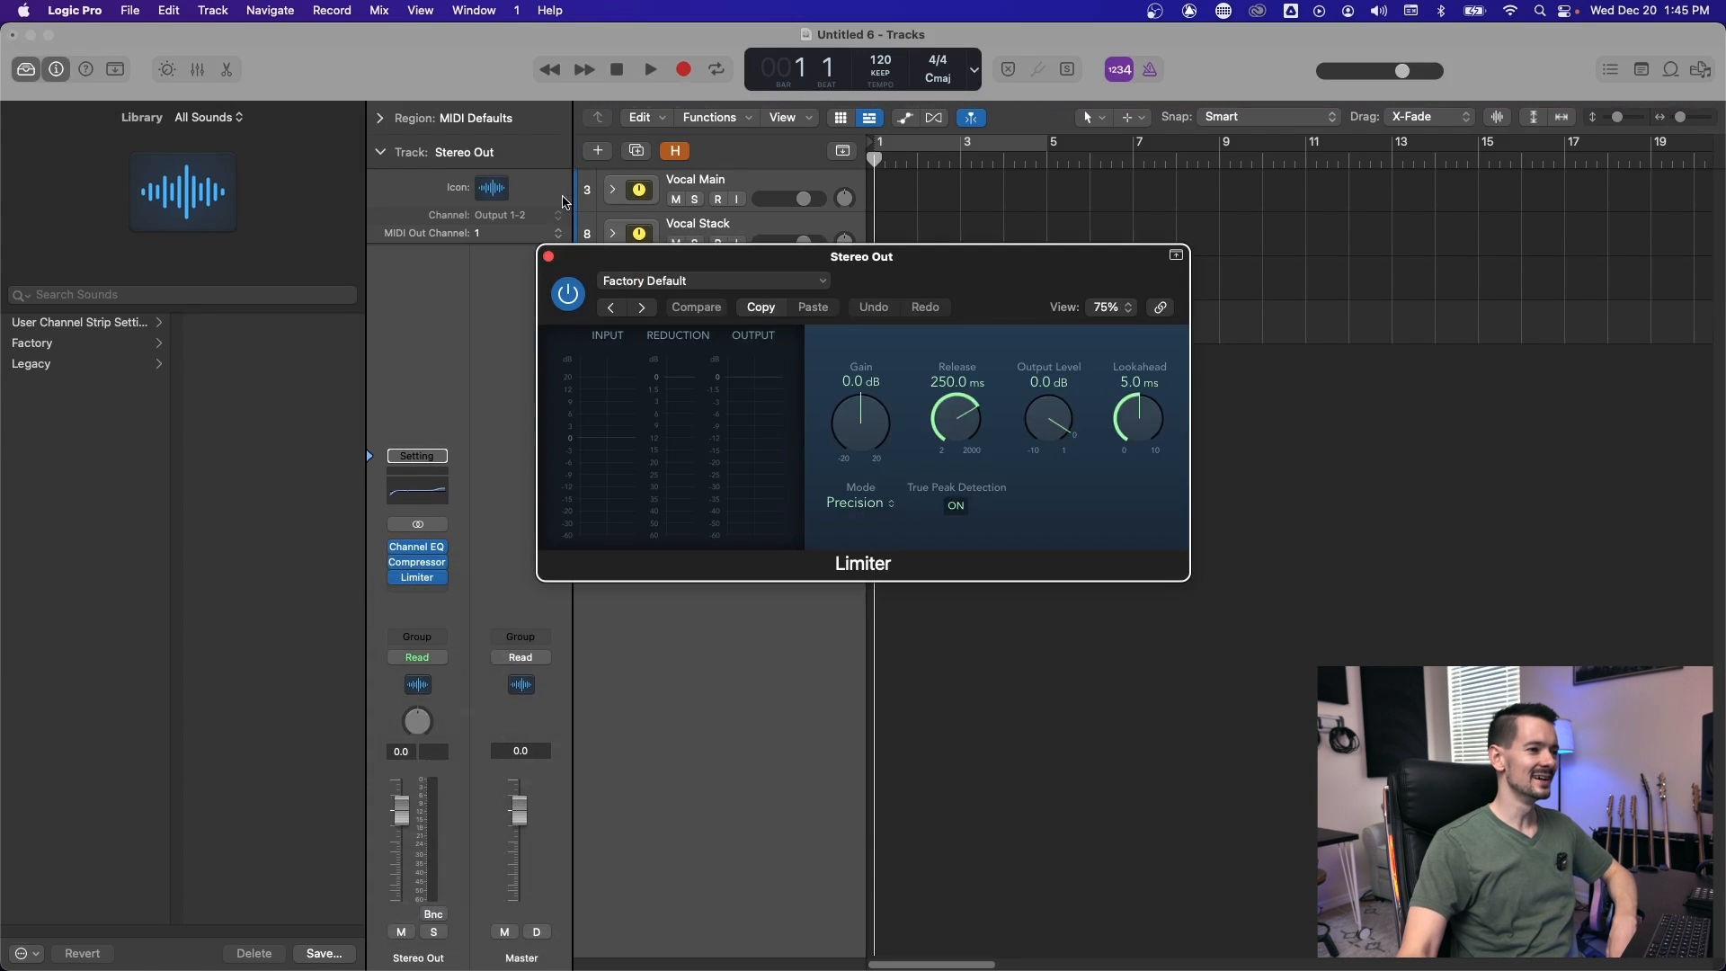
left_click(548, 255)
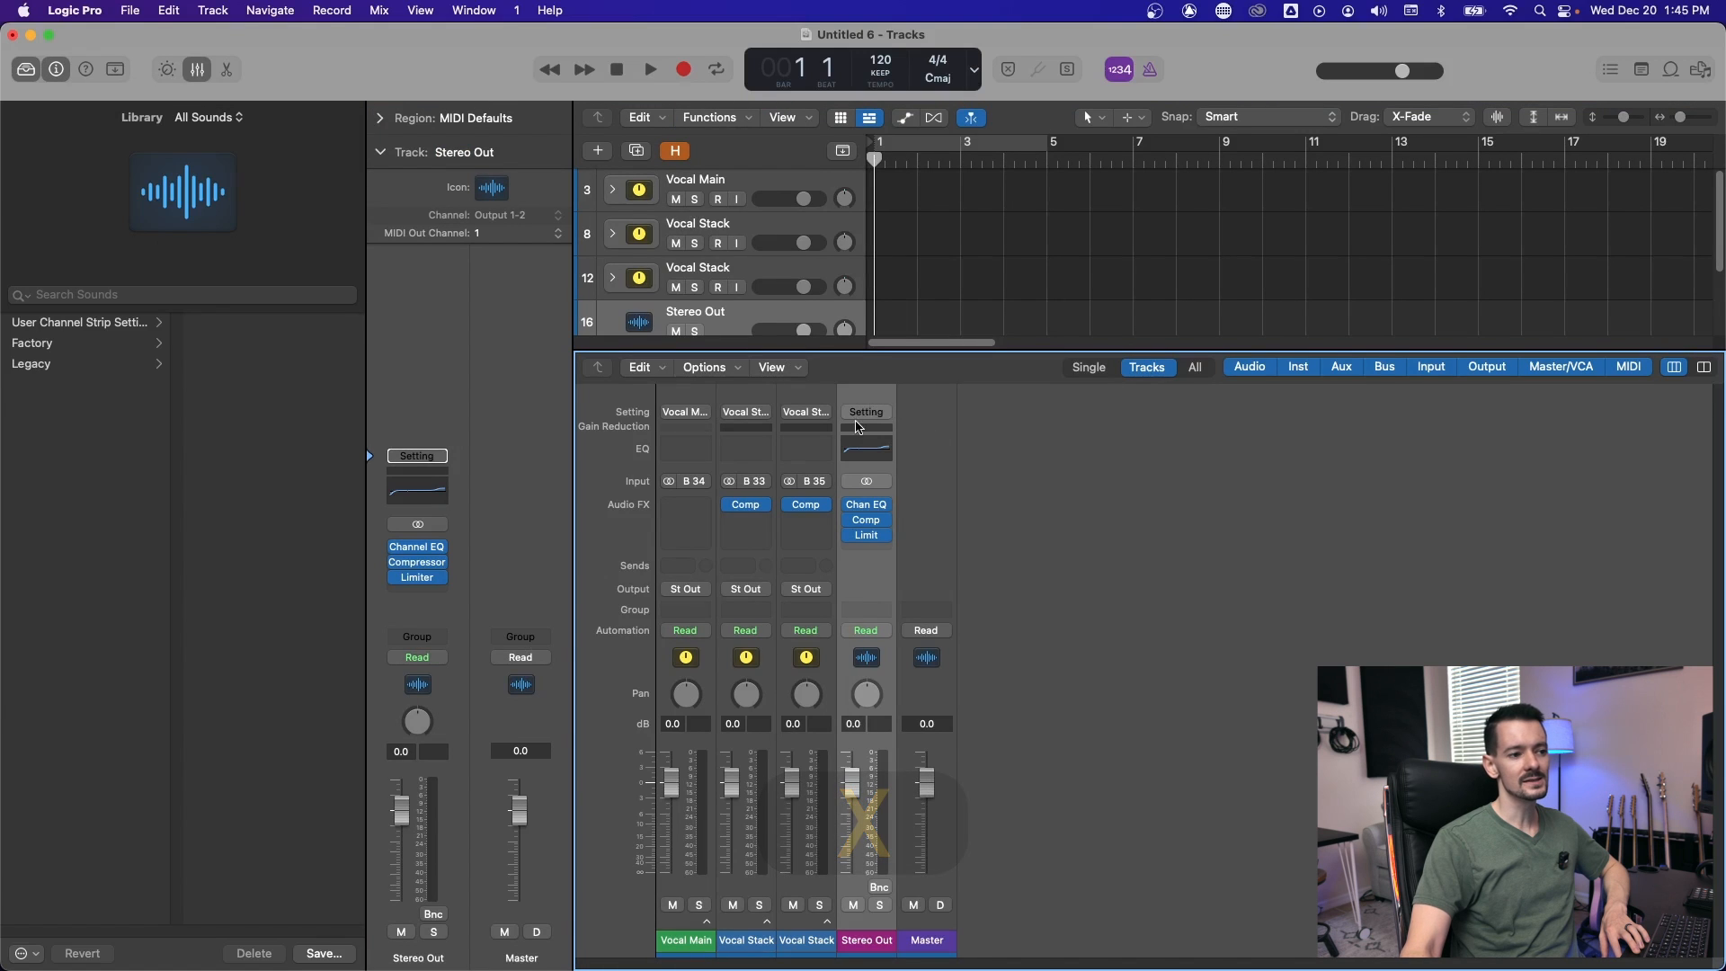
Save the Stereo Out strip's plug-ins as a channel strip setting named Sample Bus
left_click(865, 412)
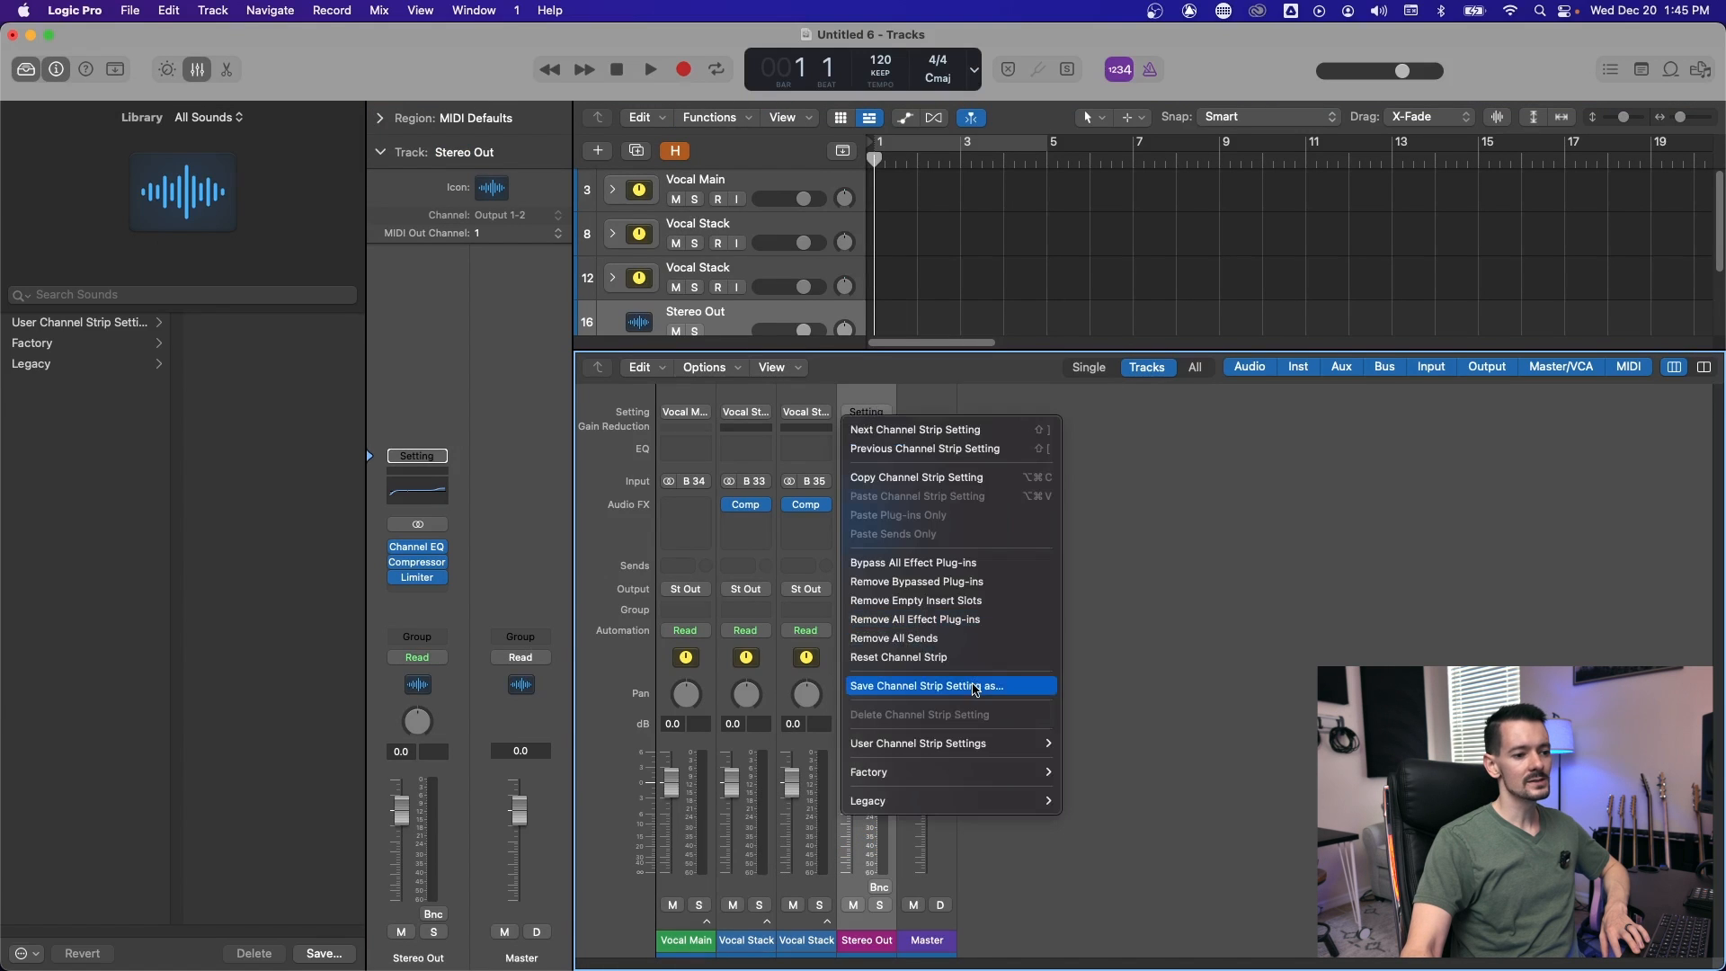
left_click(928, 685)
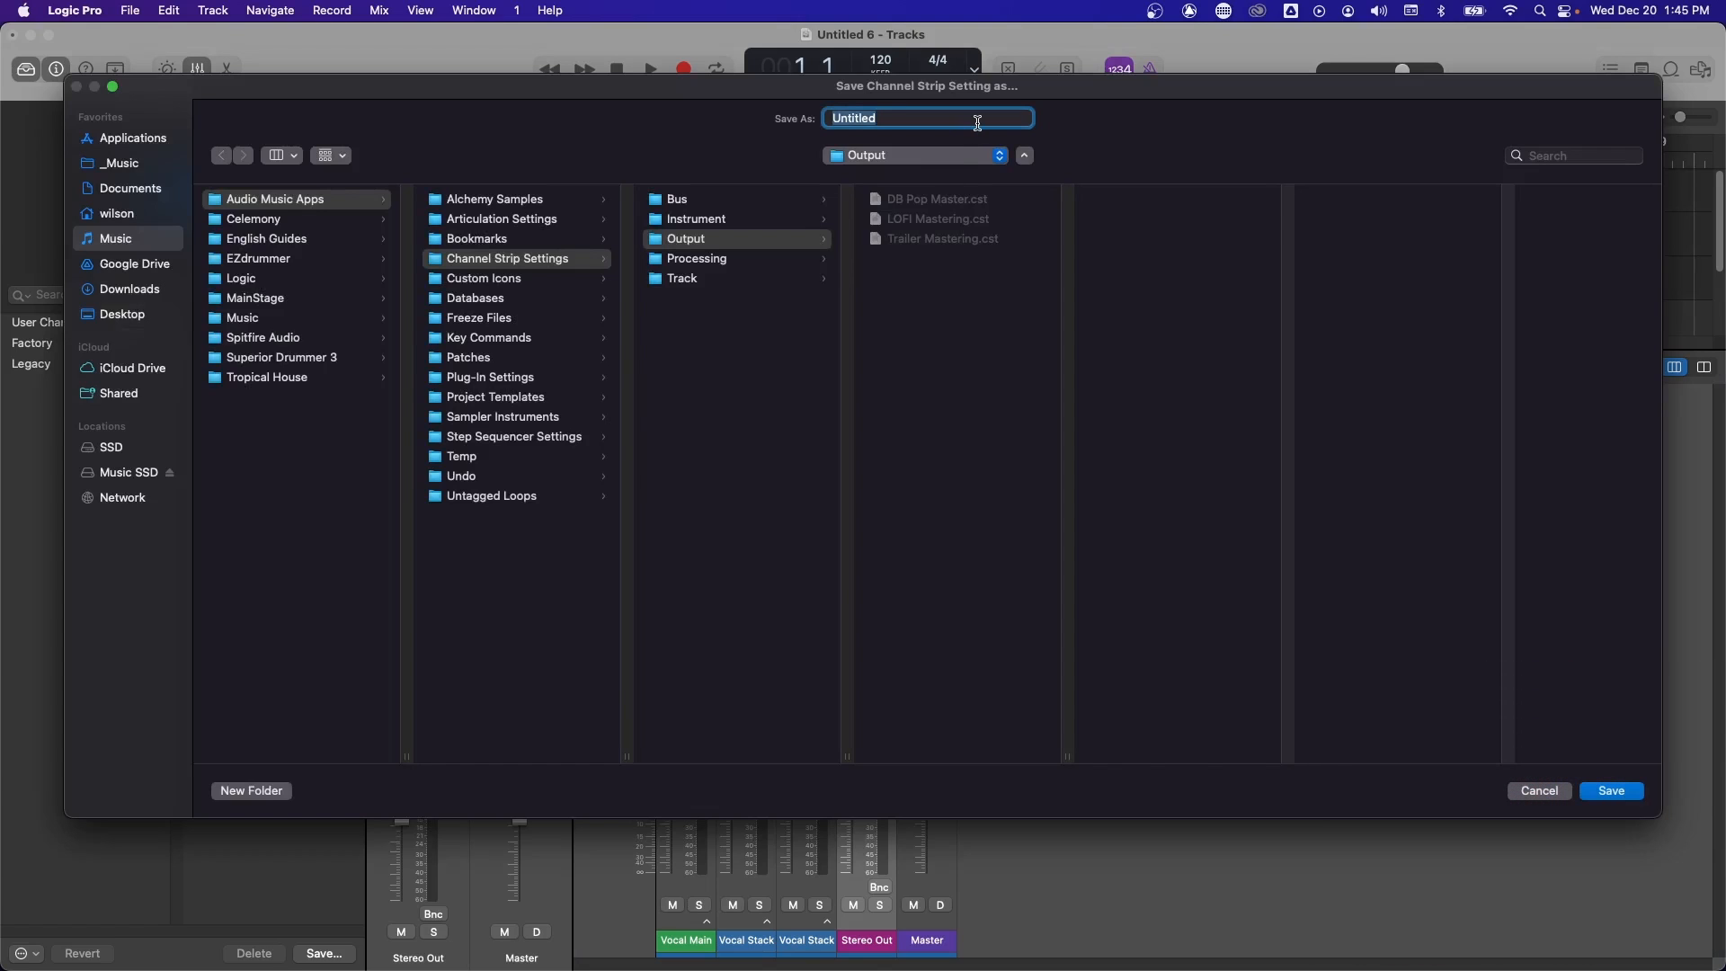
type("Sample Bus")
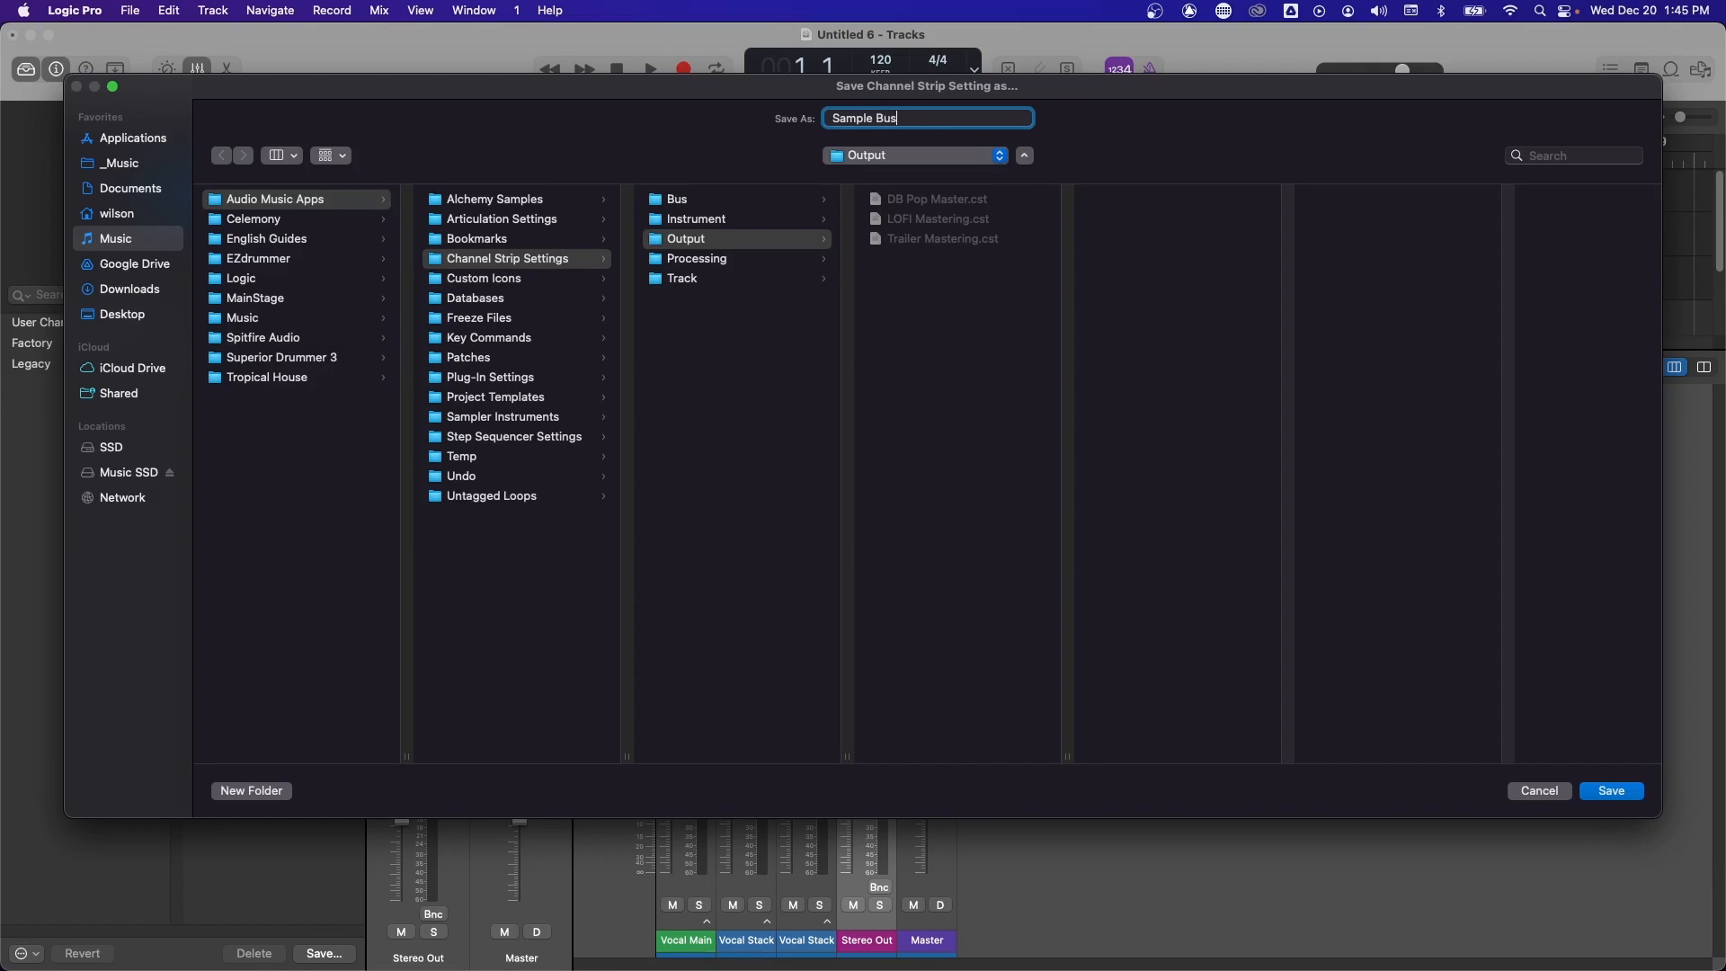
left_click(1610, 791)
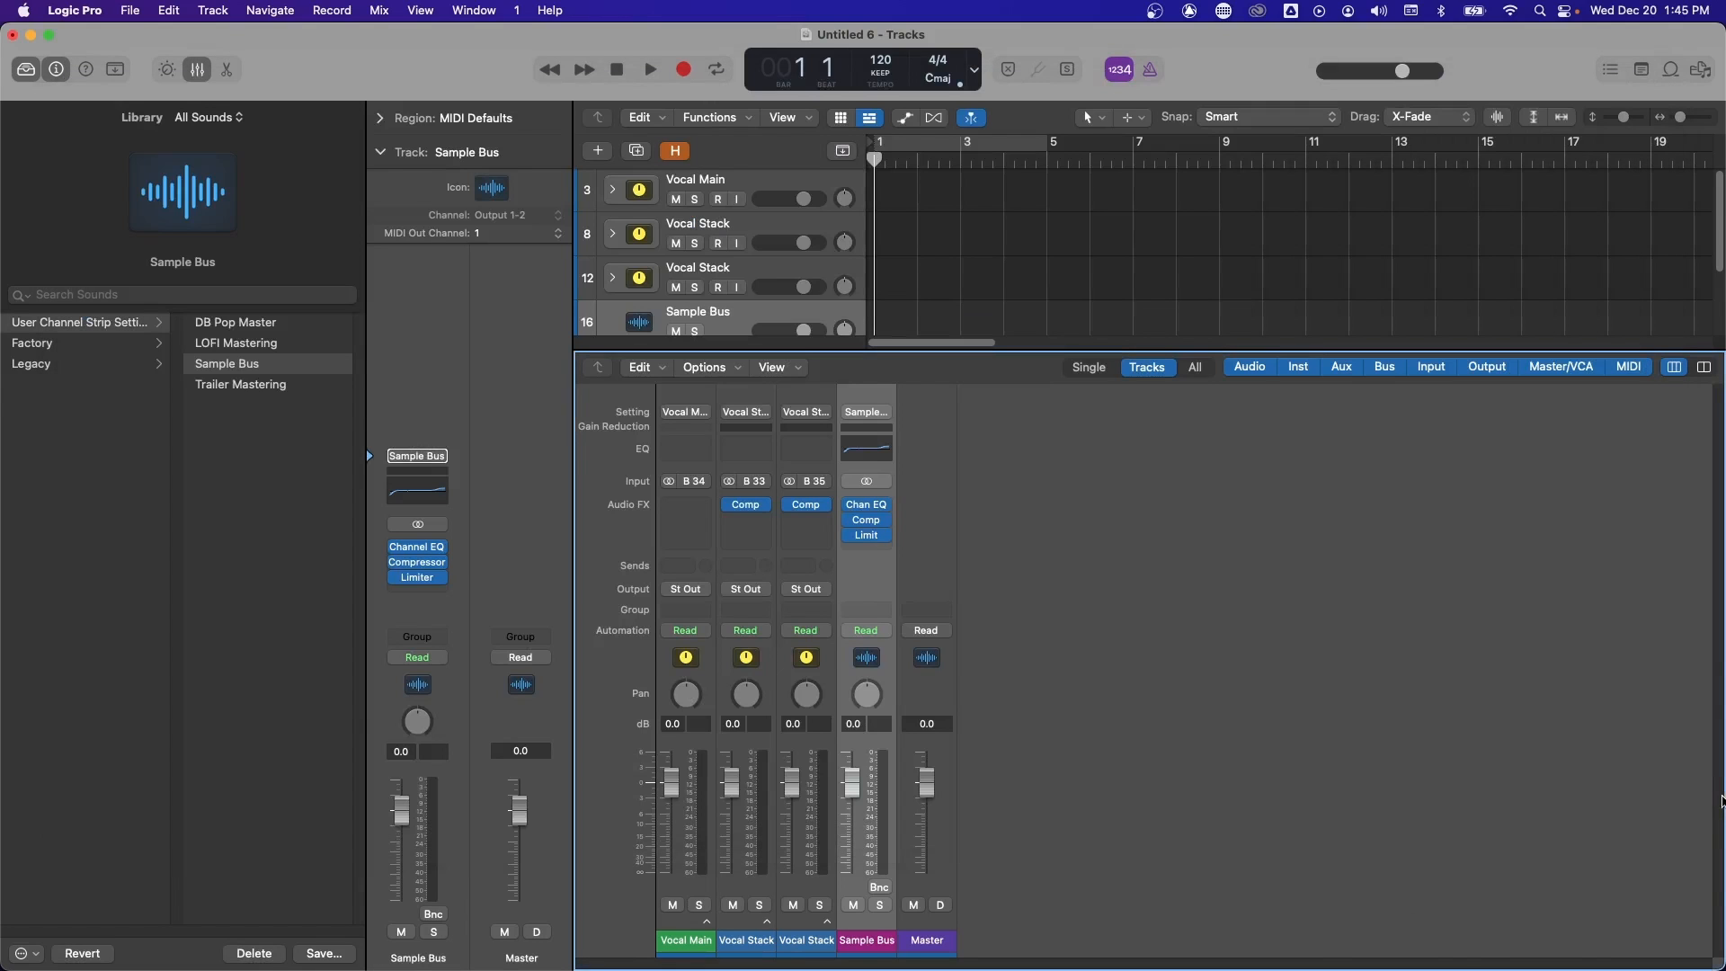
Reset the strip and reload the Sample Bus setting from User Channel Strip Settings
left_click(865, 410)
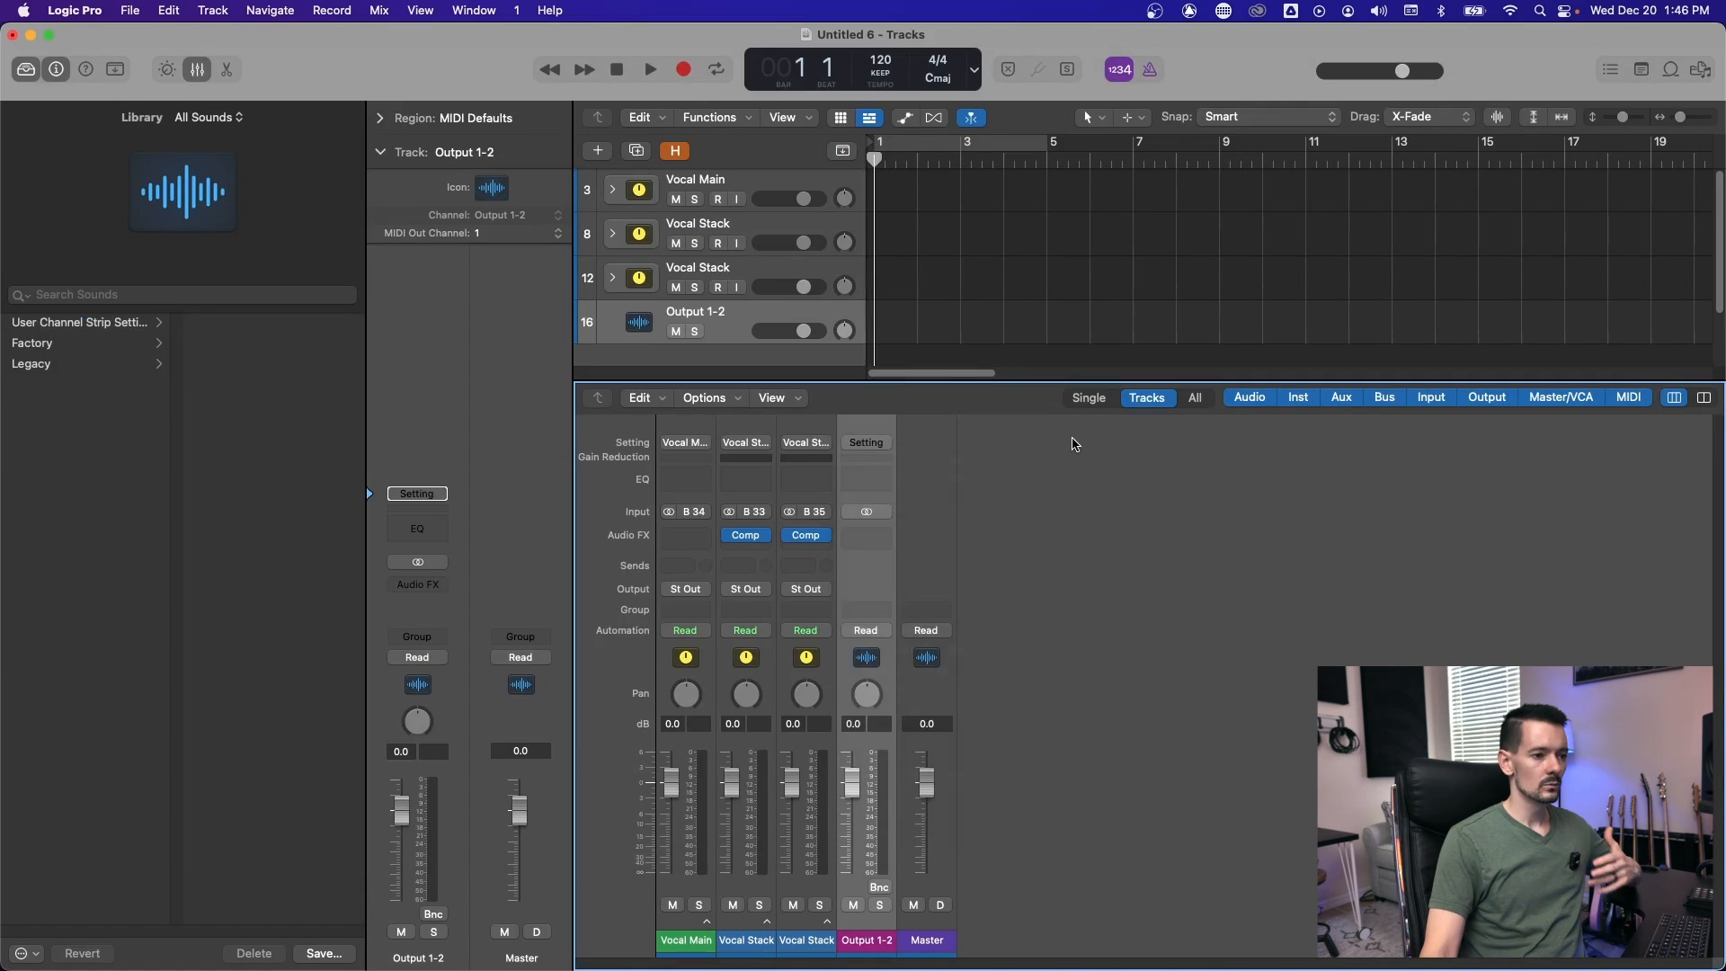
mouse_move(866, 438)
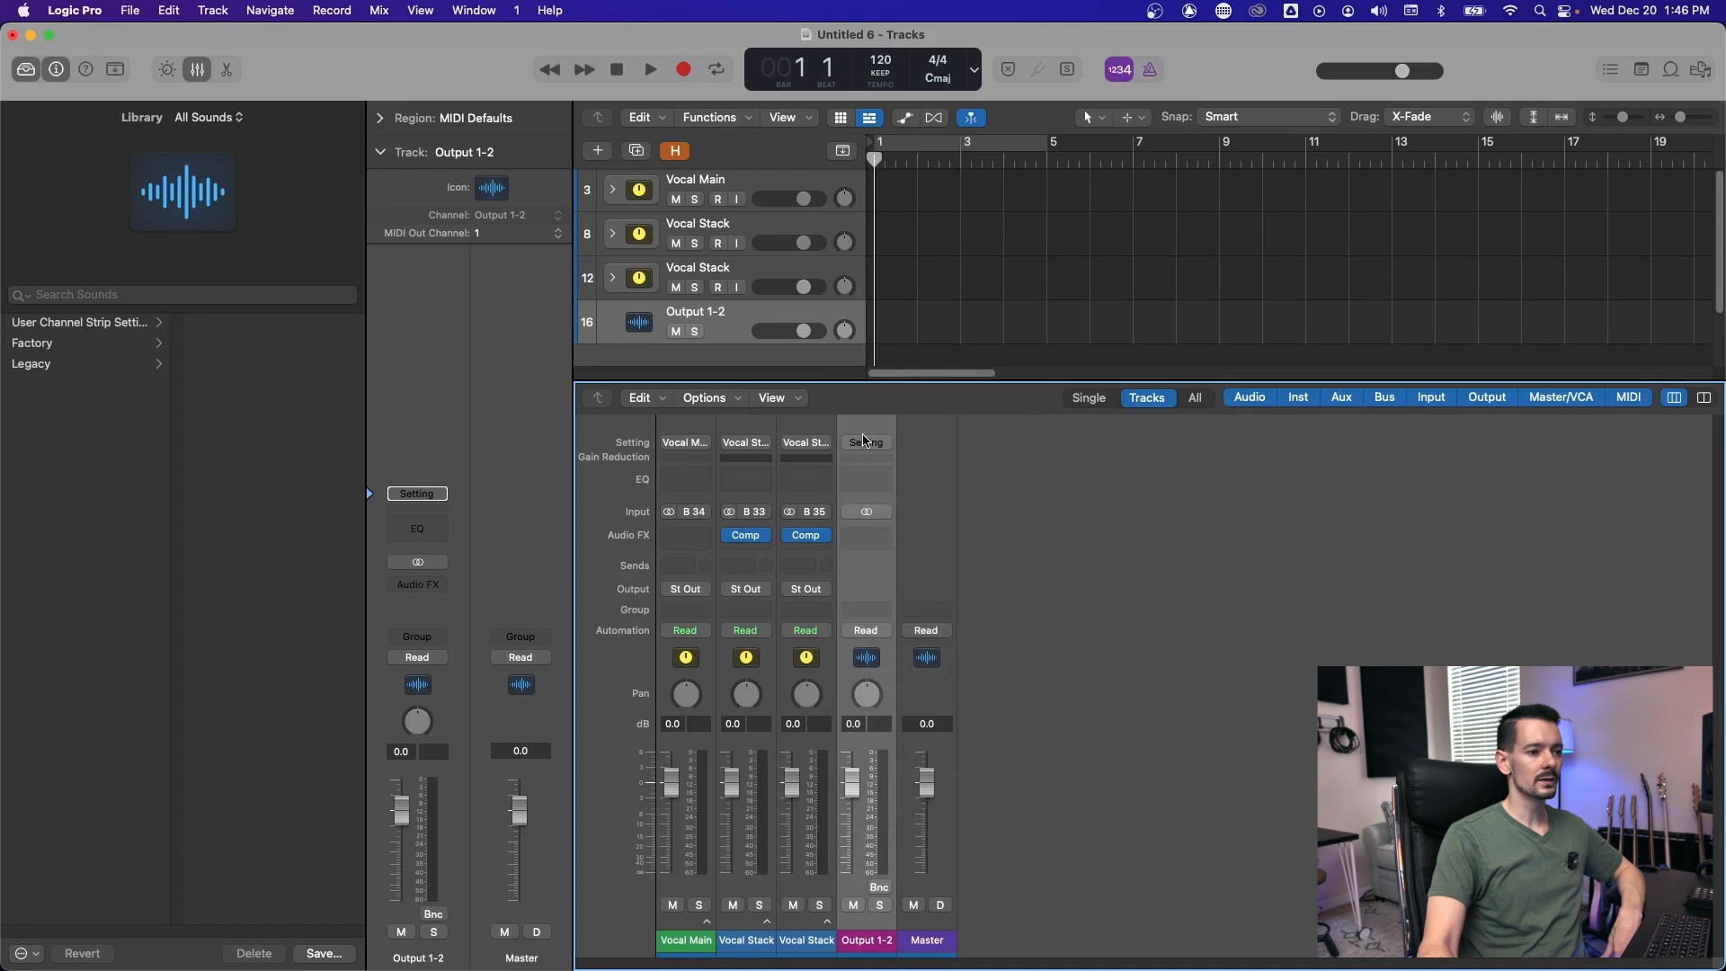
left_click(864, 442)
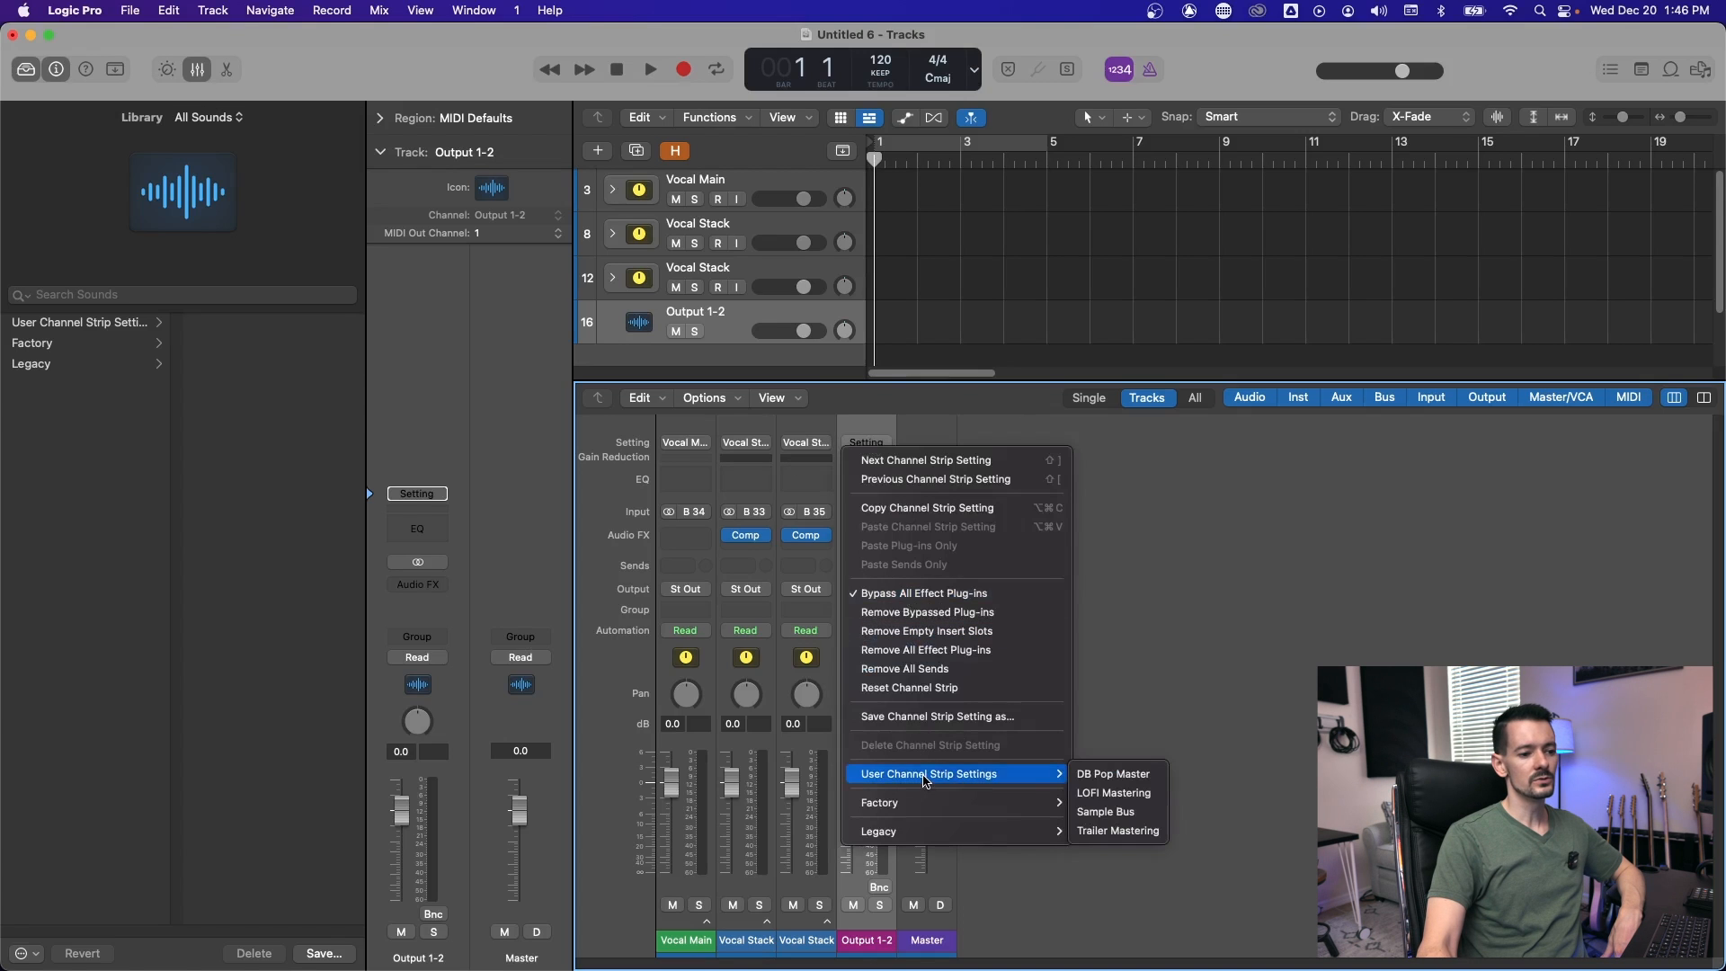
left_click(1104, 811)
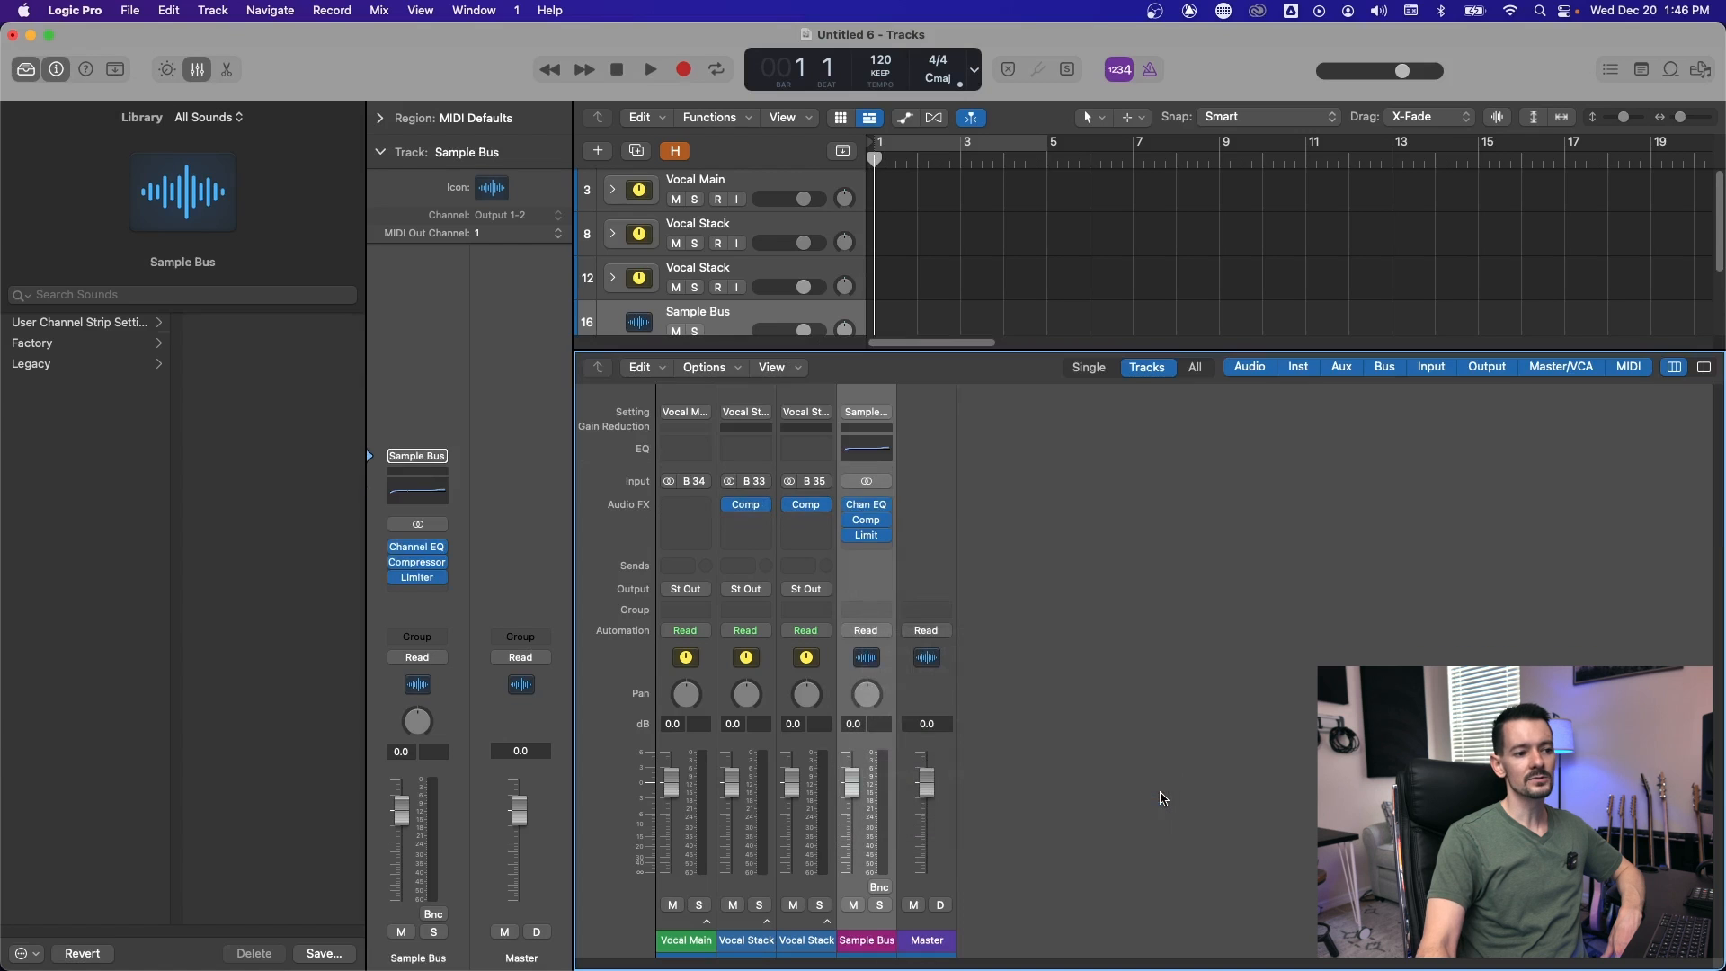
left_click(79, 322)
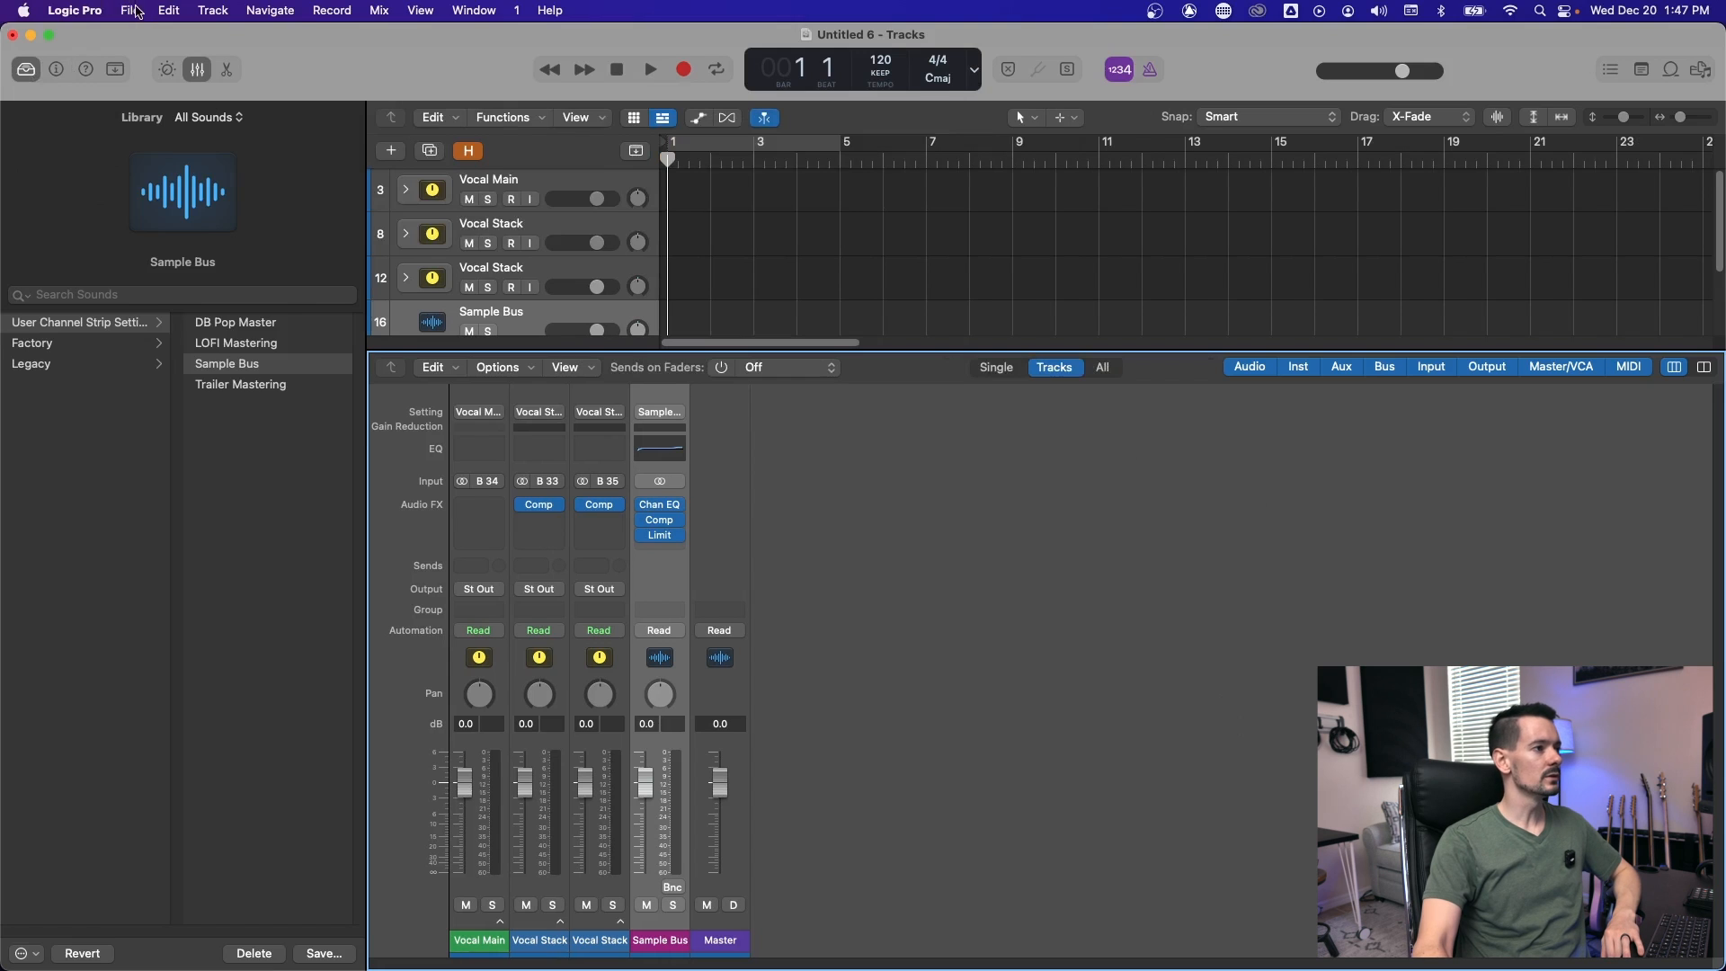
Save the project as a template named Example and close it without saving changes
left_click(129, 11)
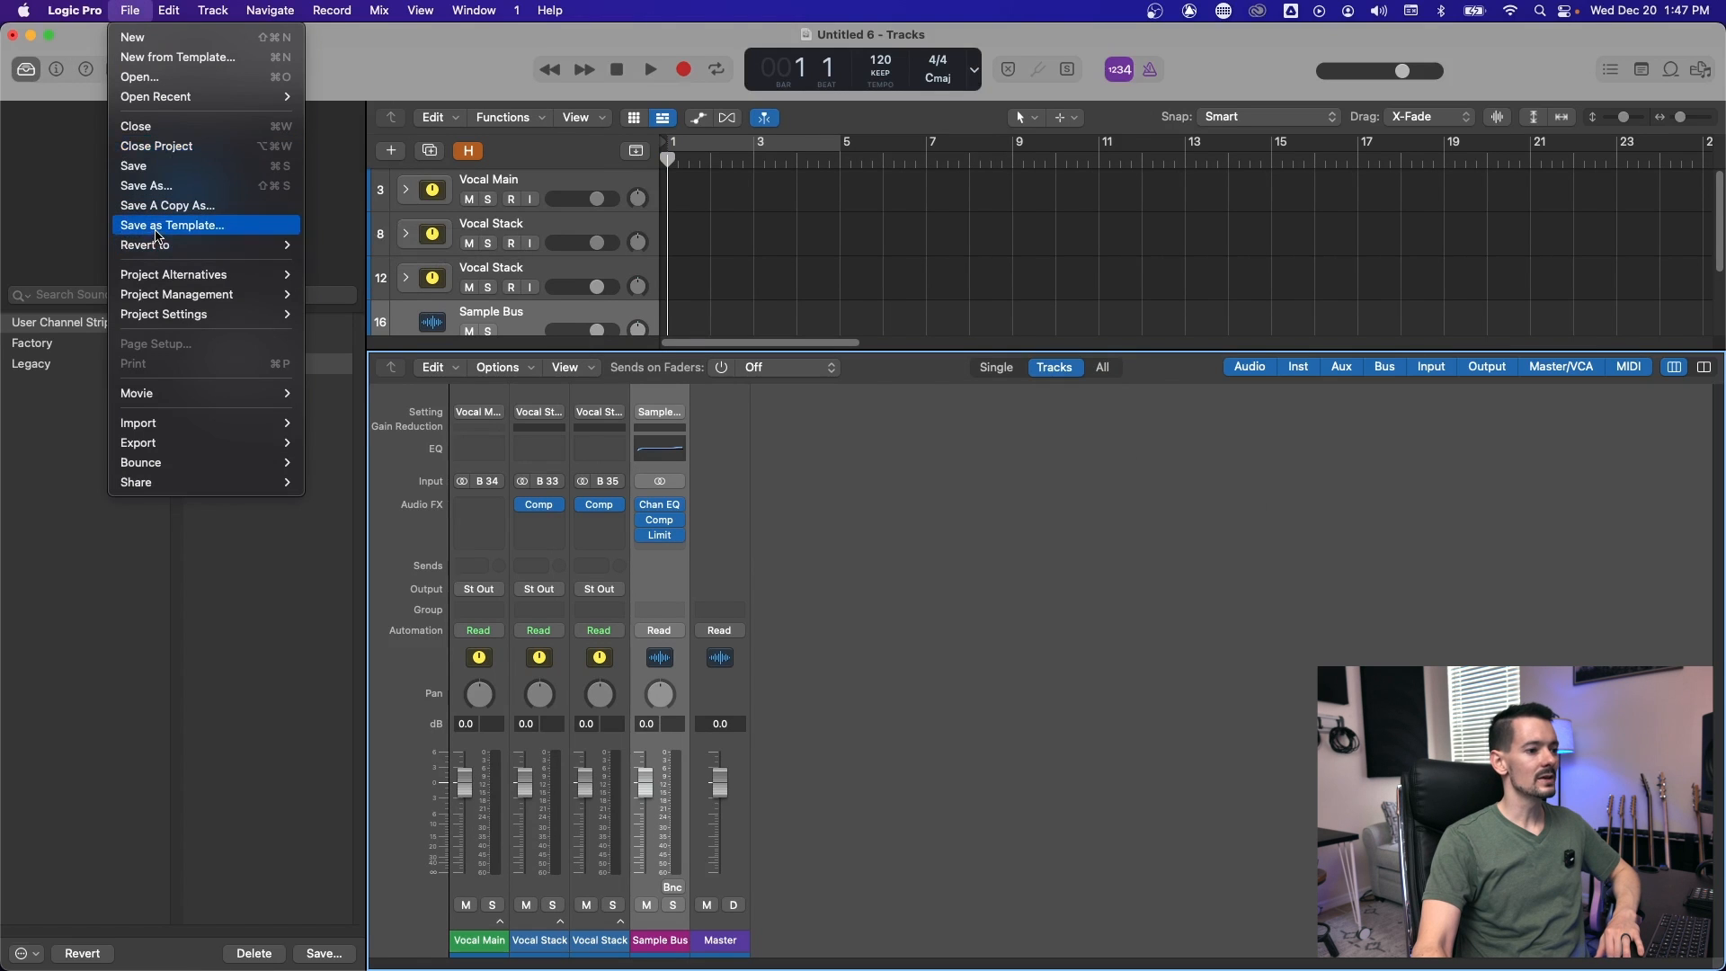
left_click(173, 225)
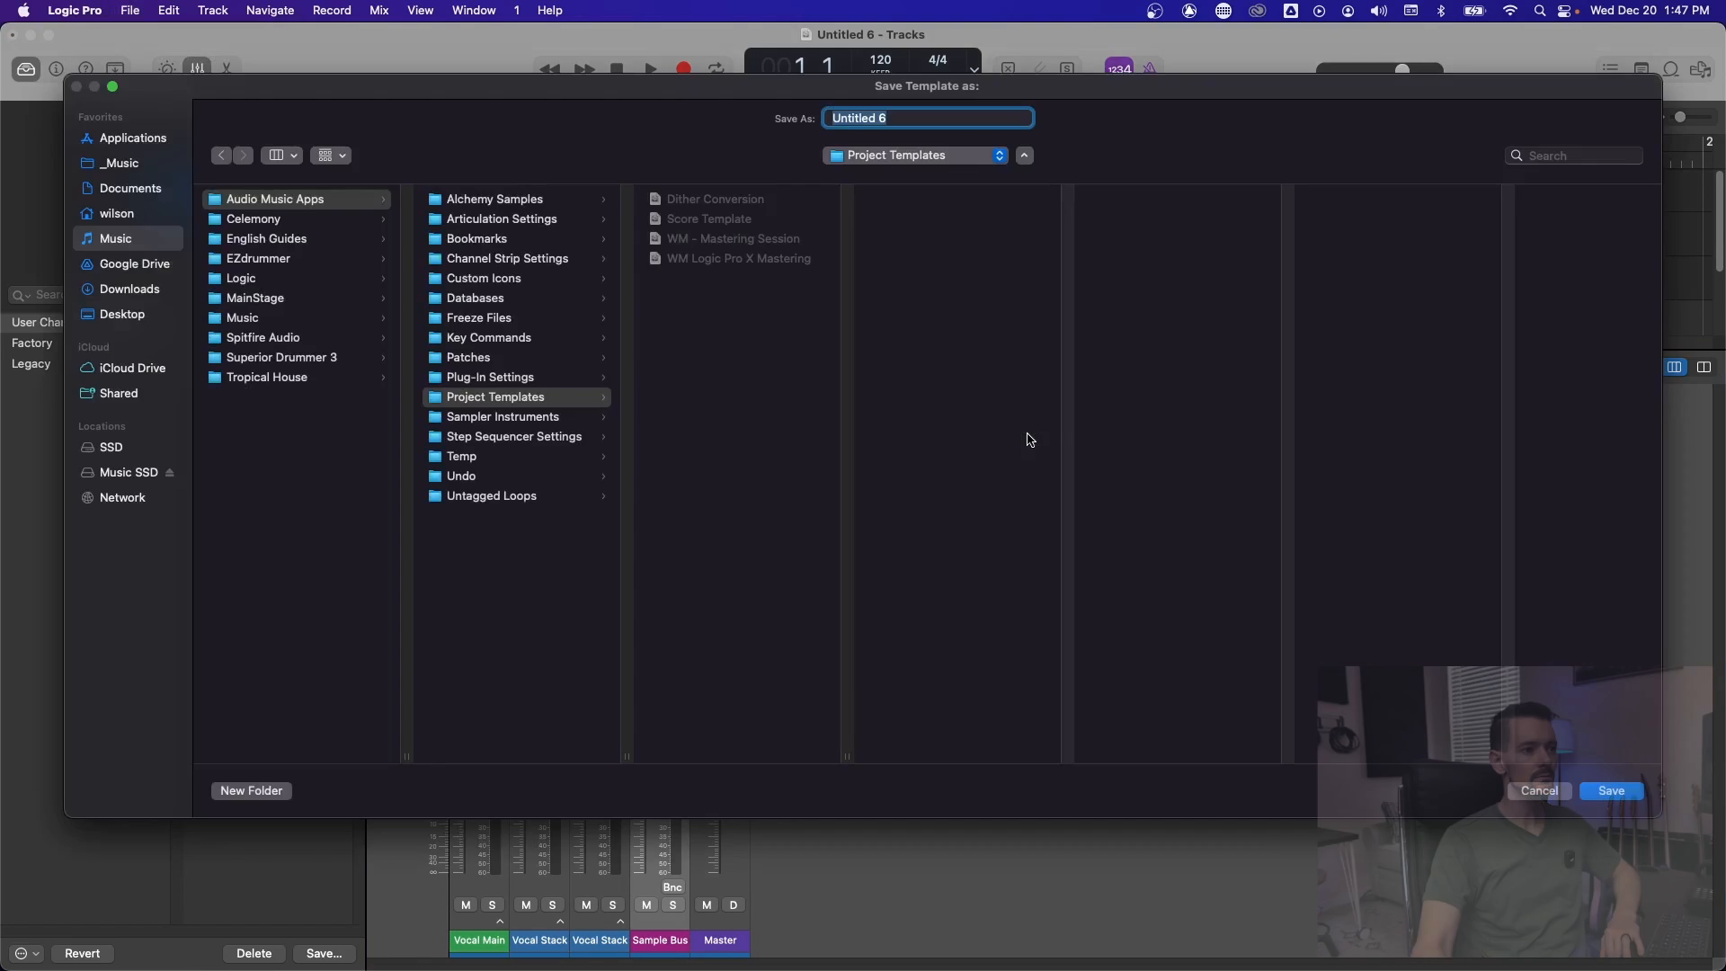
mouse_move(1041, 108)
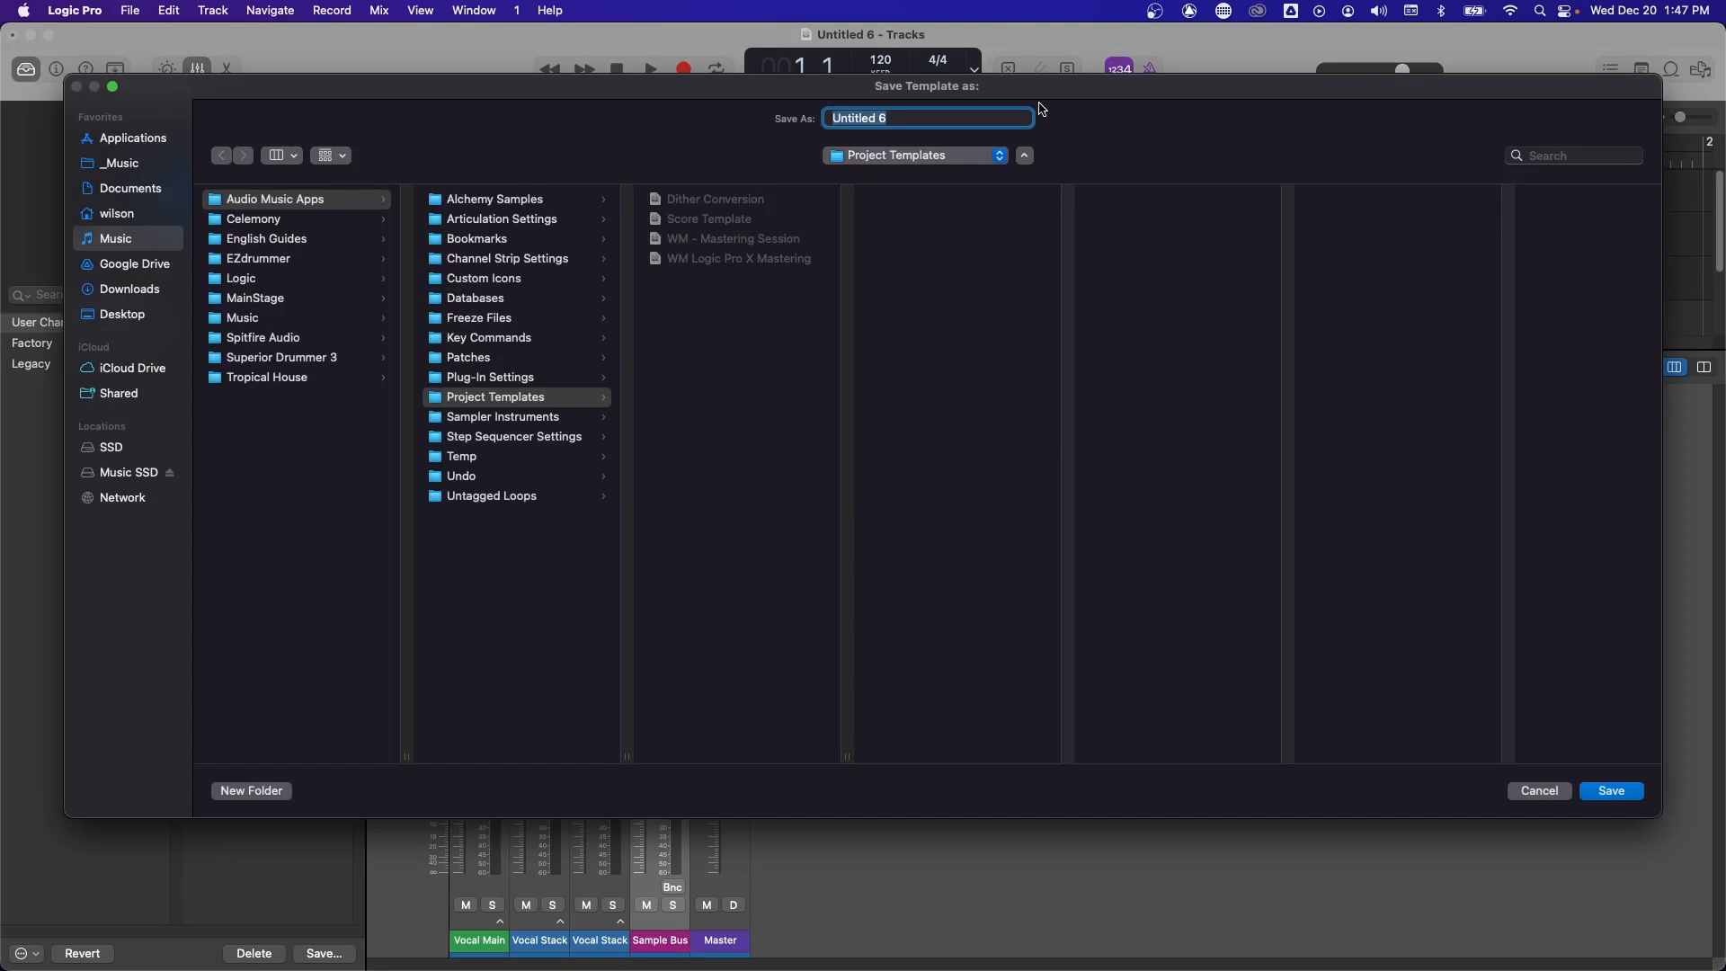
type("Example")
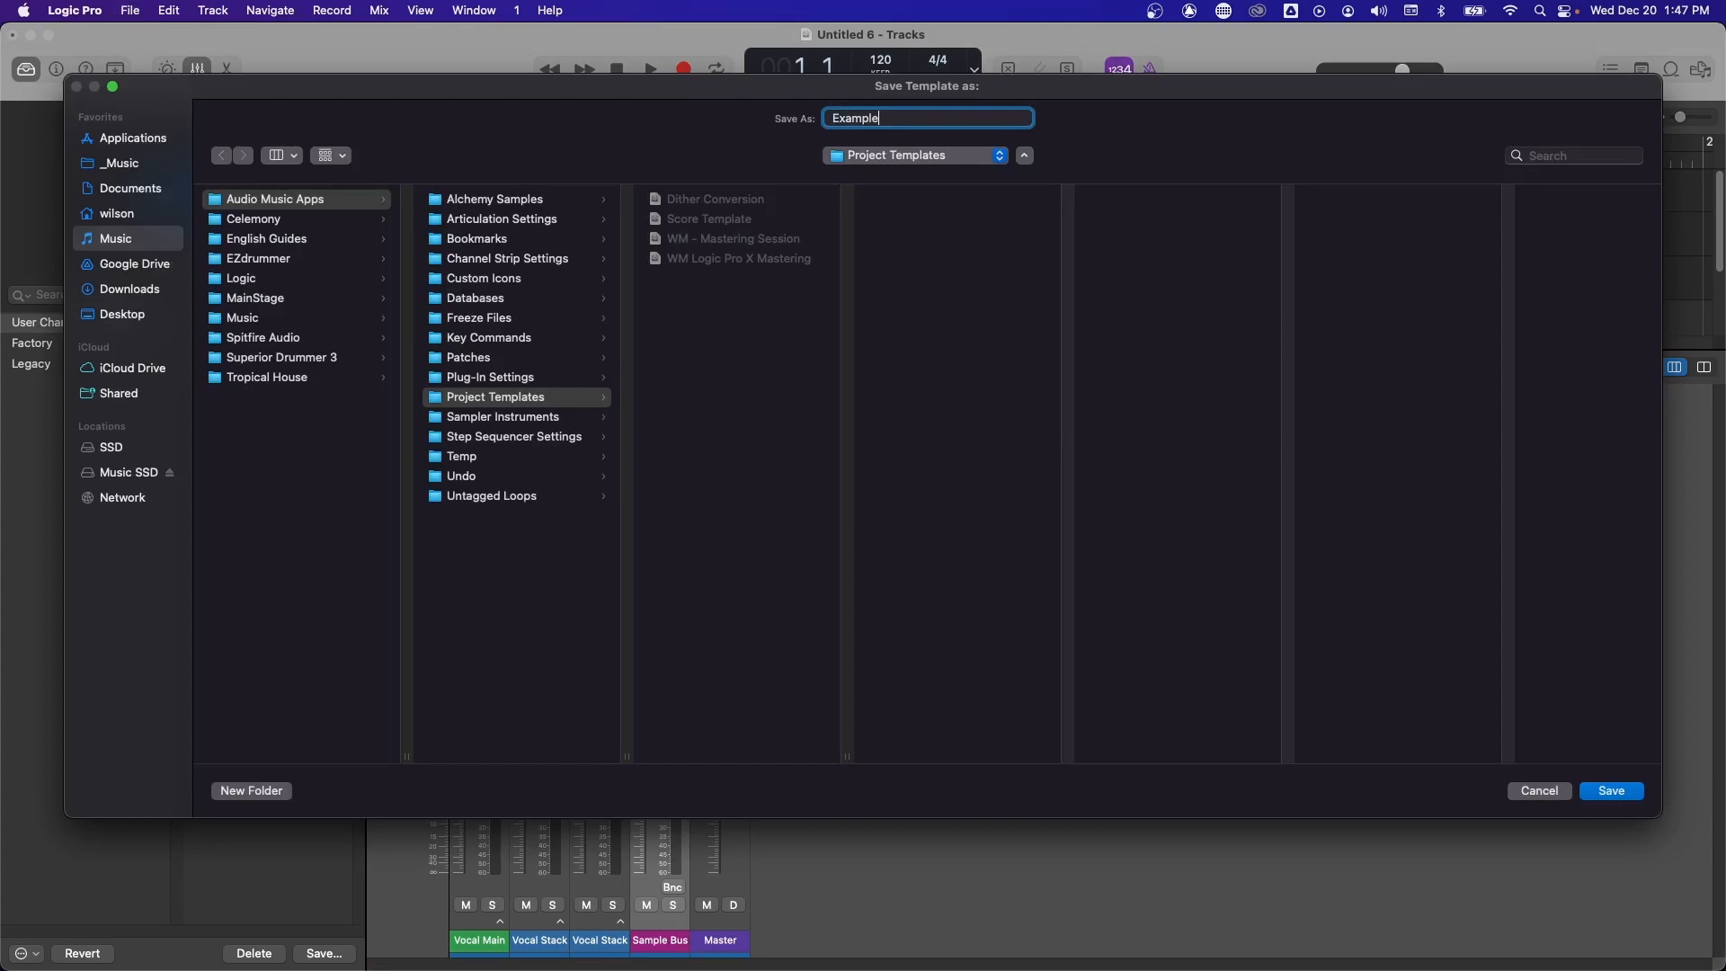
left_click(1609, 791)
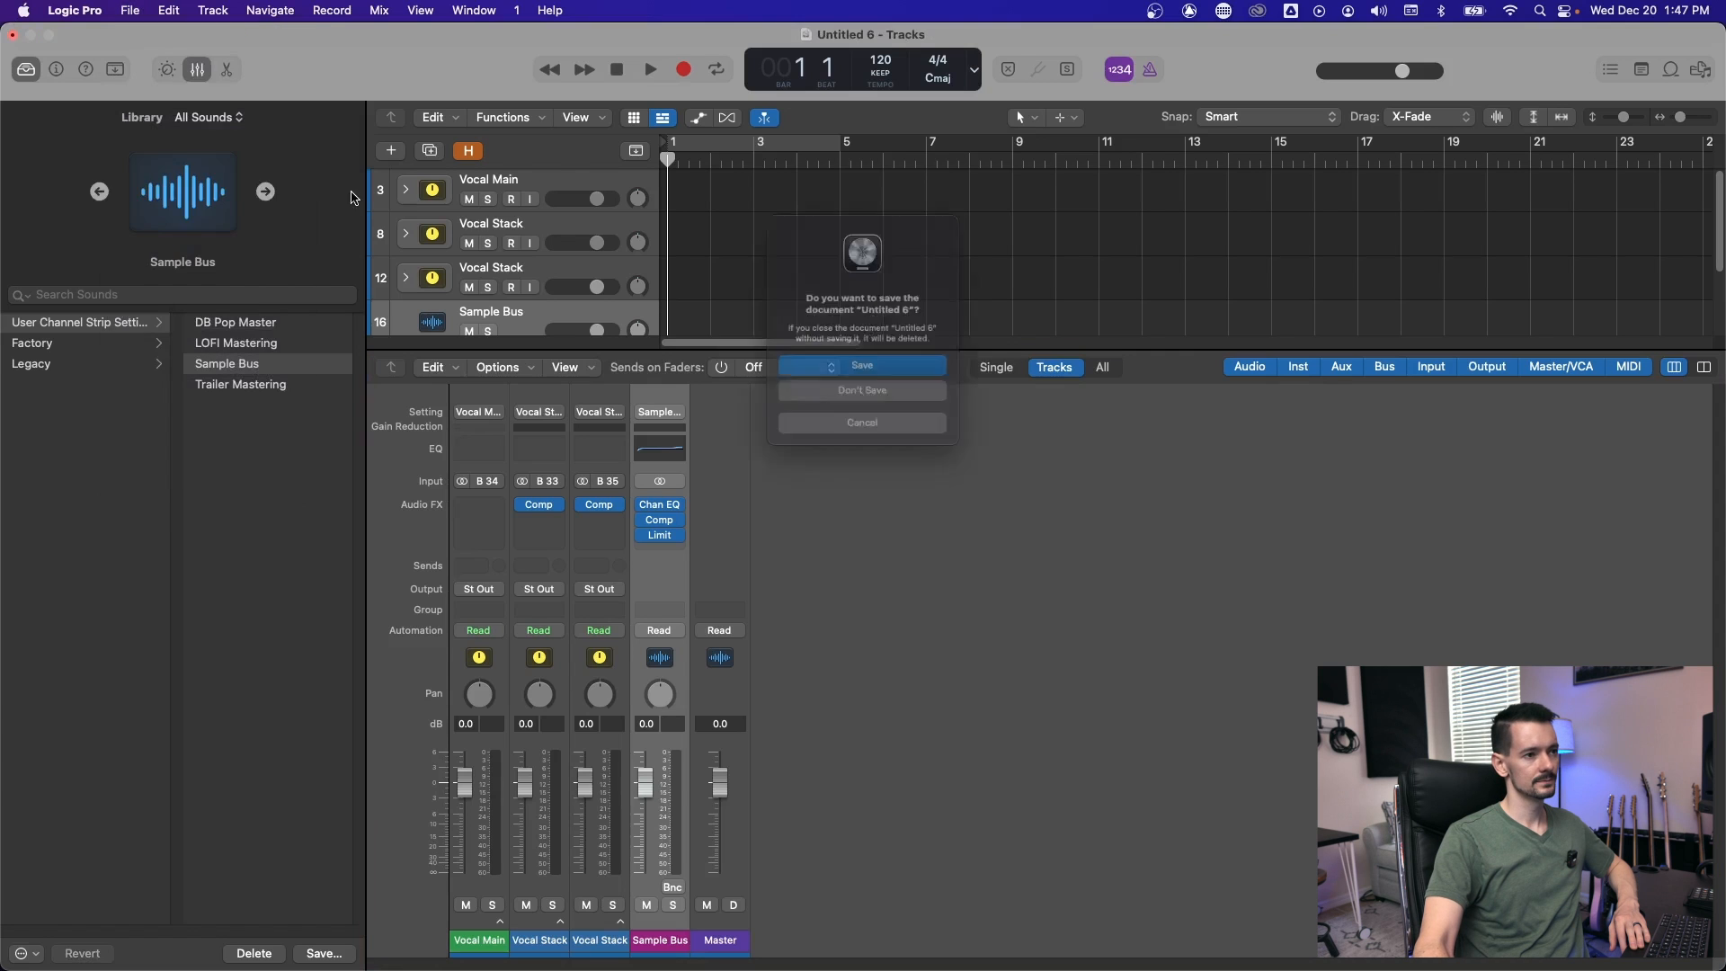
left_click(862, 391)
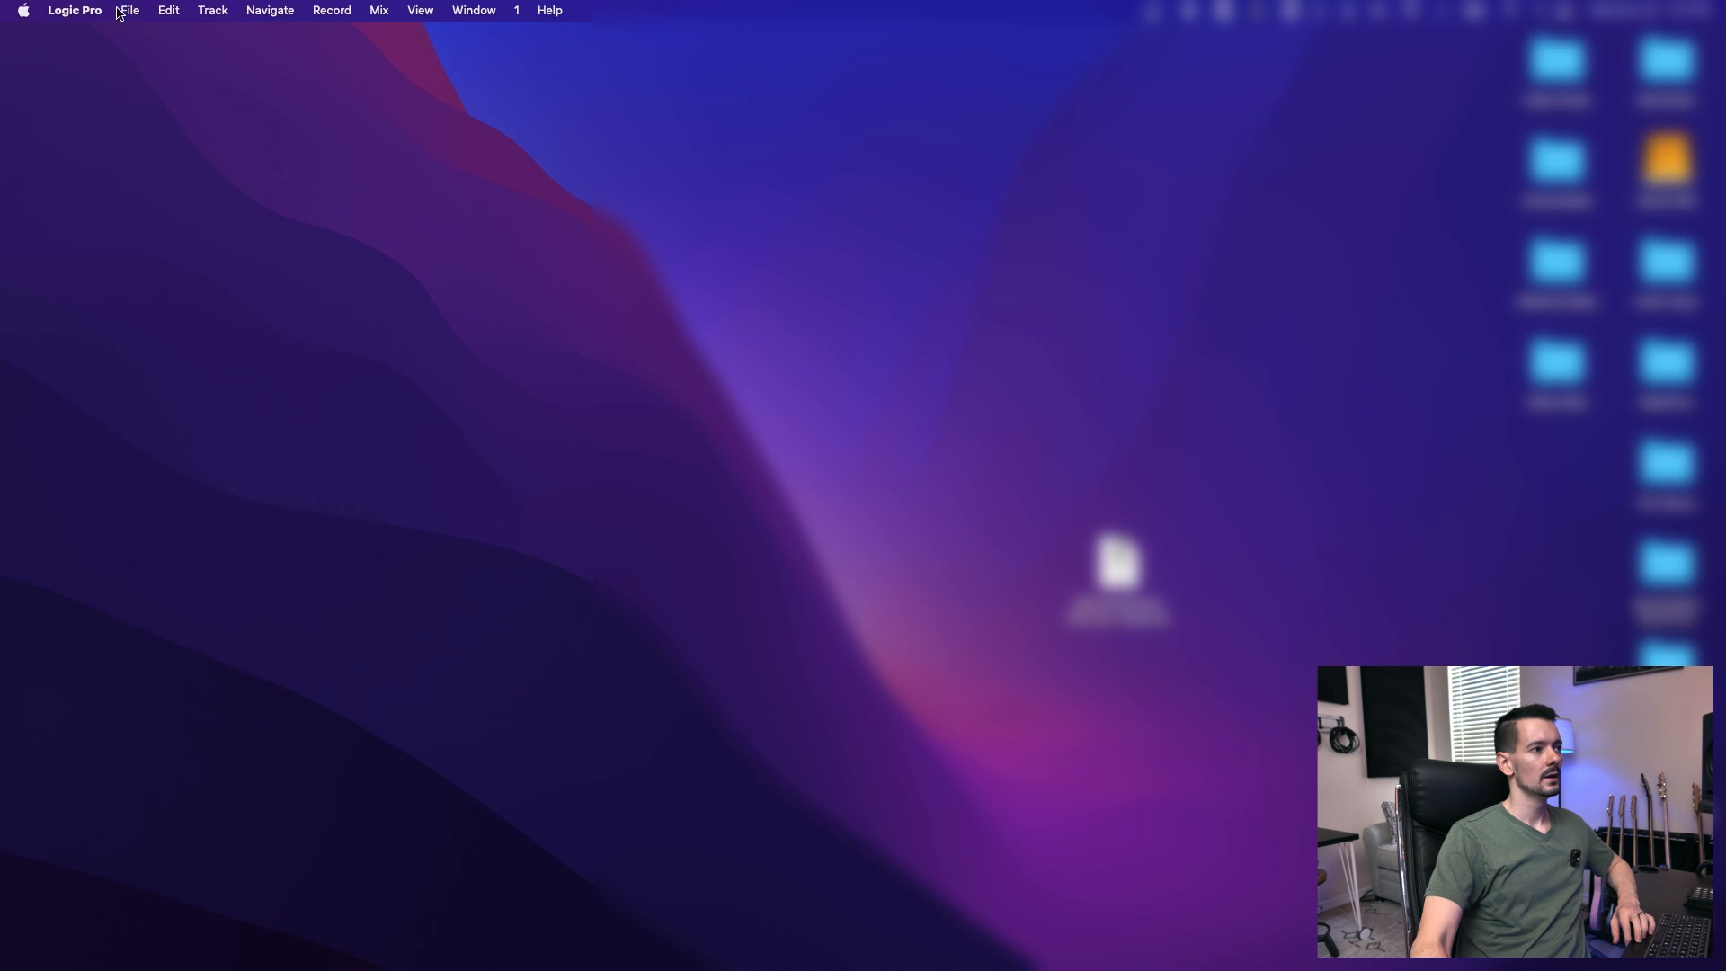
Create a new project from the Example Template under My Templates
left_click(130, 10)
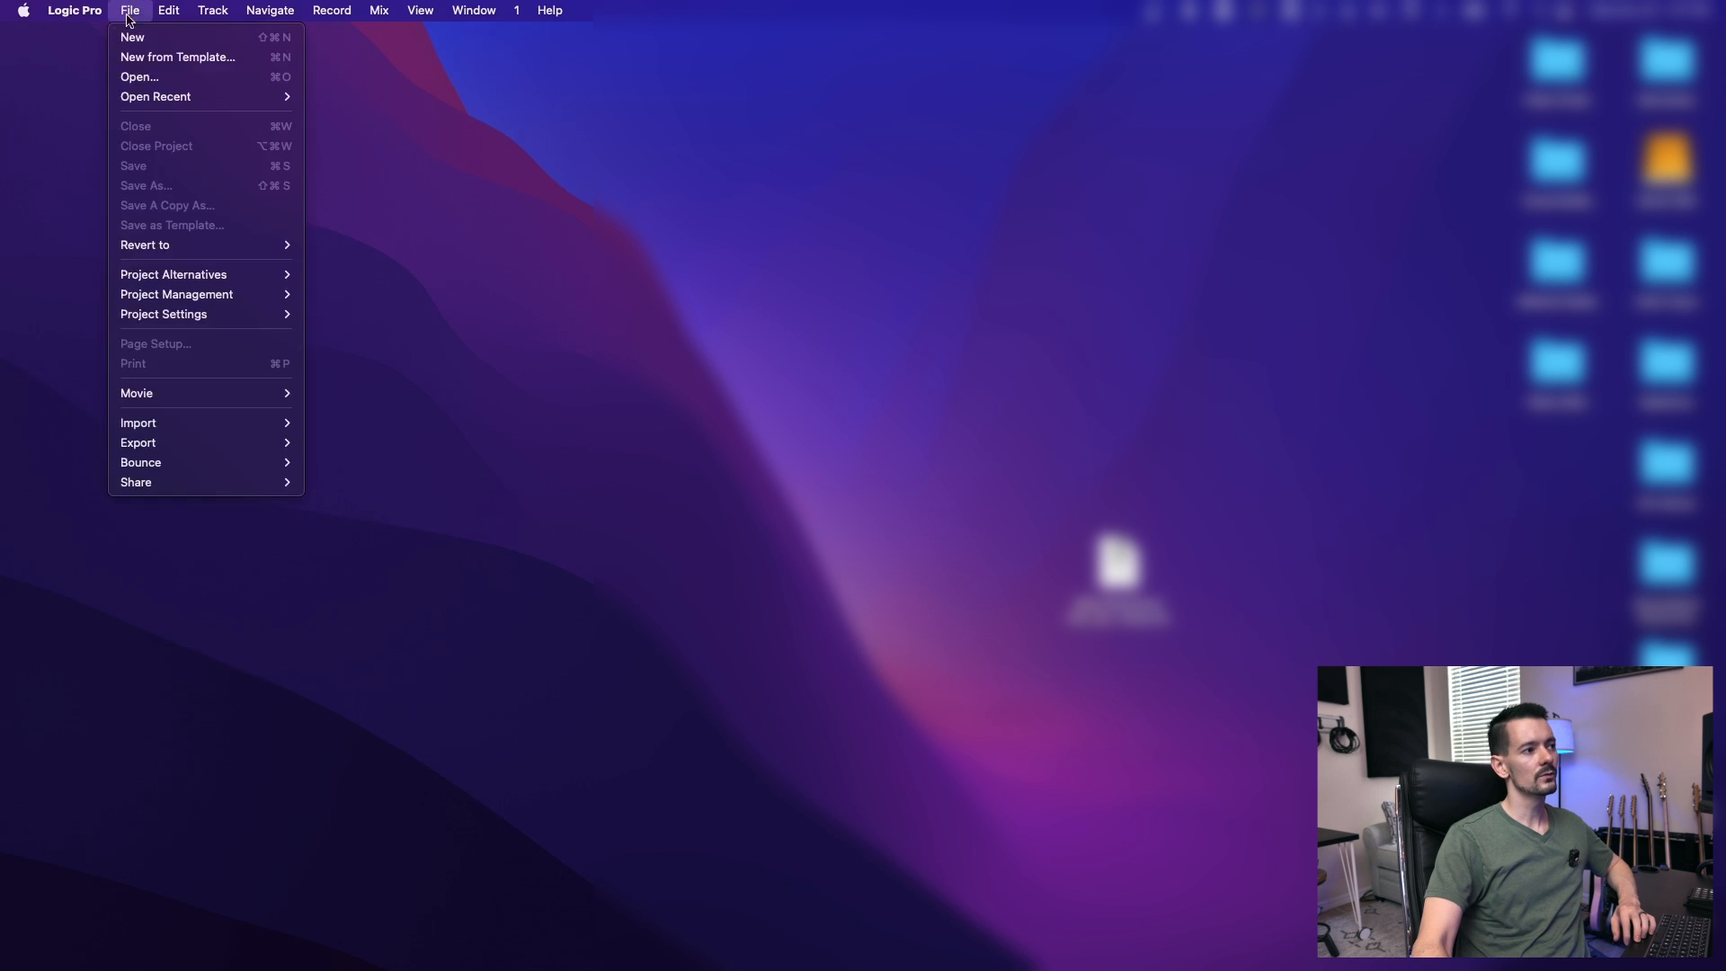
left_click(178, 56)
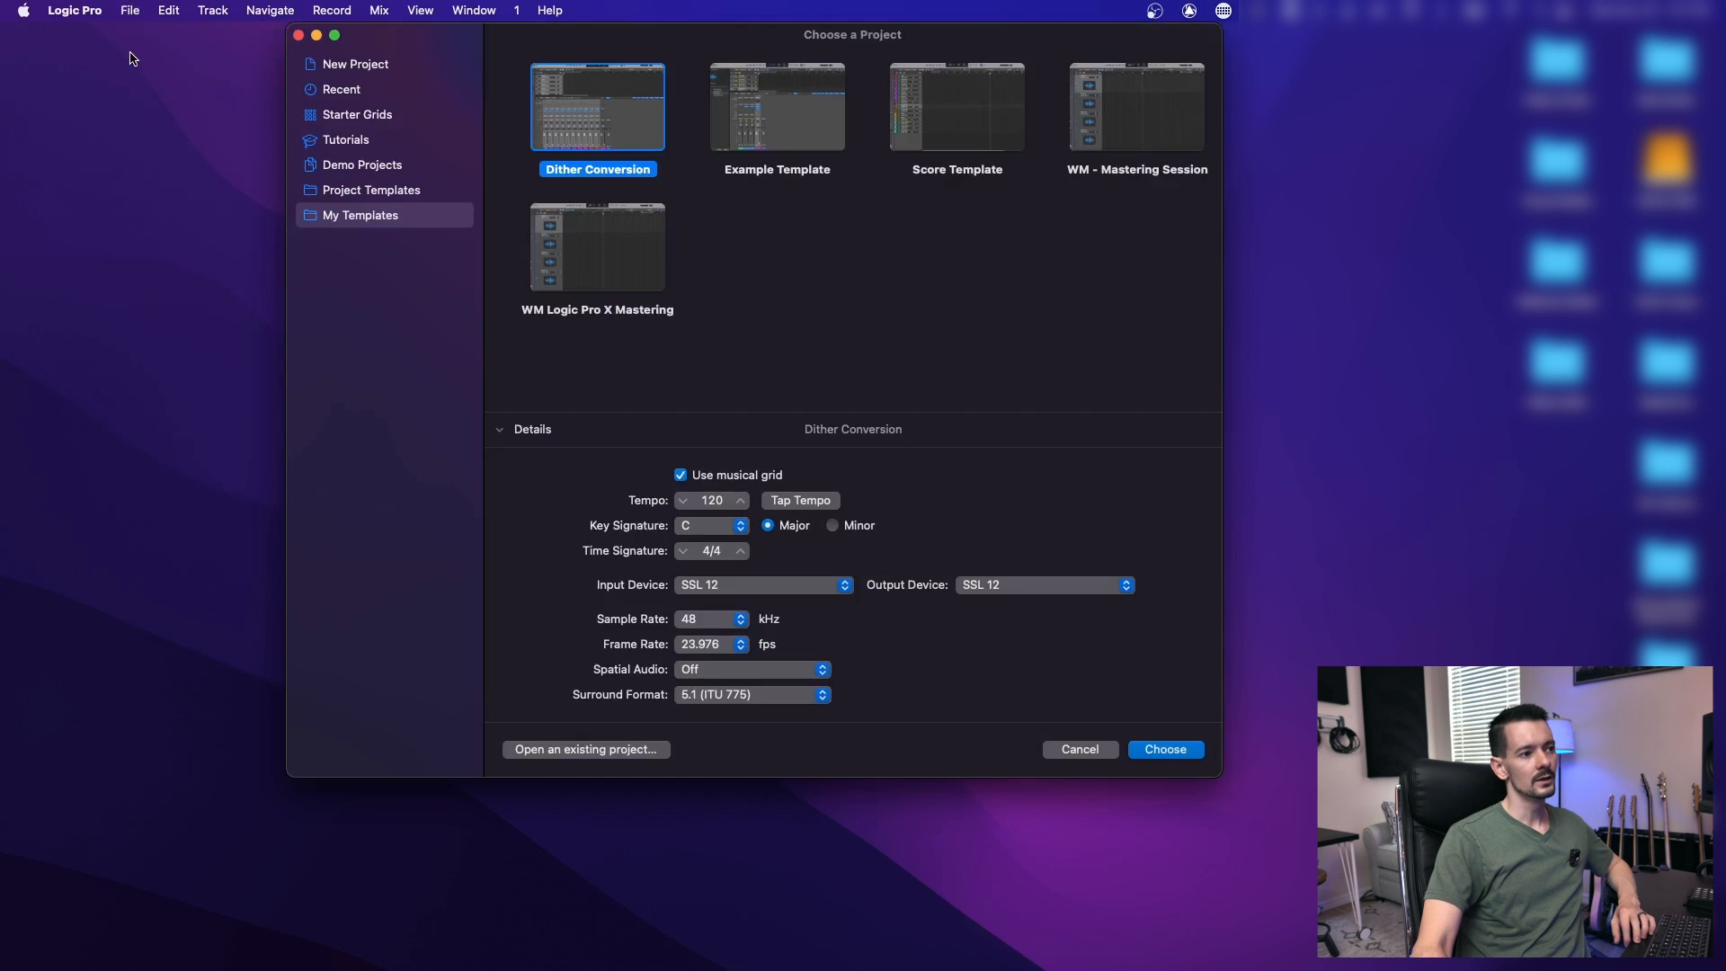
left_click(777, 106)
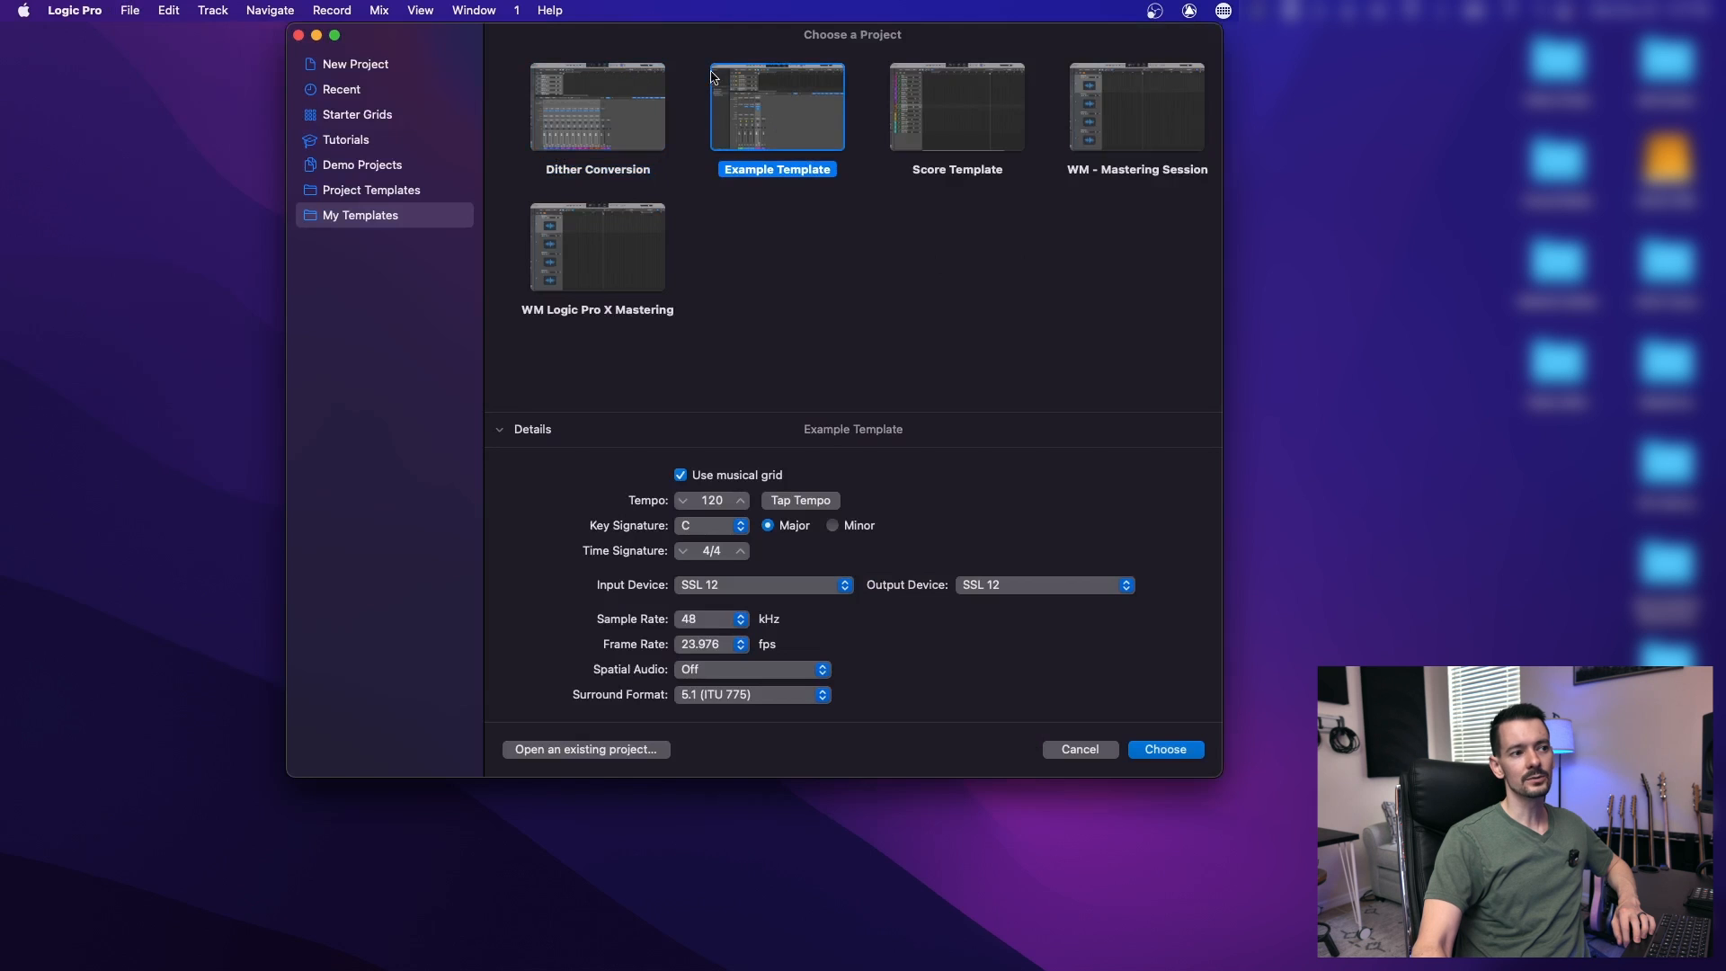
left_click(1164, 748)
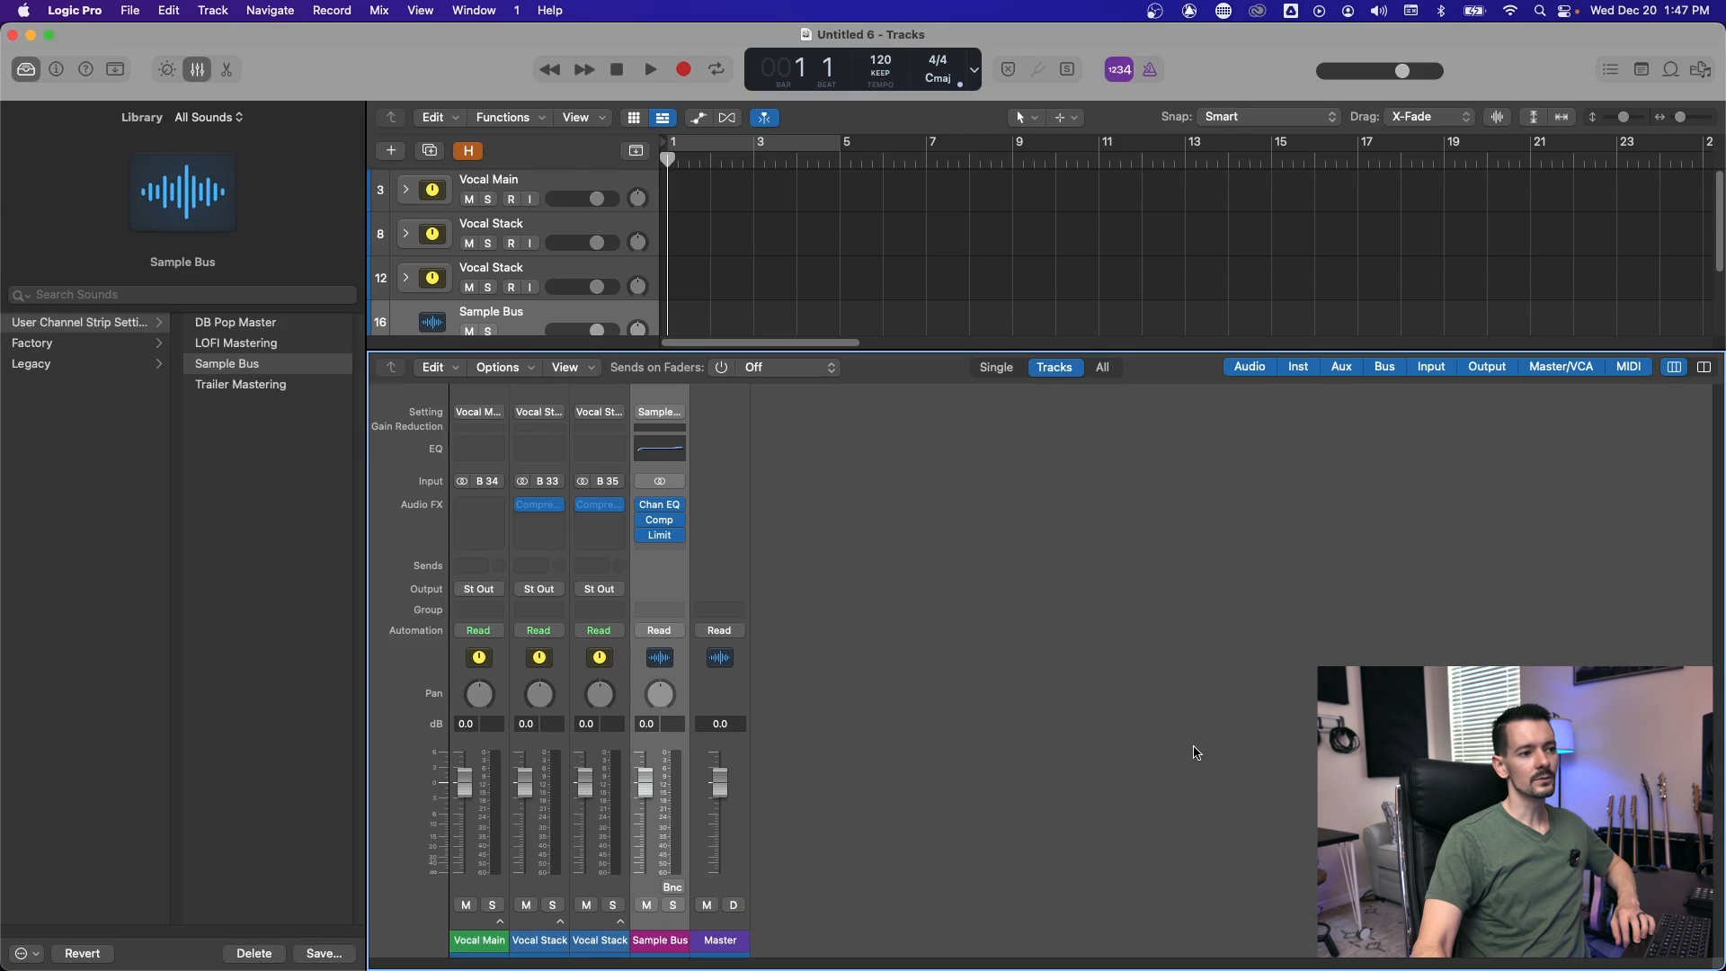